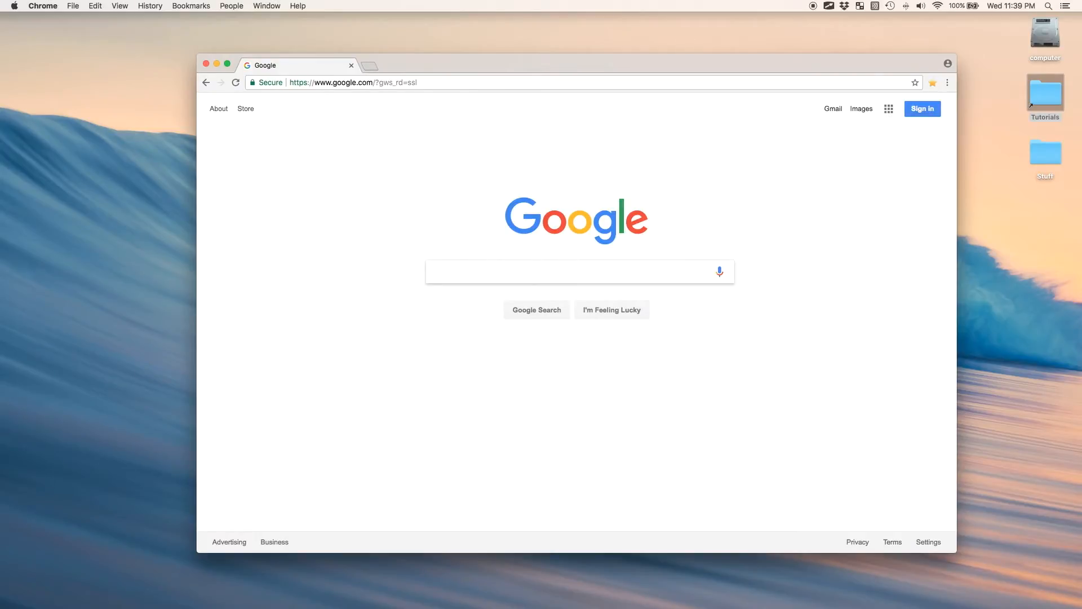
Step: Search Google Images for 'desktop app ui' and enlarge the first design result
text(desktop app ui)
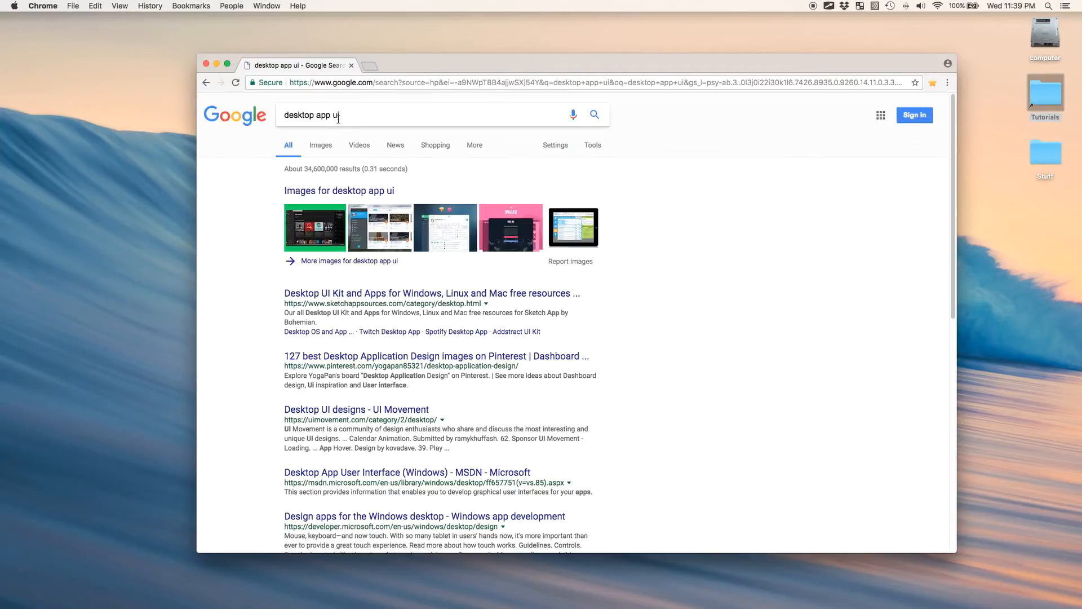
click(319, 145)
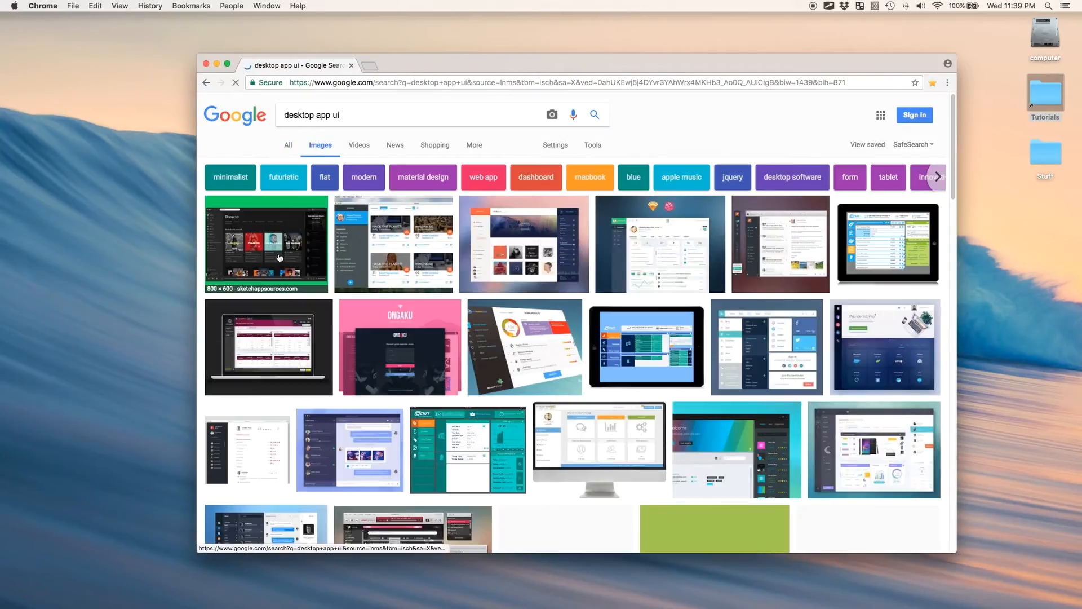
click(266, 243)
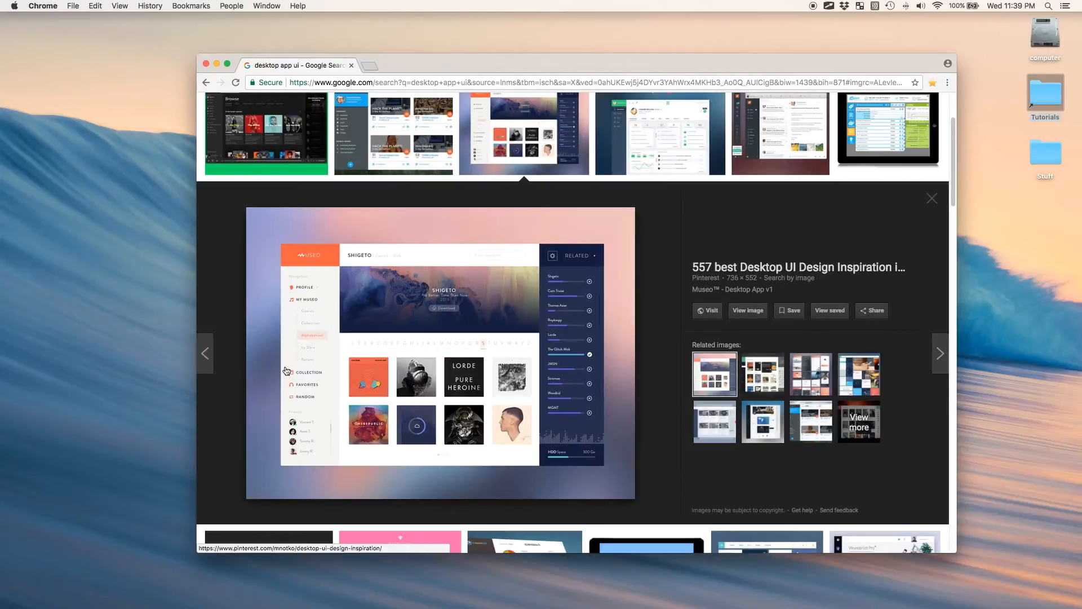
Step: Preview the flat UI kit, the Wunderlist Pro list design and the desktop messaging app concept
click(780, 133)
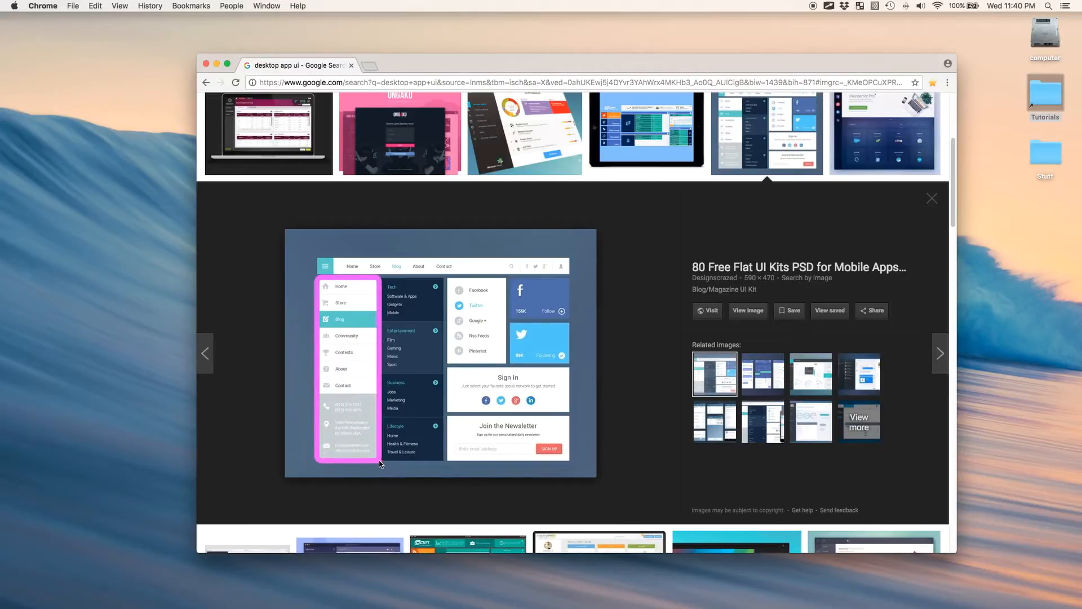
mouse_move(507, 364)
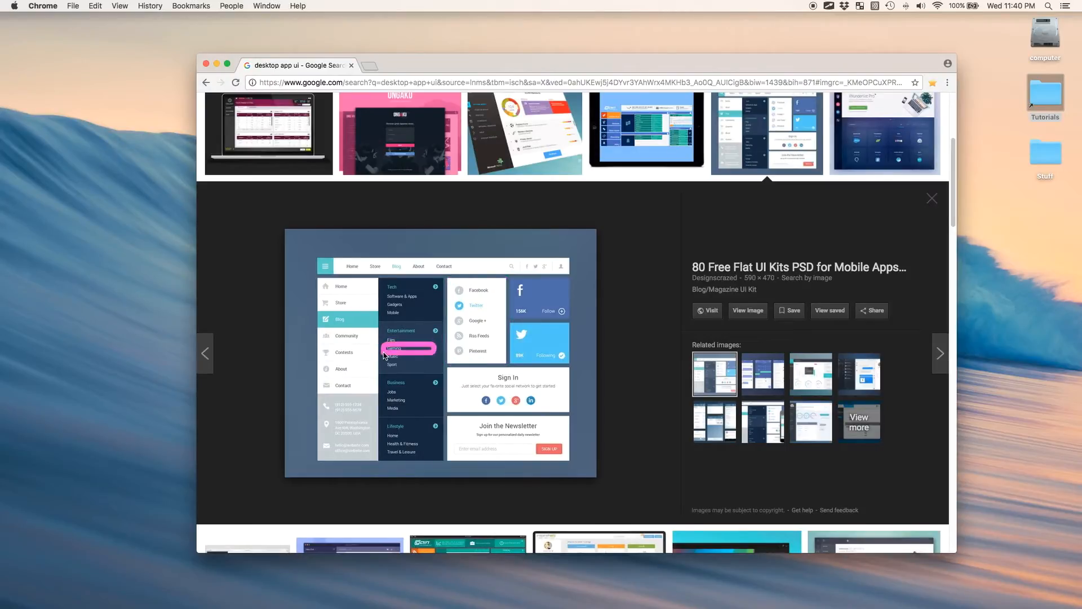
click(884, 134)
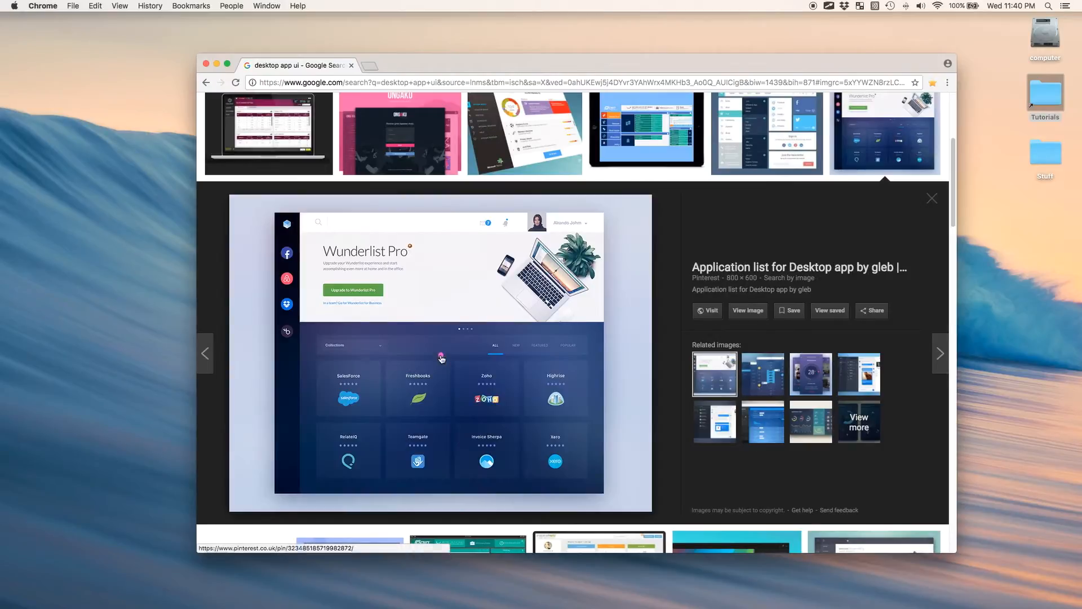
mouse_move(457, 366)
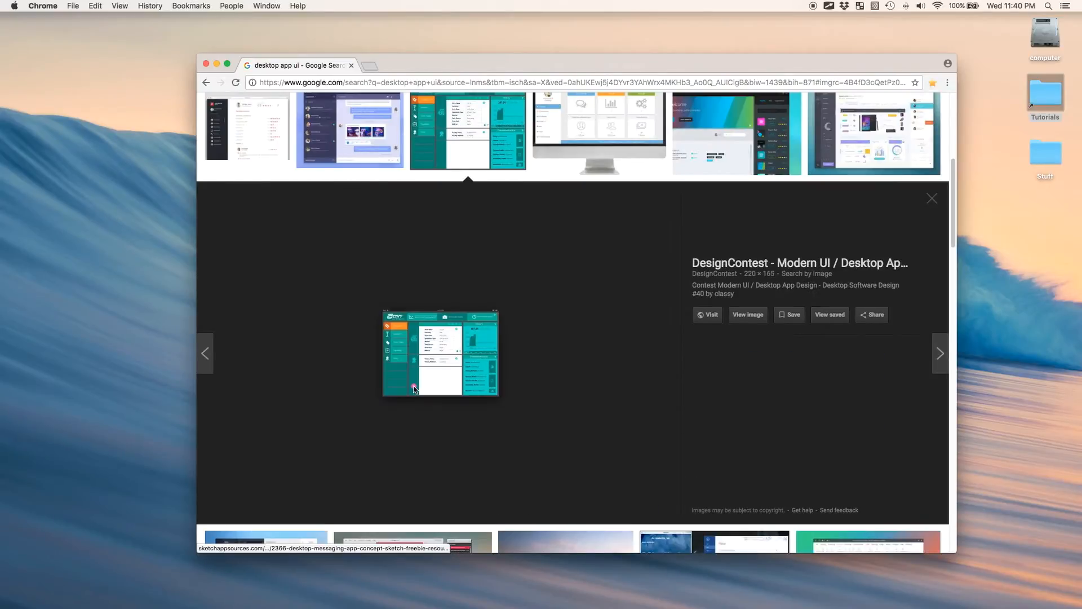
click(350, 131)
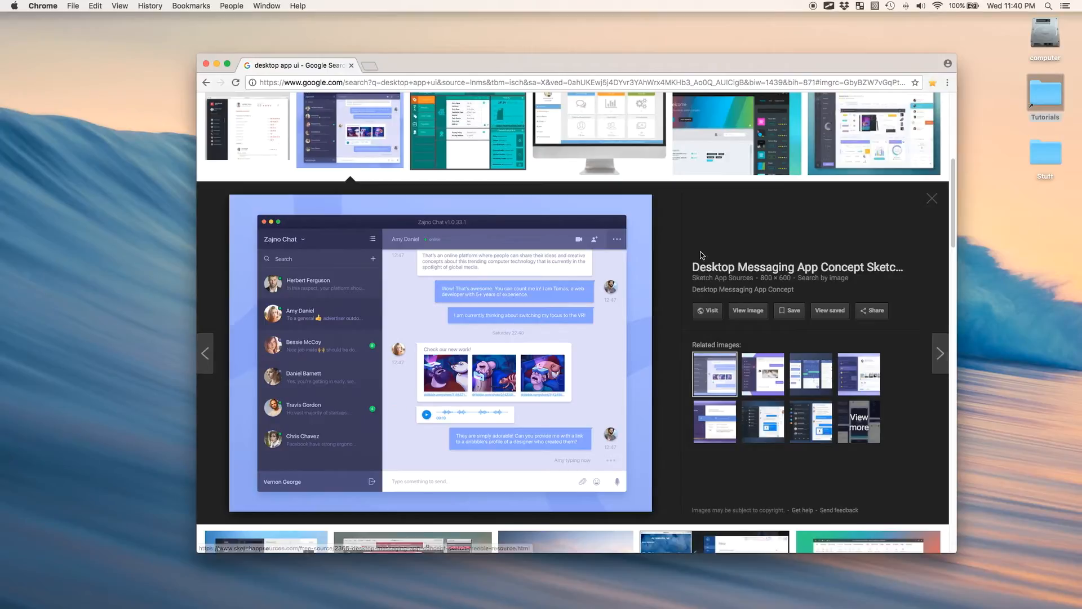
mouse_move(888, 207)
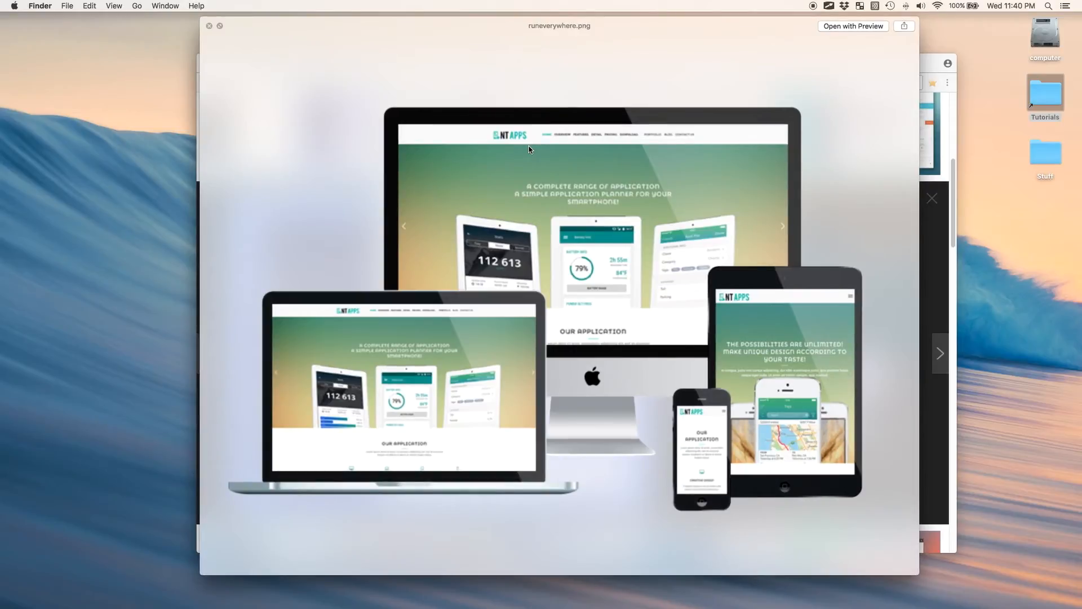
mouse_move(565, 245)
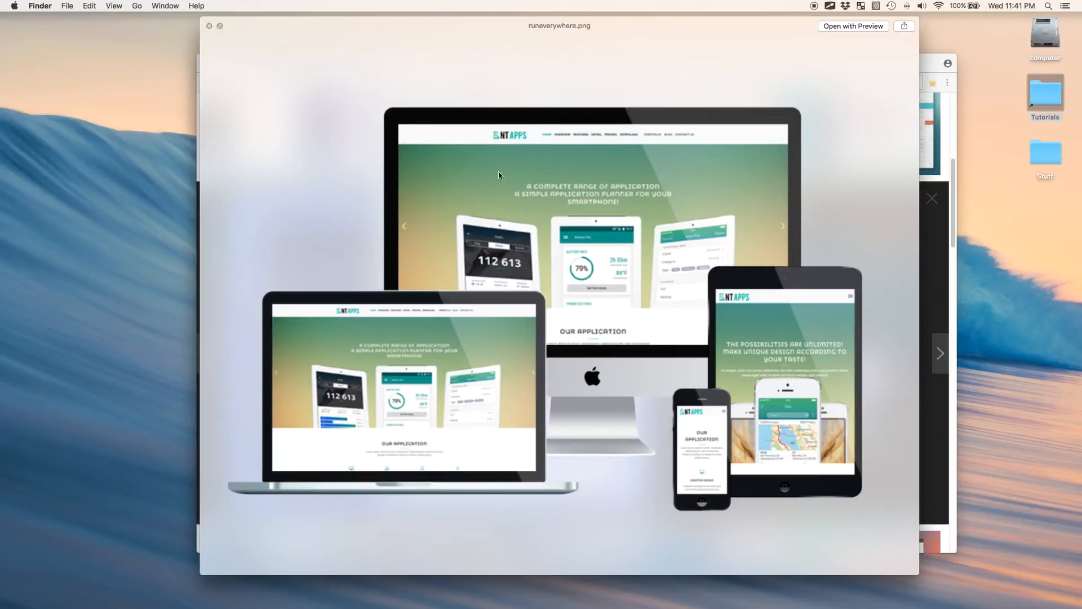
mouse_move(475, 162)
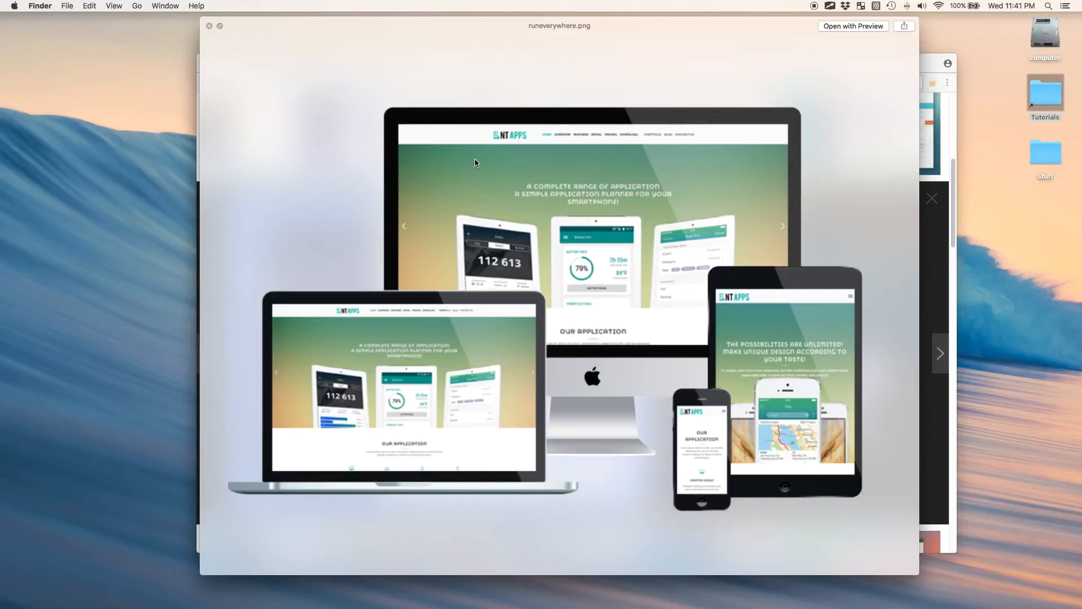
mouse_move(689, 426)
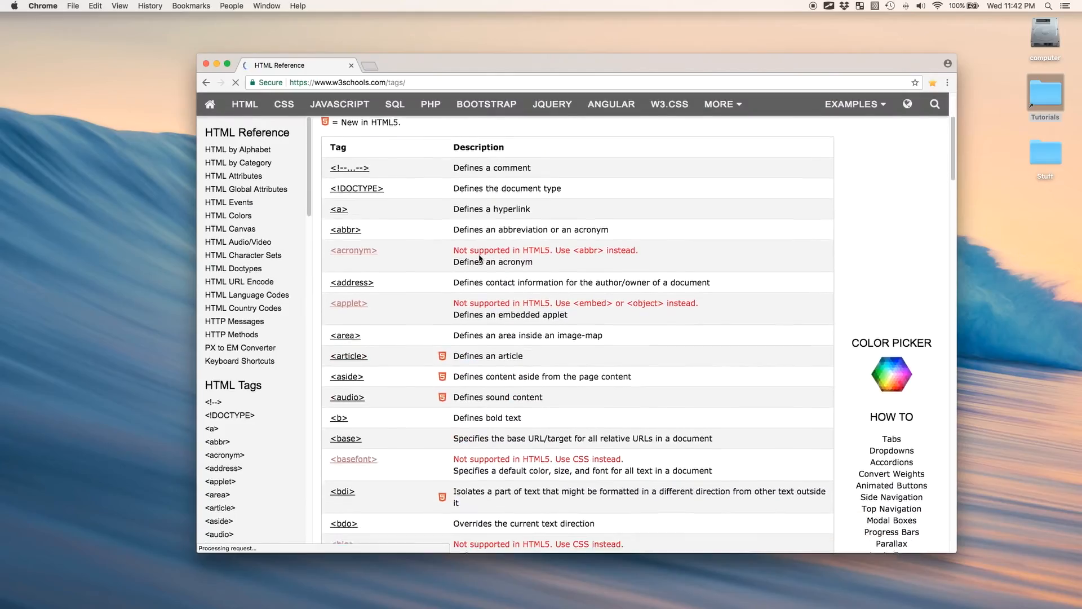
Step: Scroll through the W3Schools HTML tag list, then bring up the Tutorials folder of lesson files
scroll(down, 3)
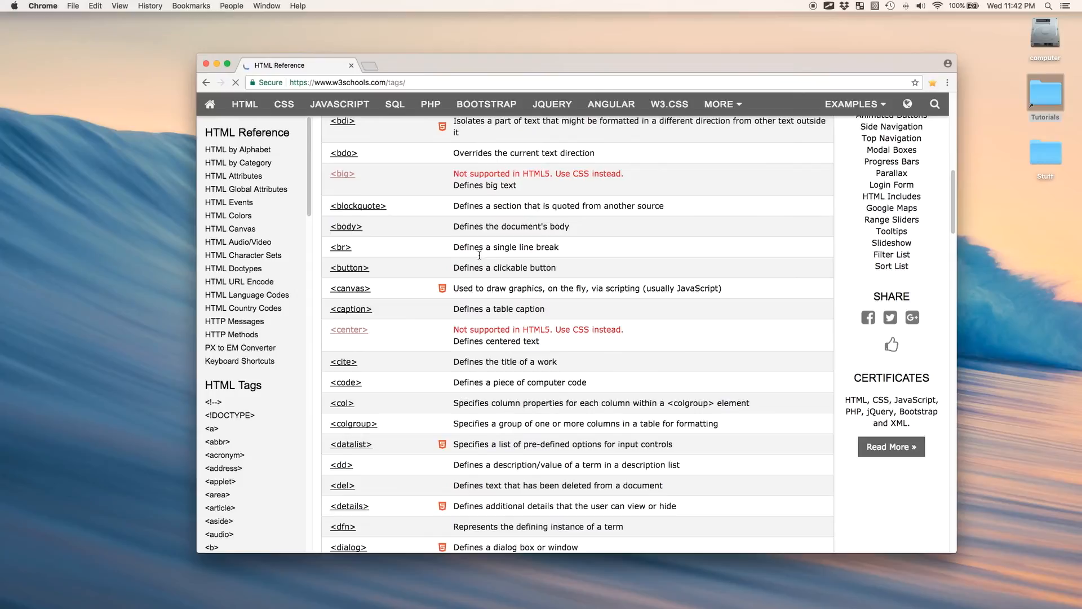
scroll(down, 3)
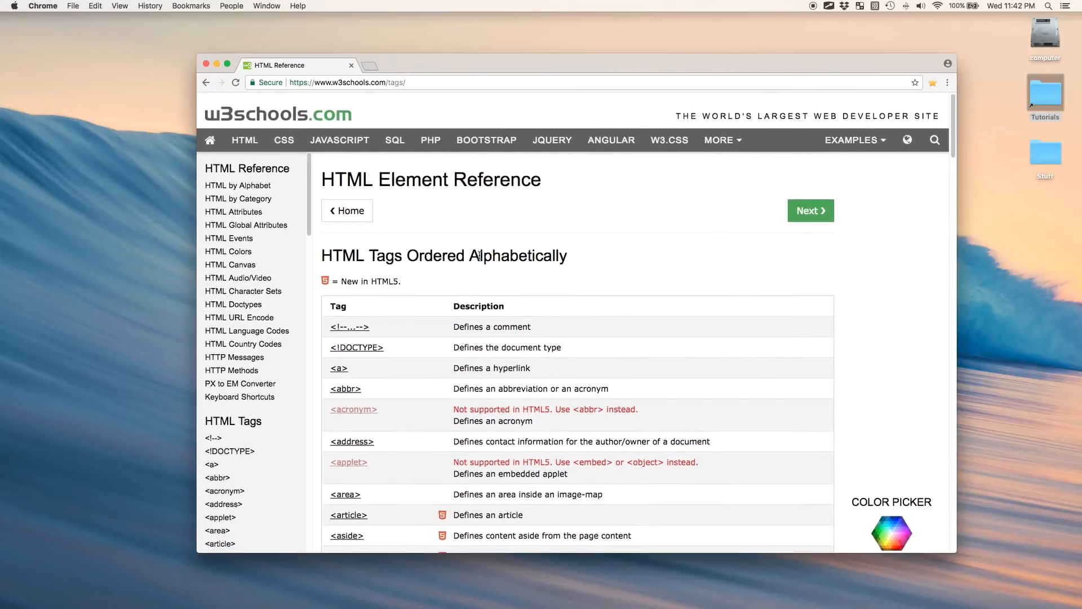
scroll(down, 3)
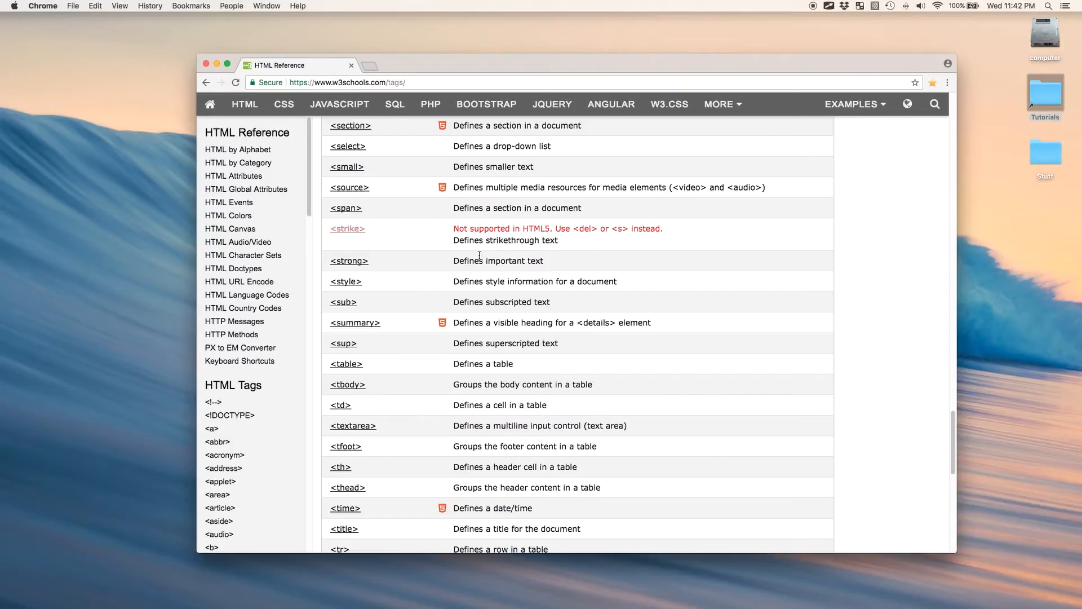
scroll(down, 3)
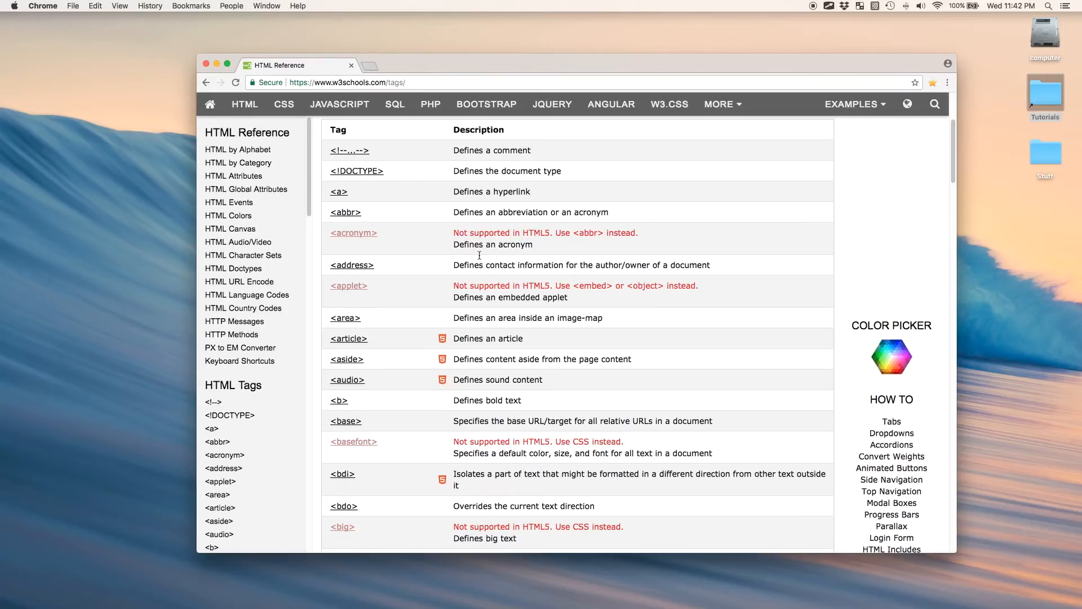
mouse_move(747, 202)
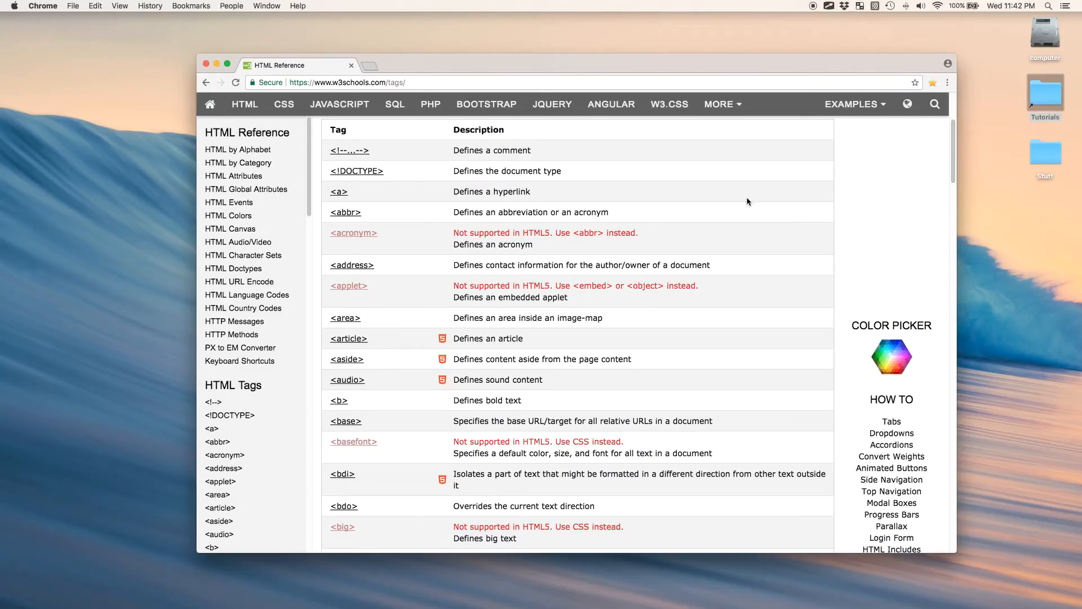
mouse_move(783, 261)
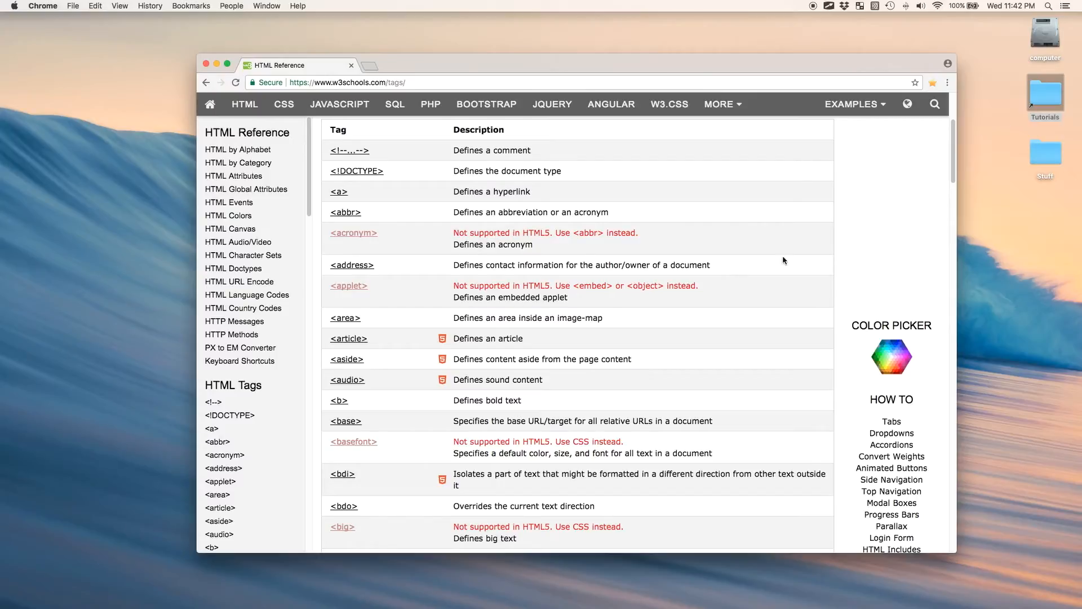
click(1044, 150)
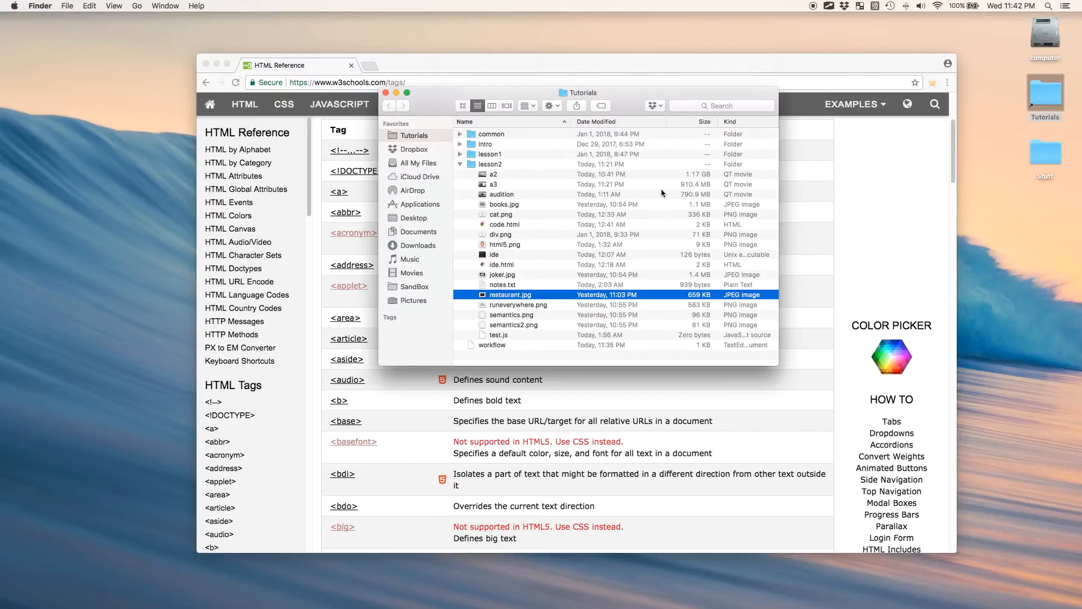
Step: Navigate the browser to google.com and select div.png in the Tutorials folder for preview
double_click(500, 224)
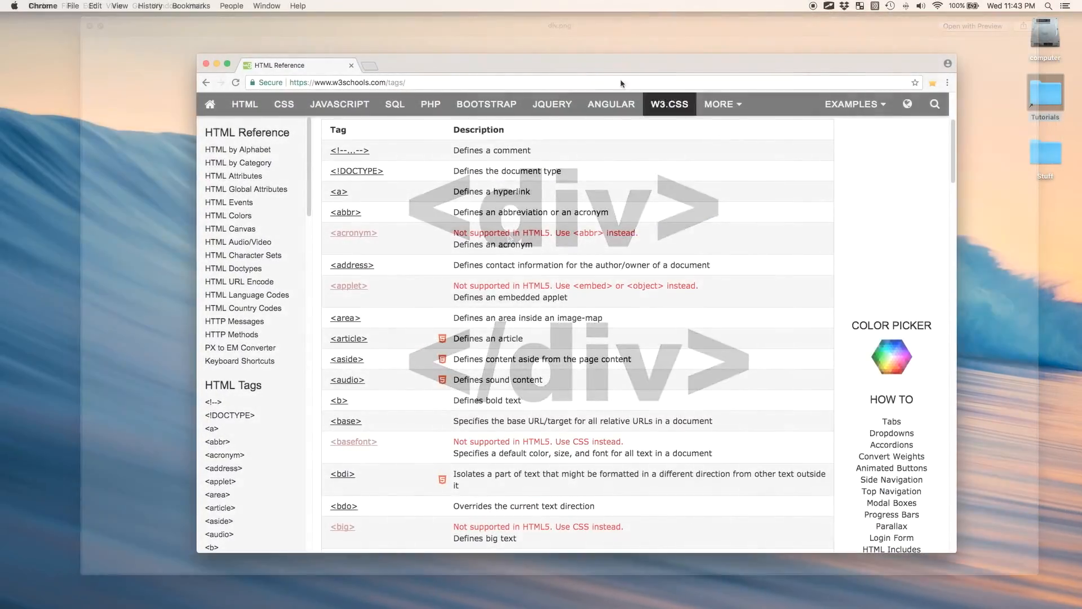
text(google.com)
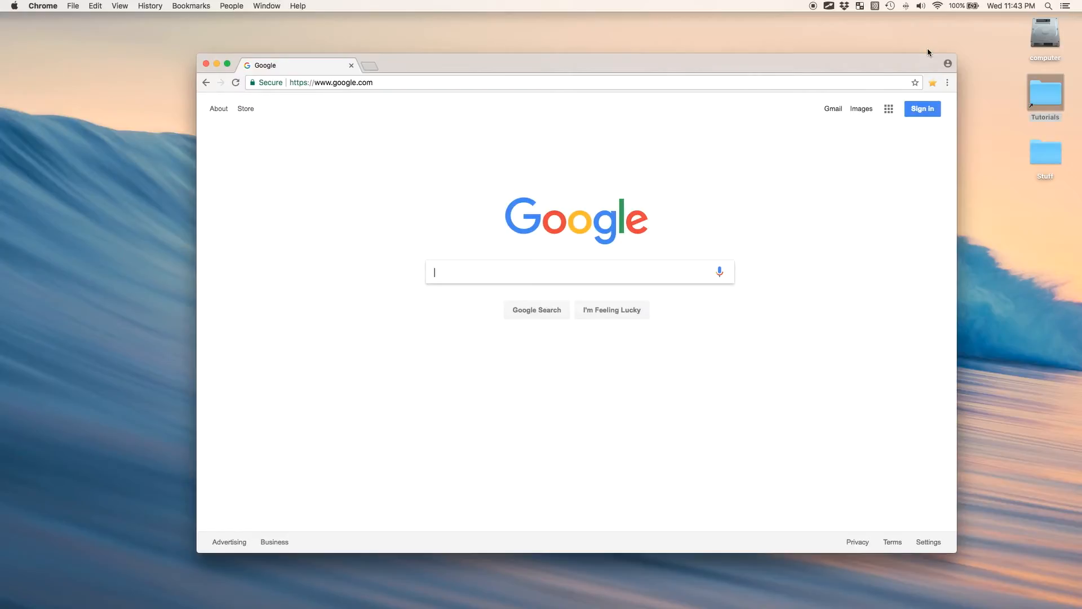
mouse_move(1046, 90)
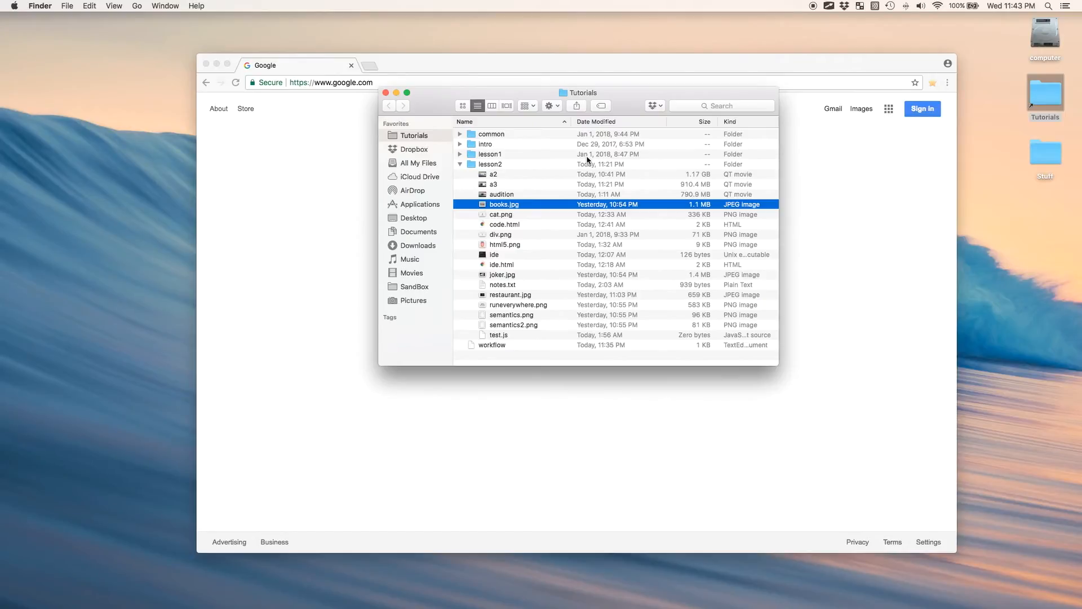
click(501, 234)
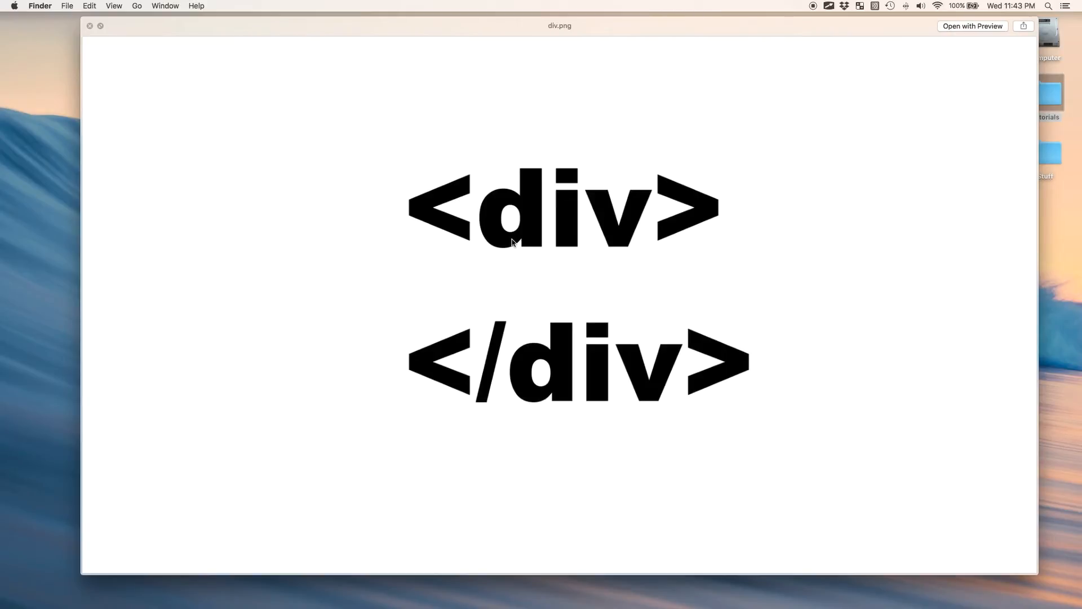
mouse_move(297, 103)
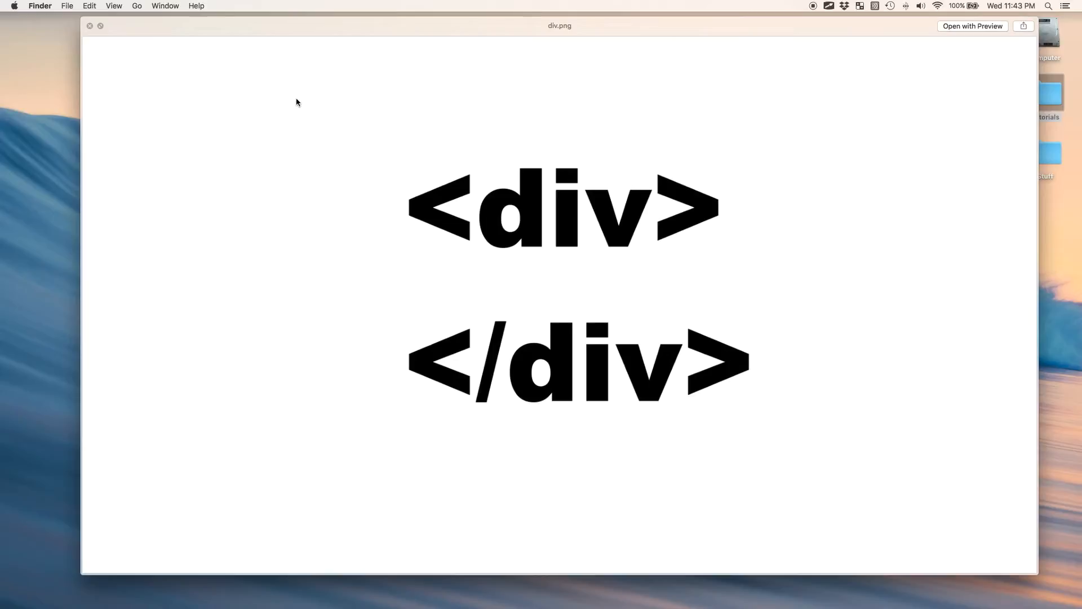
mouse_move(494, 165)
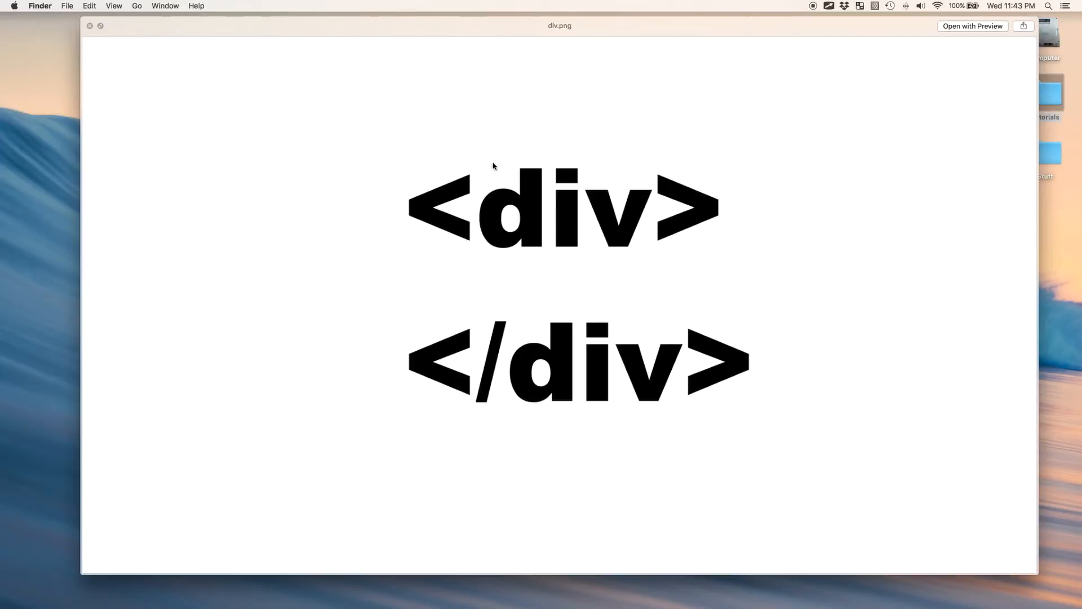
mouse_move(356, 143)
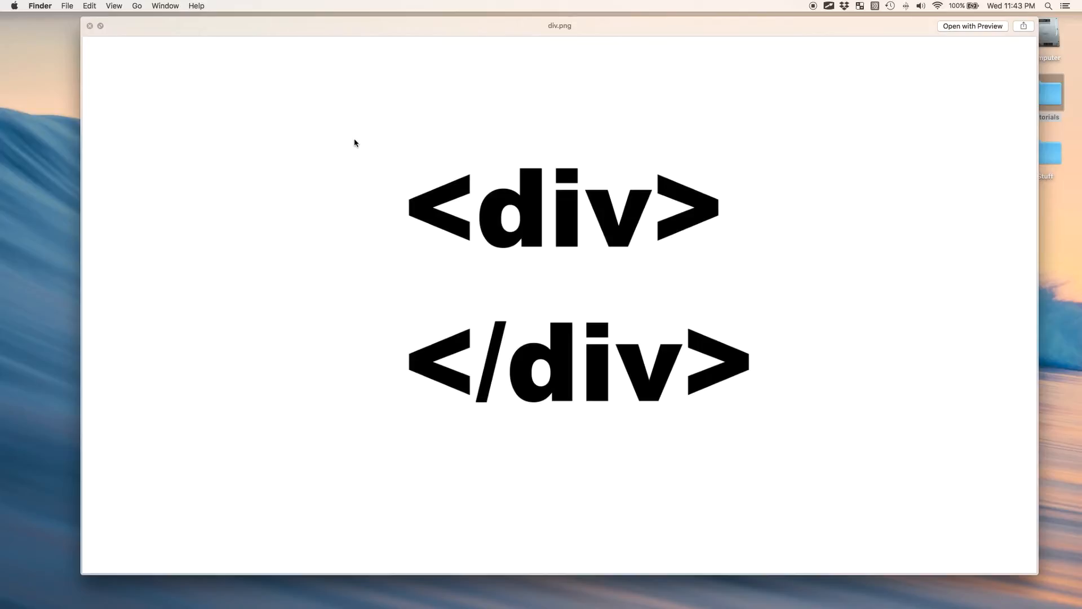
mouse_move(570, 273)
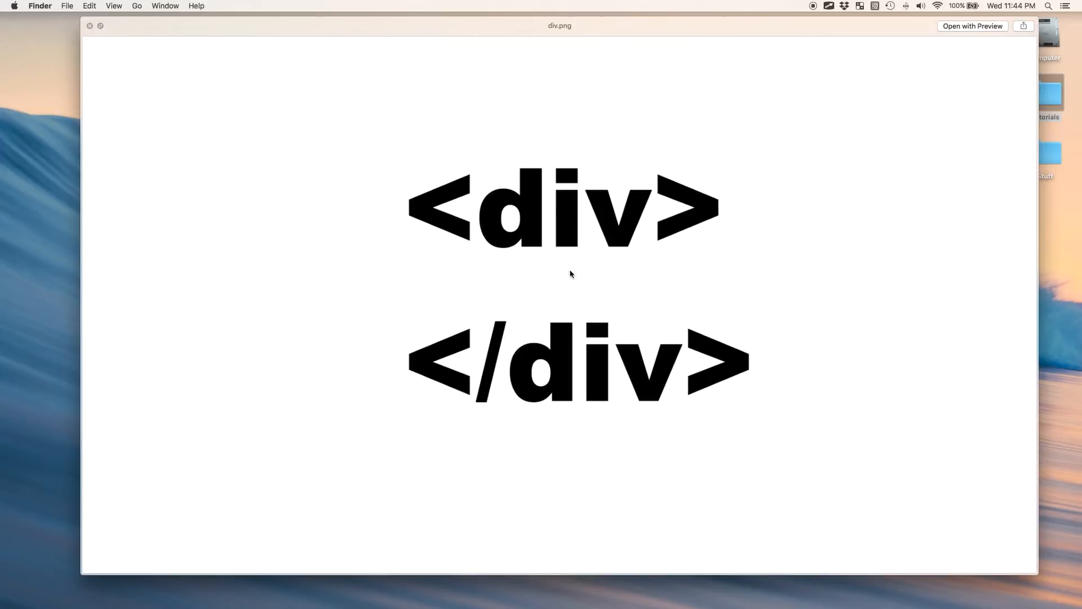
mouse_move(559, 393)
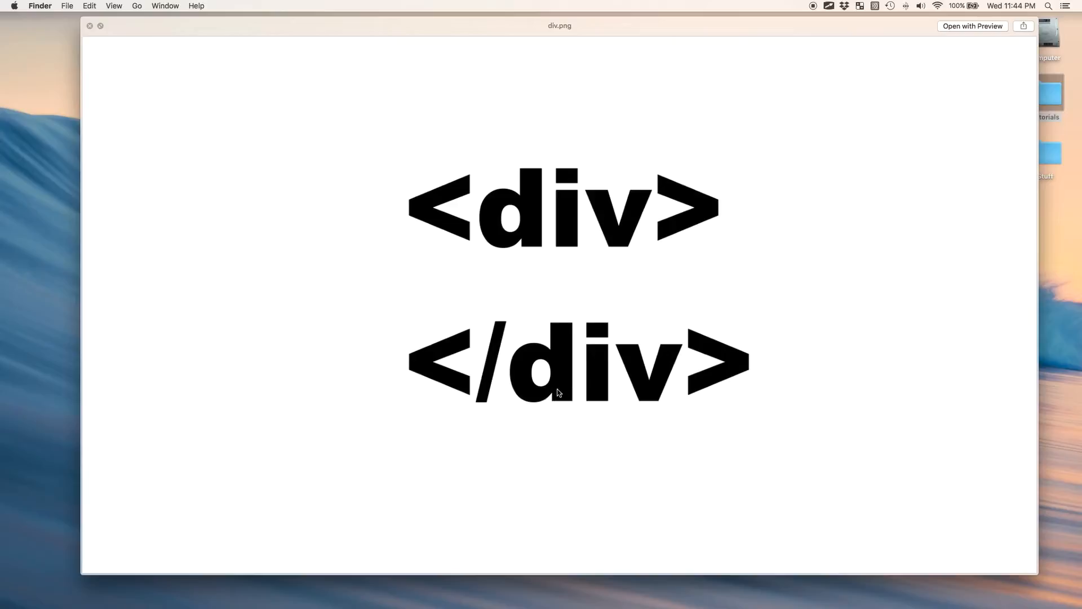
mouse_move(602, 398)
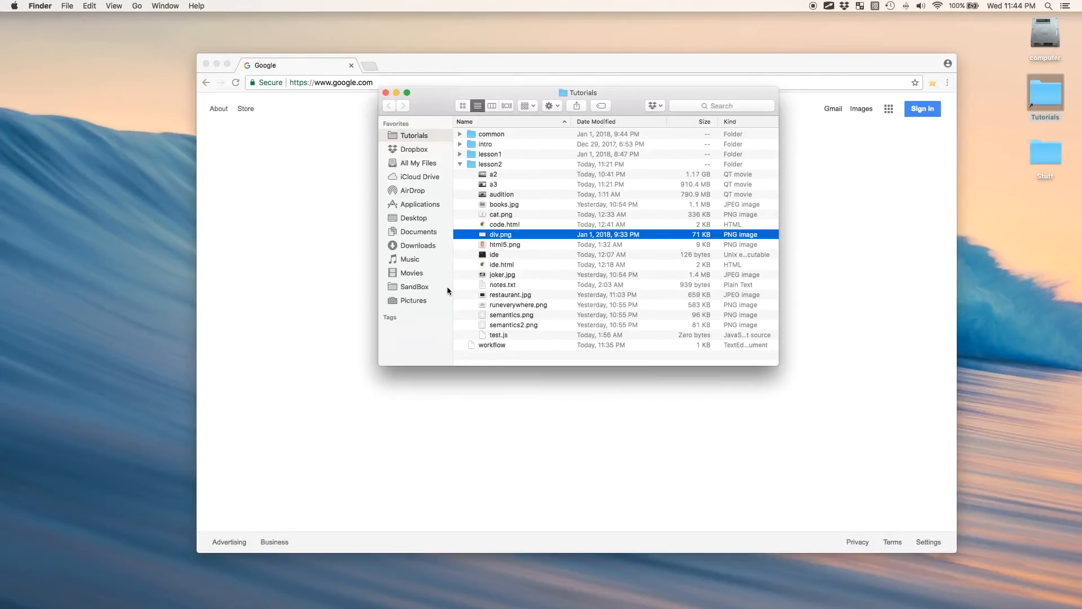
Step: Search 'w3schools tags' and load the W3Schools HTML tag reference page
click(331, 82)
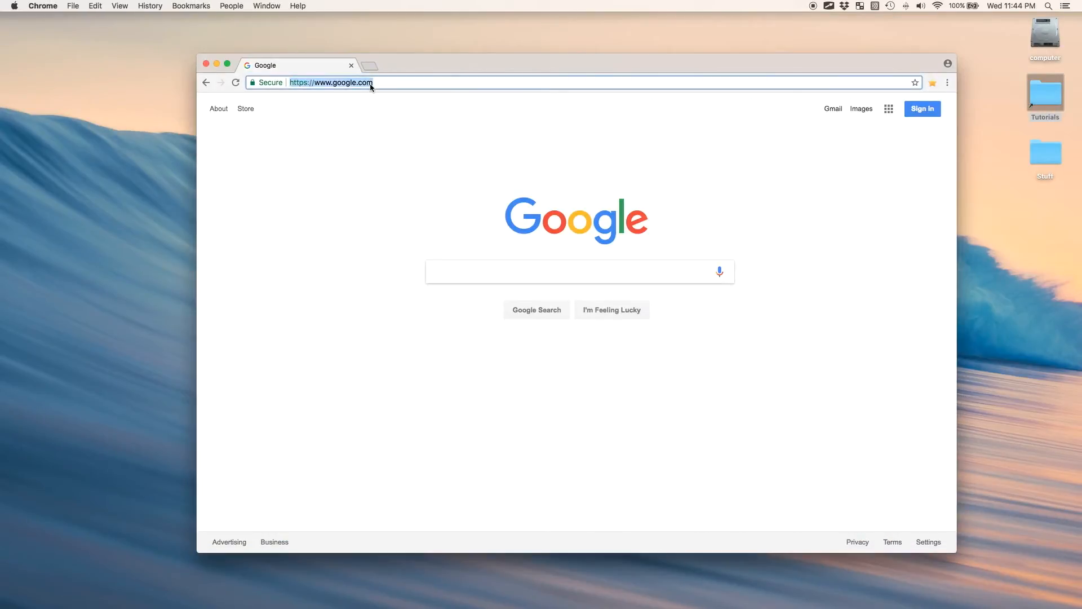
text(w3schools tags)
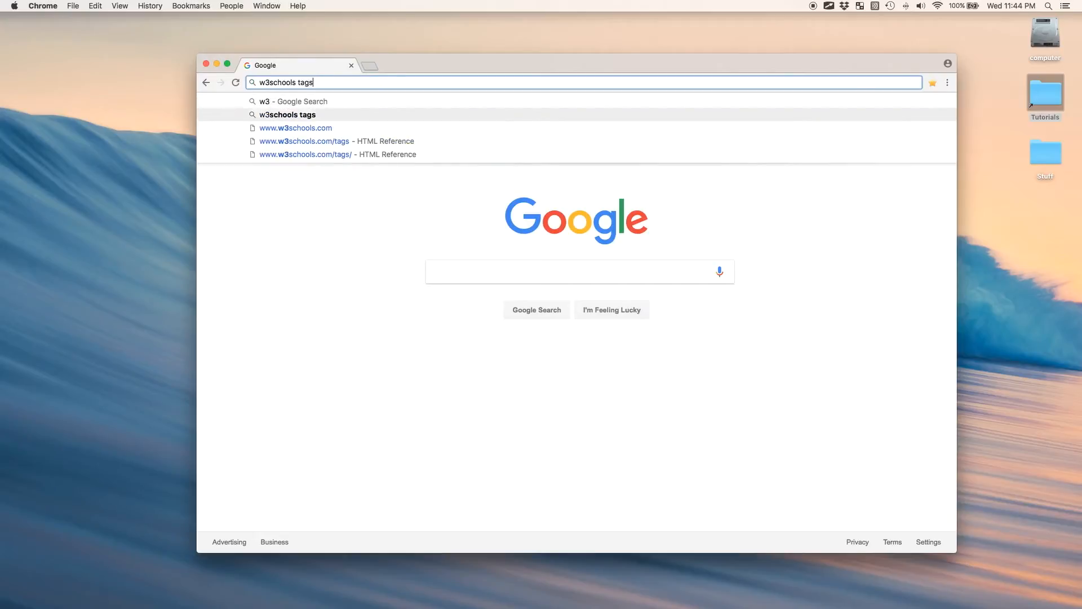
click(304, 141)
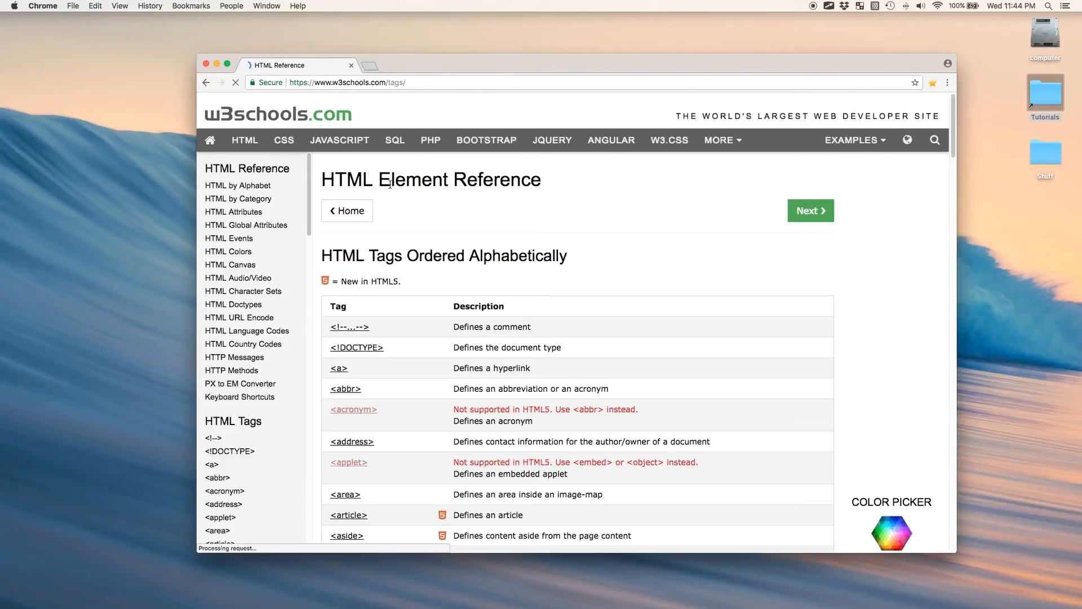
Step: Inspect the reference page's HTML via the context menu, keeping DevTools open beside it
right_click(415, 179)
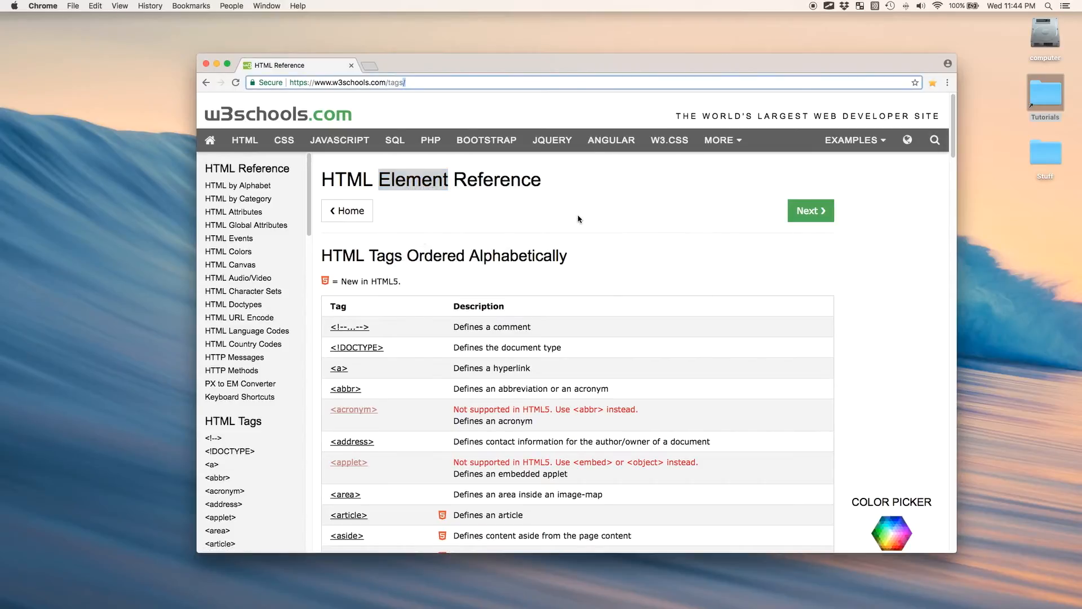
right_click(579, 220)
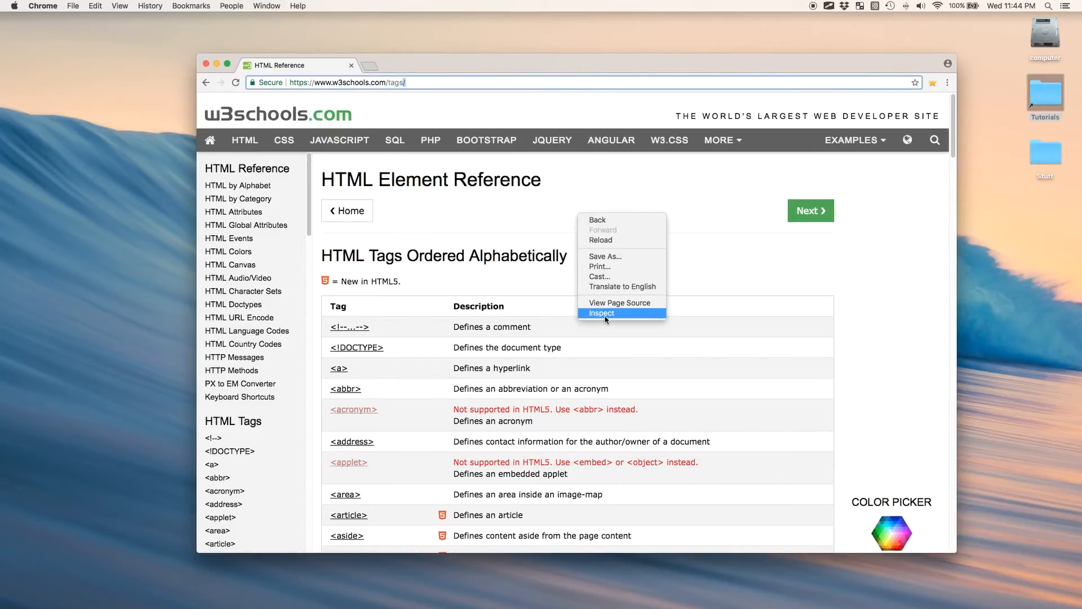
click(601, 312)
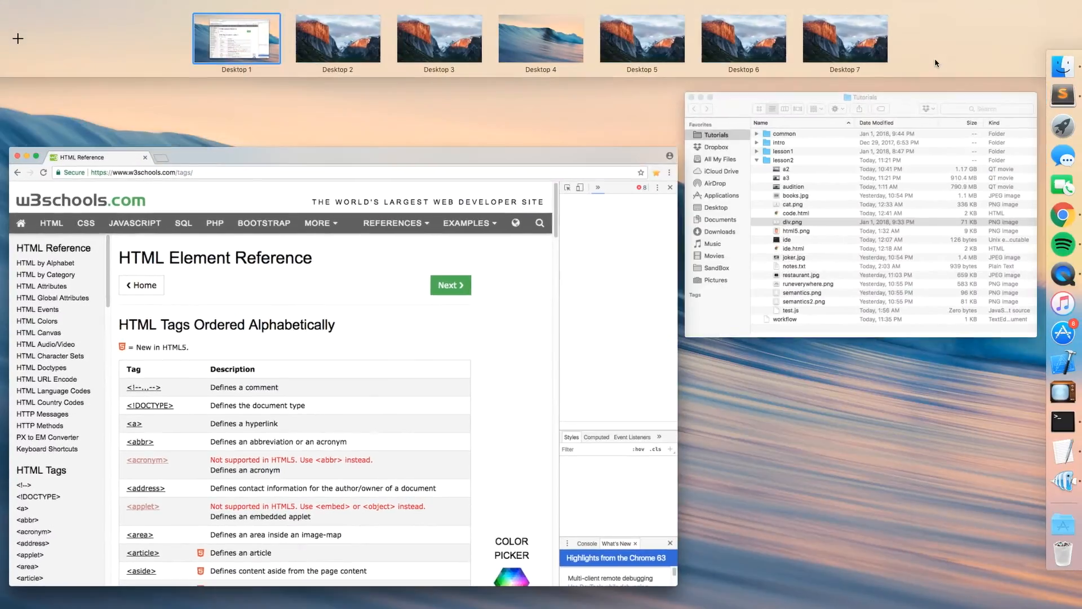
click(236, 39)
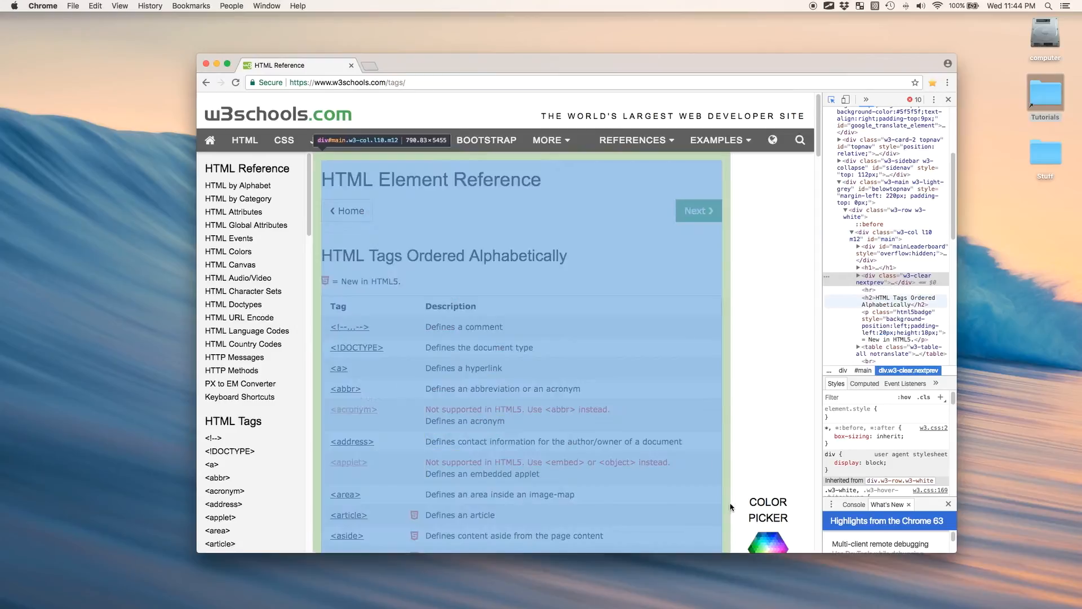
Step: Scroll down the tag list with the inspector open and select the Tutorials desktop folder
scroll(down, 3)
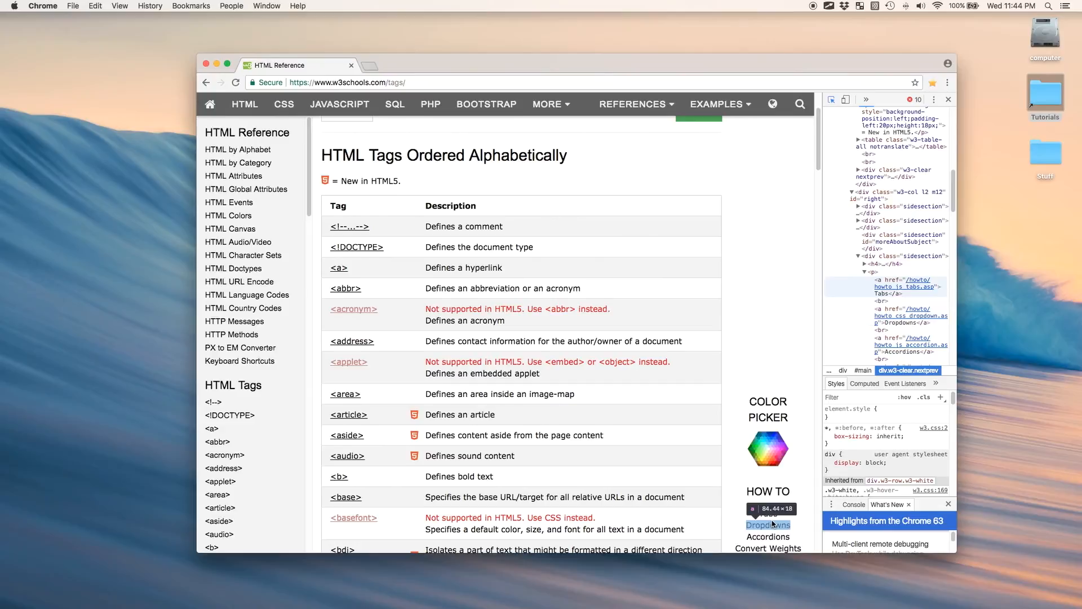
scroll(down, 3)
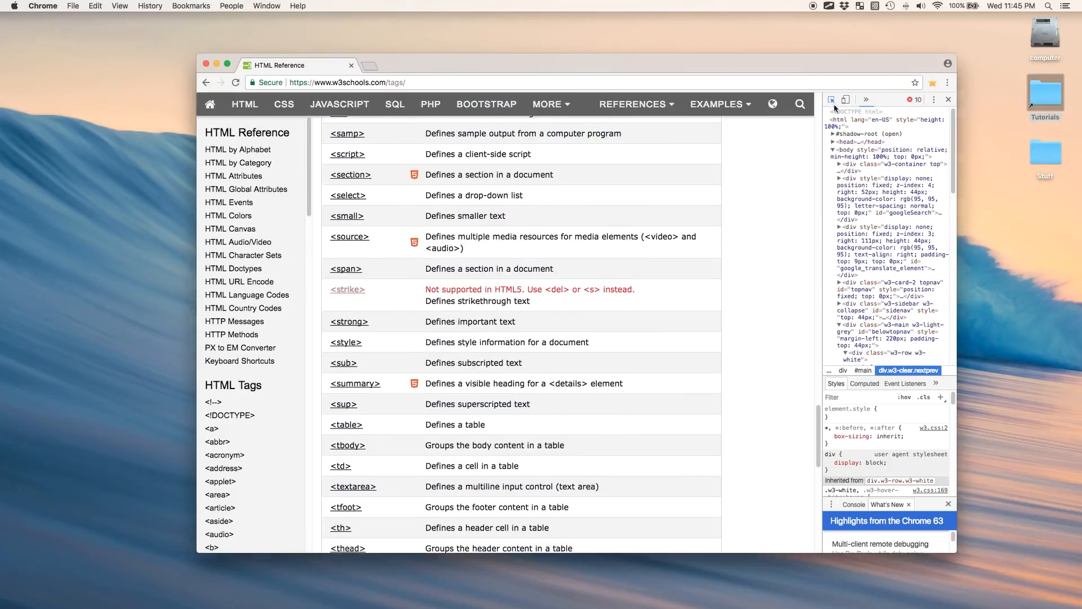
click(1044, 94)
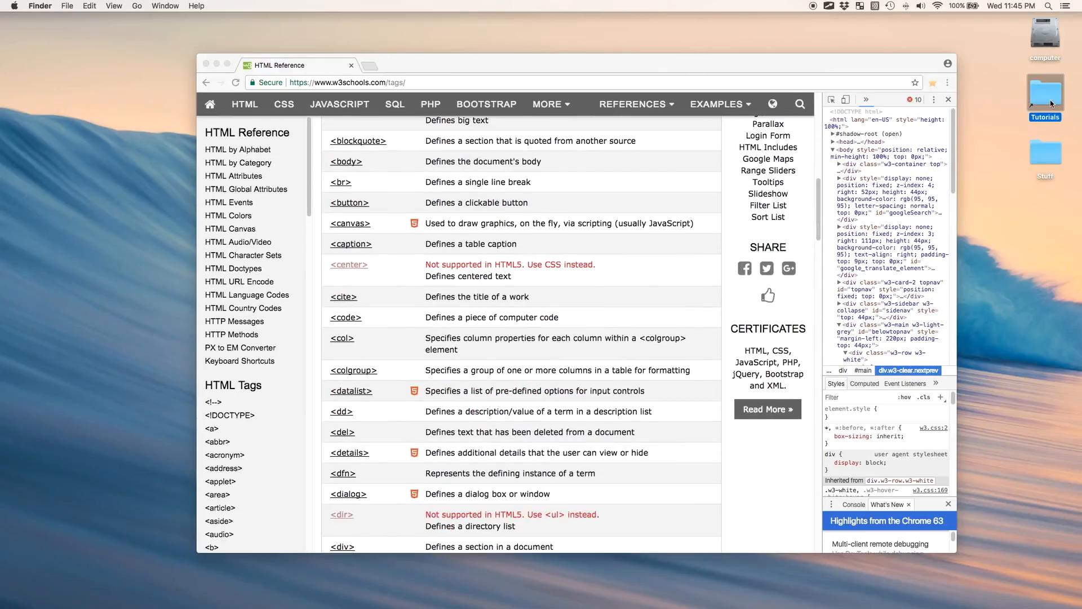
Step: From the Tutorials folder, preview the semantics.png page layout diagram
double_click(1045, 94)
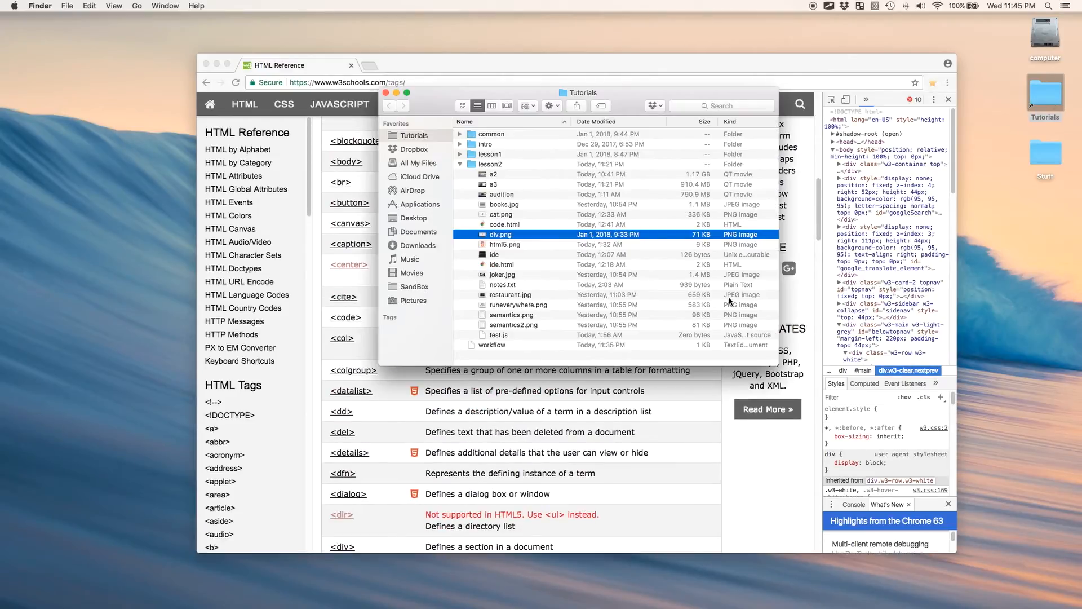
click(511, 314)
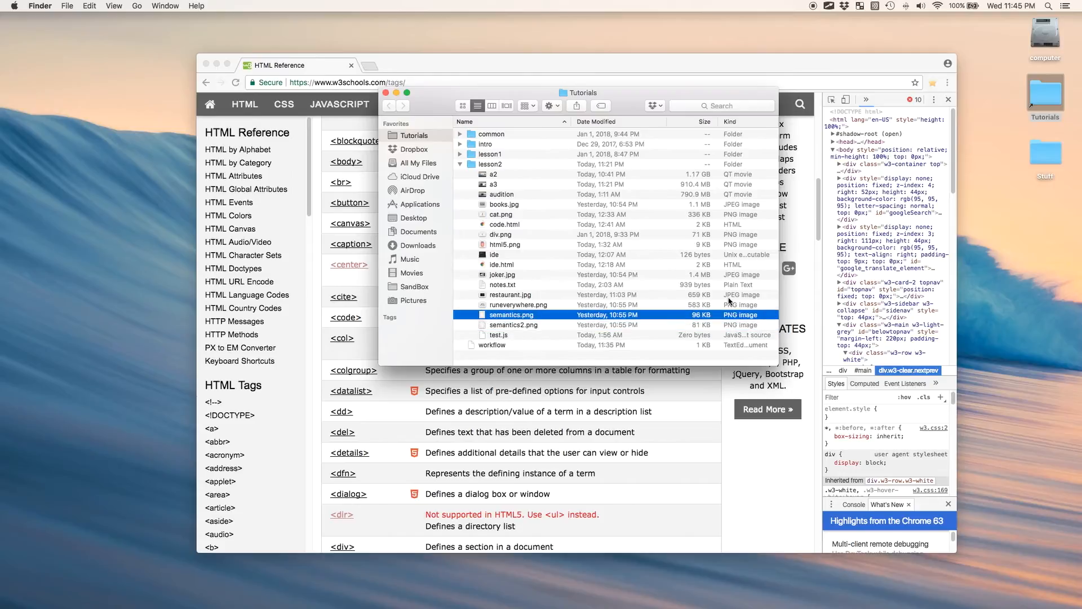
double_click(510, 315)
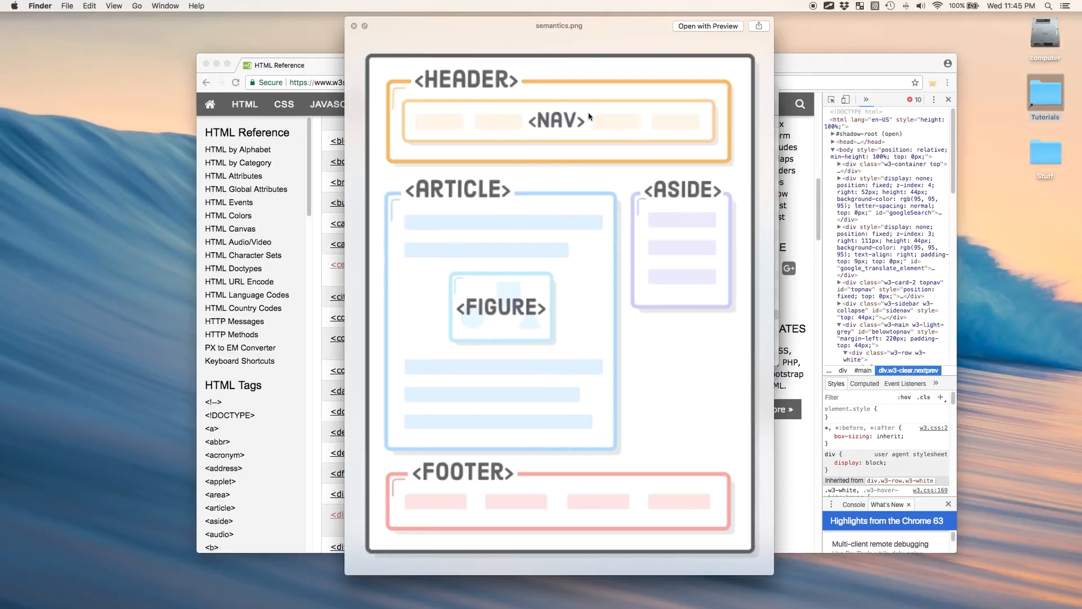
mouse_move(523, 341)
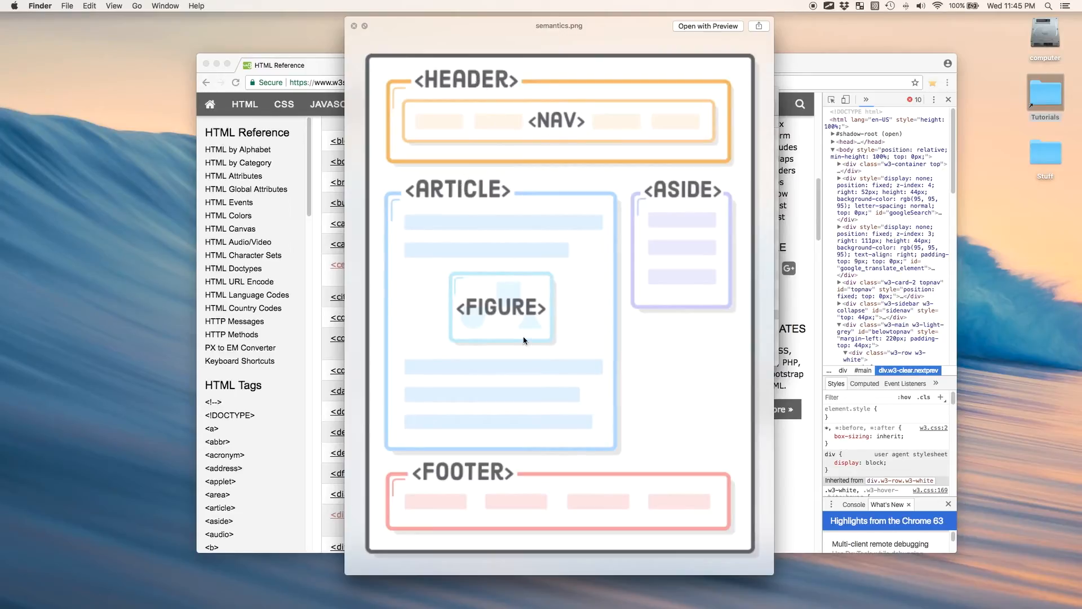
mouse_move(518, 233)
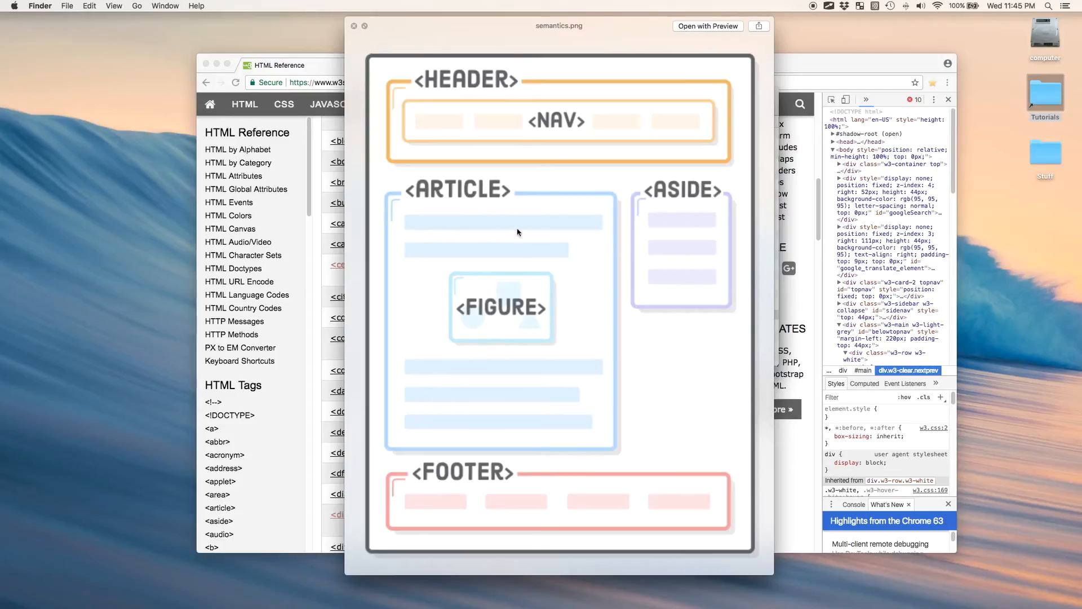
mouse_move(504, 59)
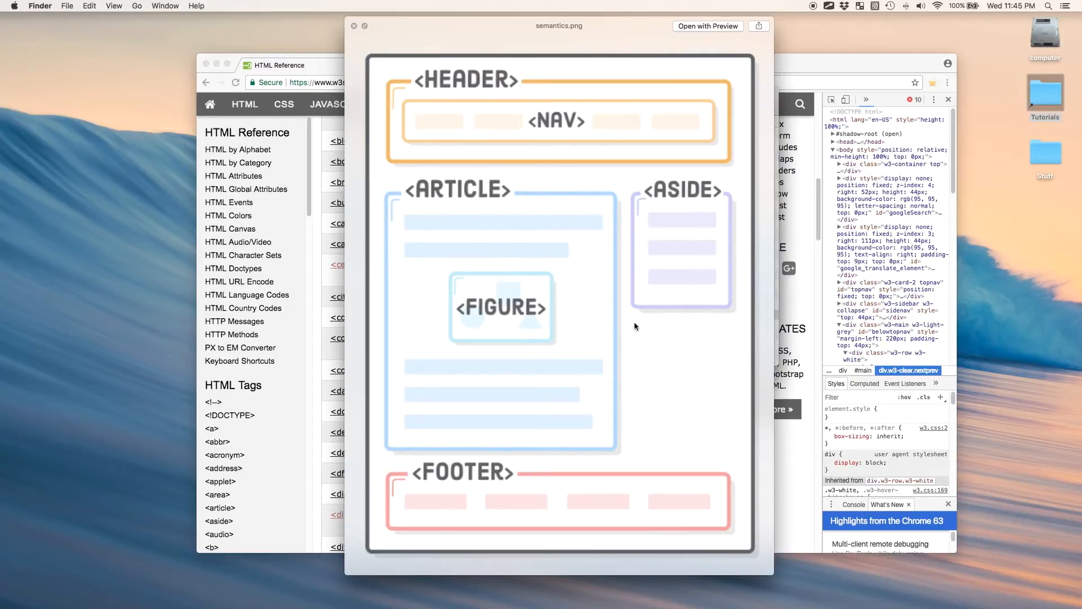
mouse_move(577, 184)
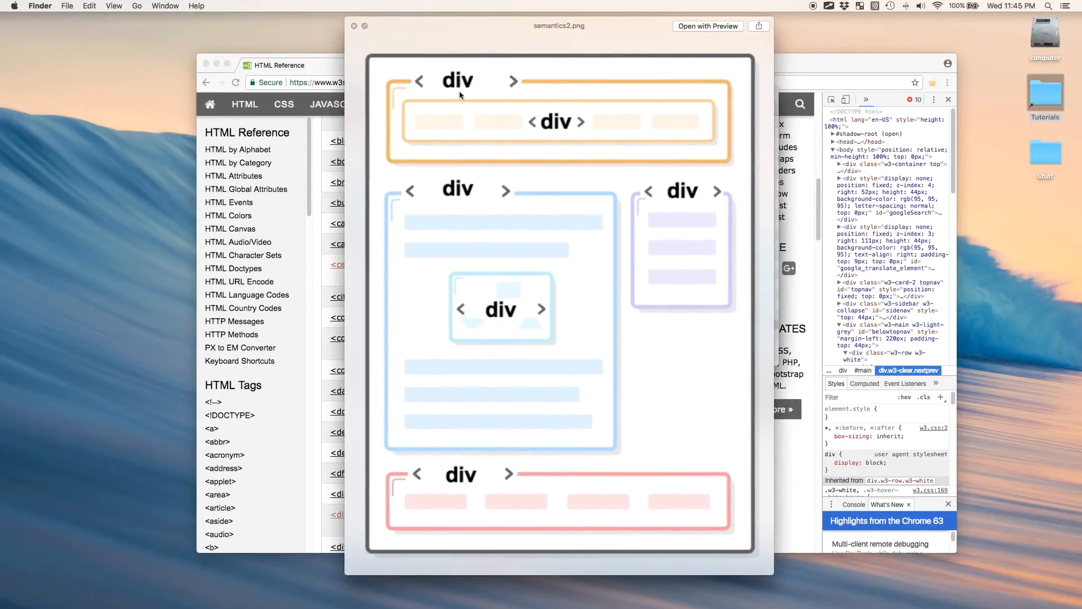
mouse_move(636, 278)
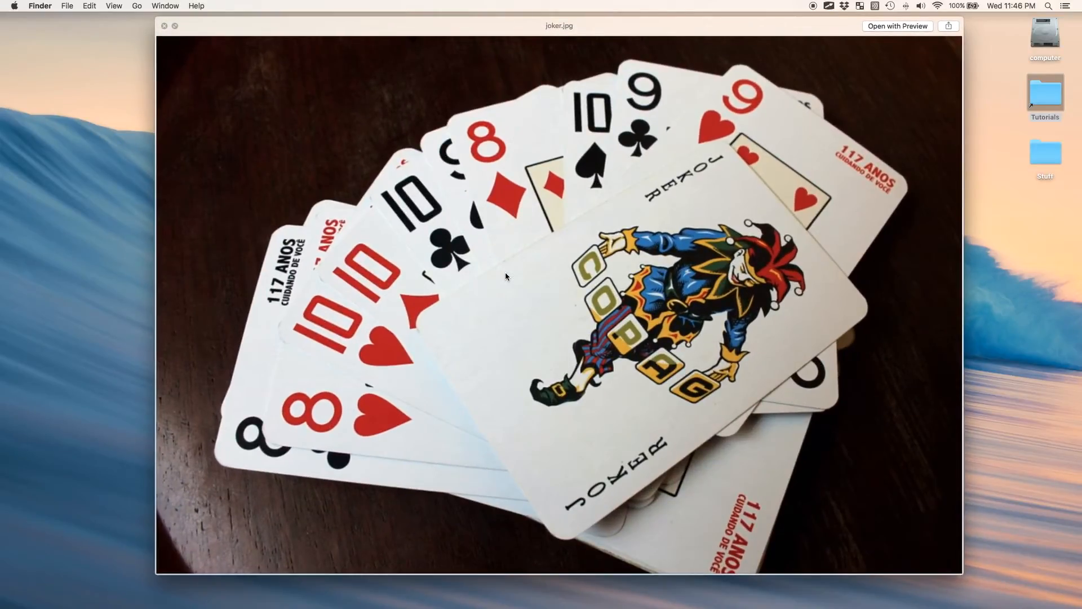
mouse_move(570, 383)
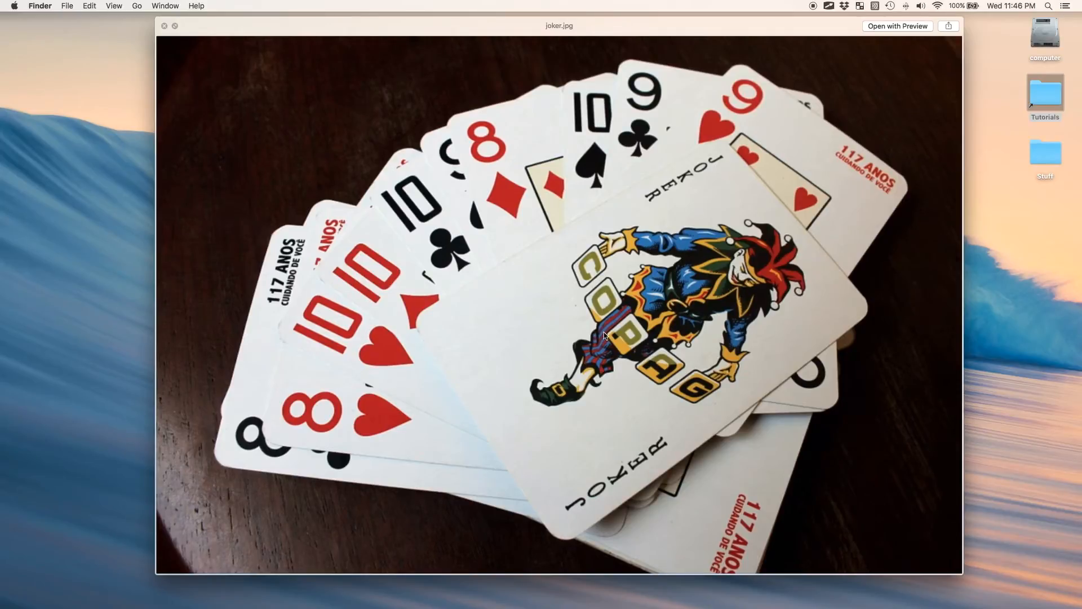
mouse_move(767, 88)
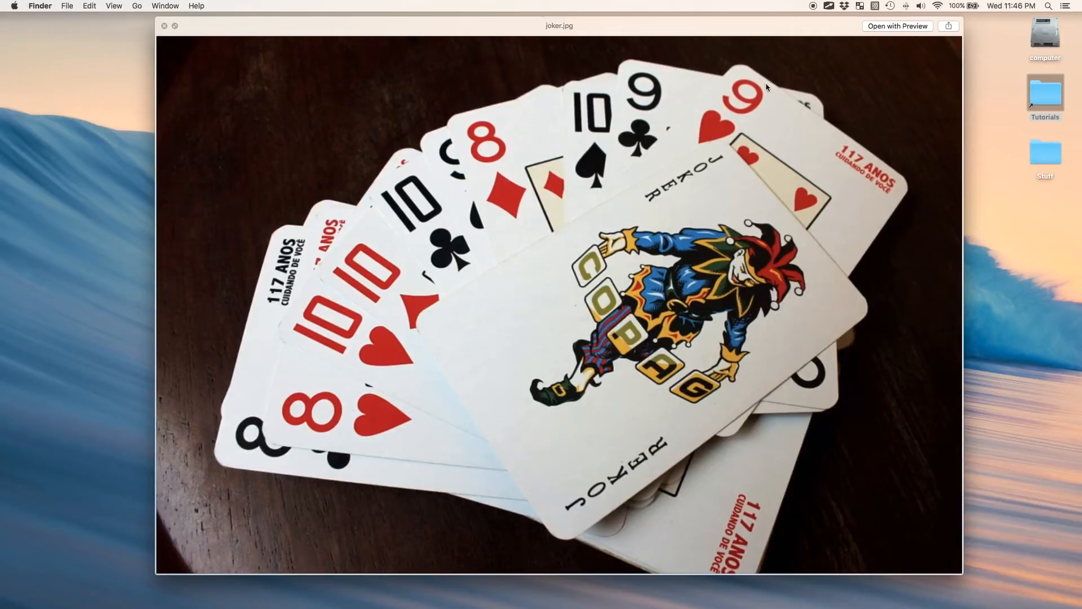
mouse_move(608, 103)
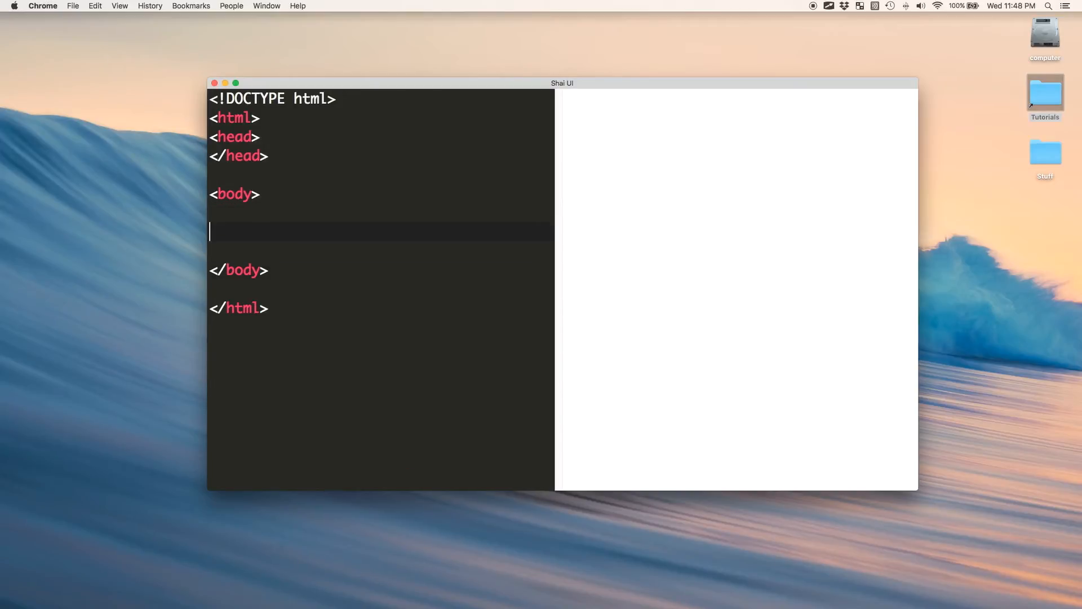
Step: Add <button>this is a button</button> to the body, then reopen the Tutorials folder
text(<b)
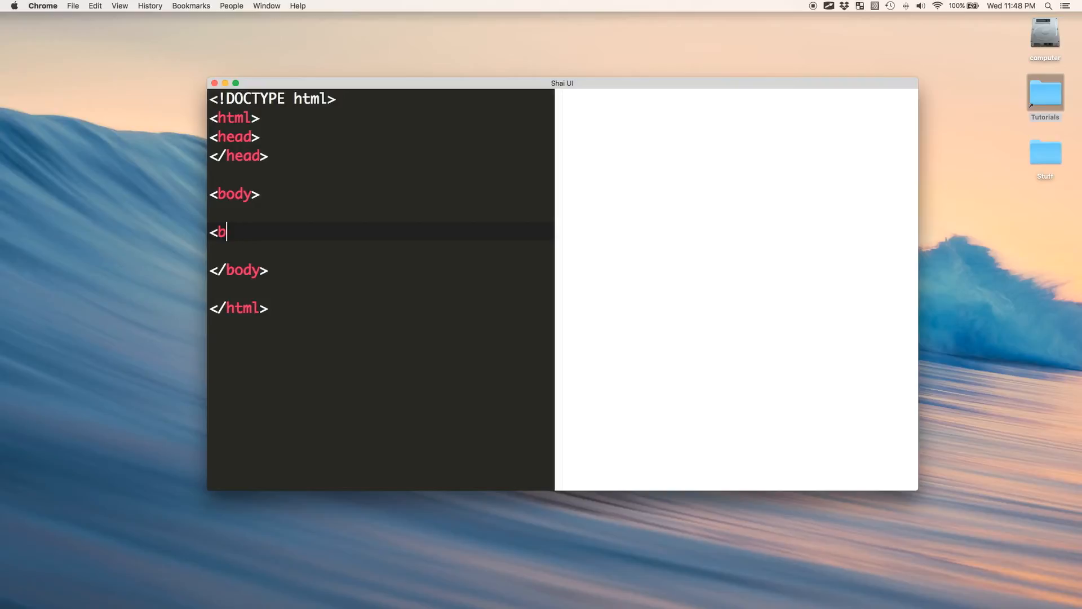
text(utton>t)
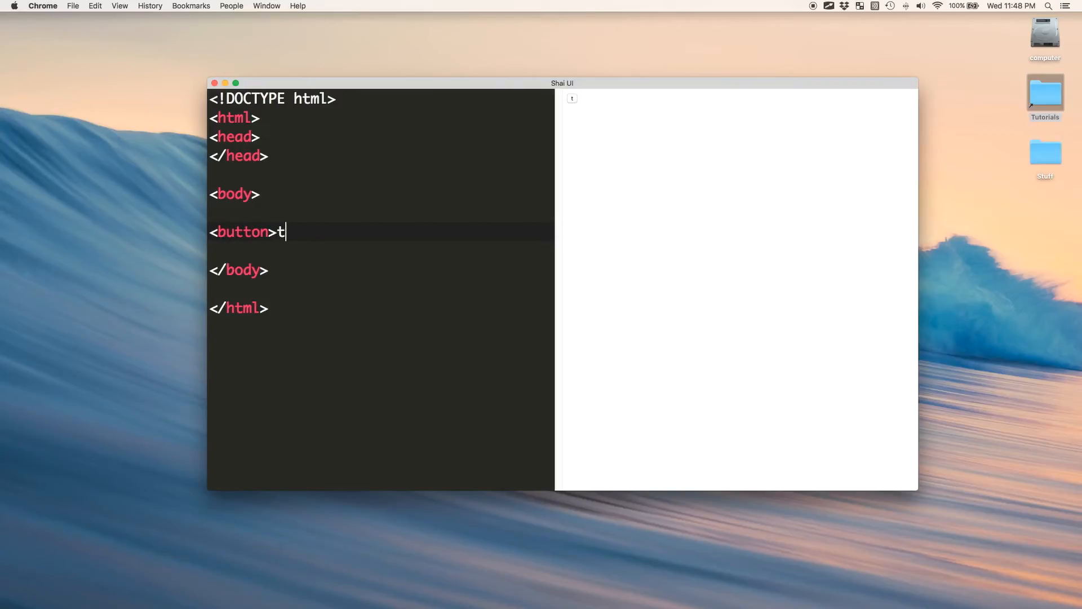
text(his is a button>/)
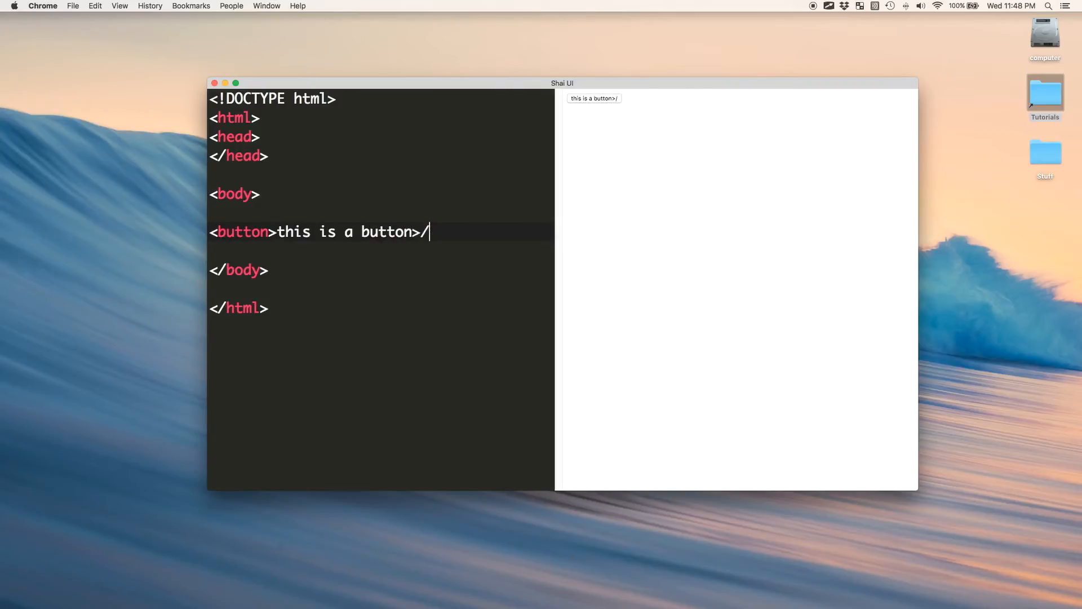
text(button>)
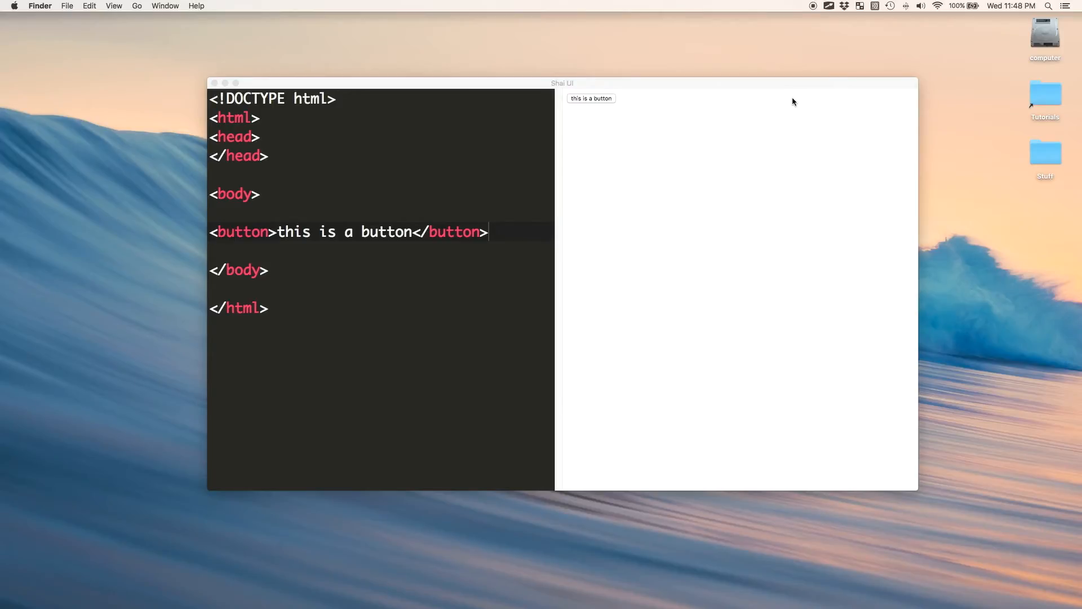
double_click(1045, 94)
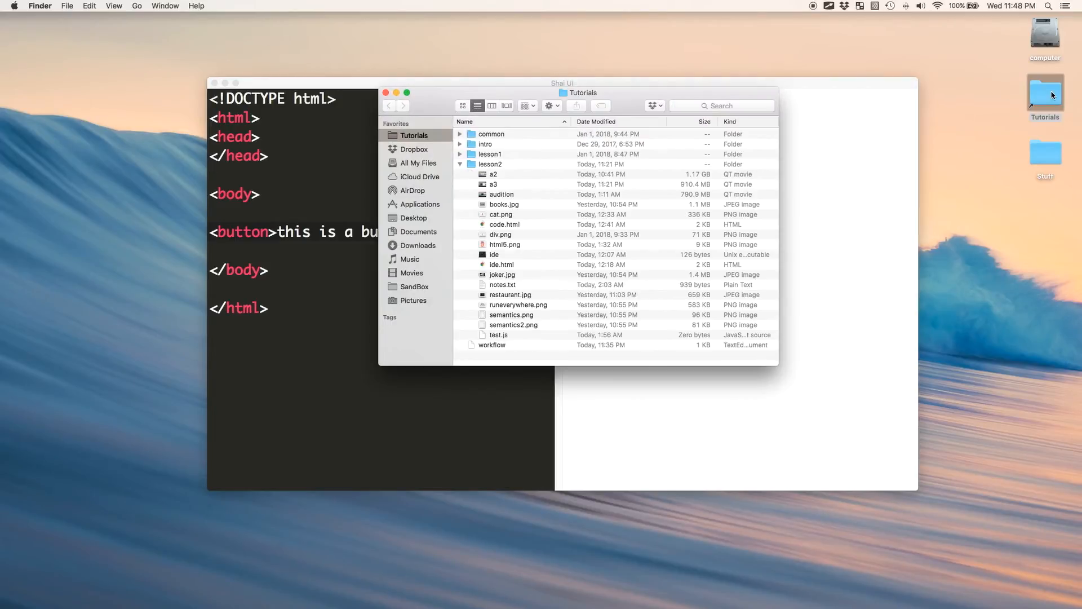
Step: Select restaurant.jpg in the Tutorials folder for a Quick Look preview
click(514, 325)
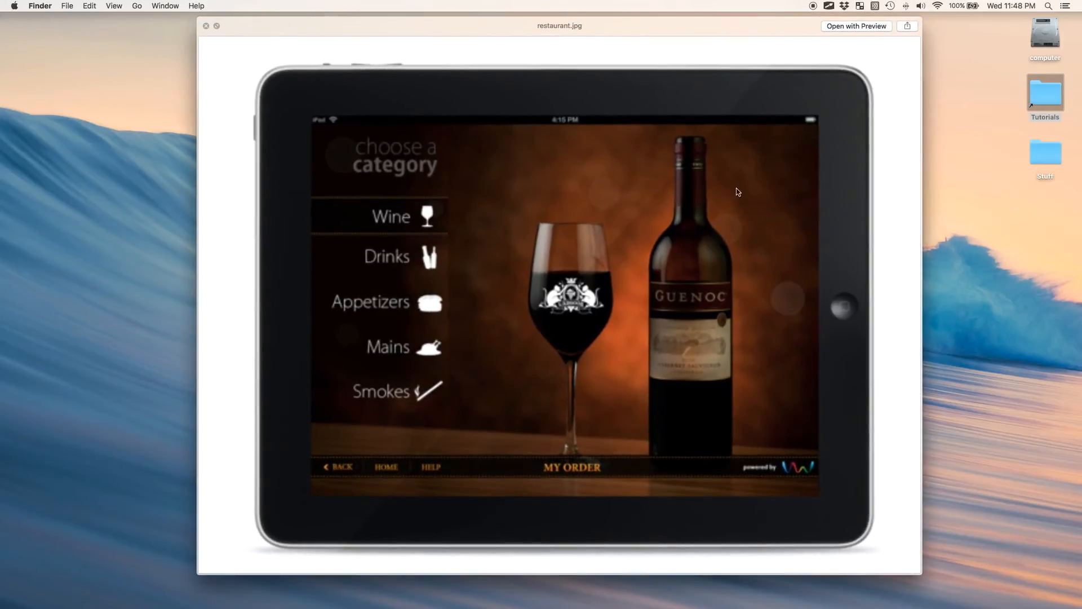
mouse_move(562, 275)
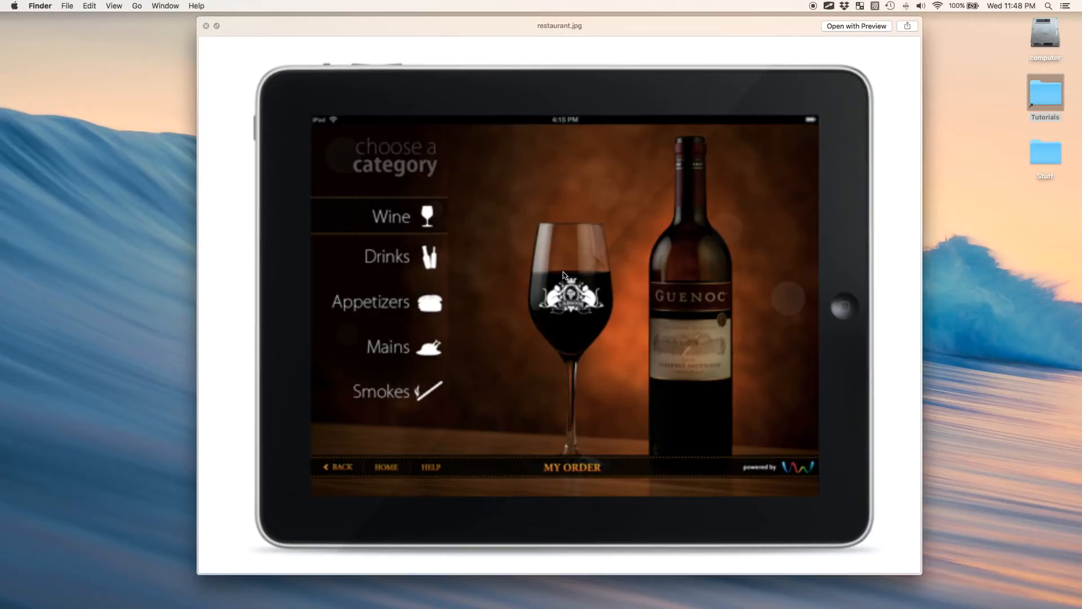
mouse_move(439, 246)
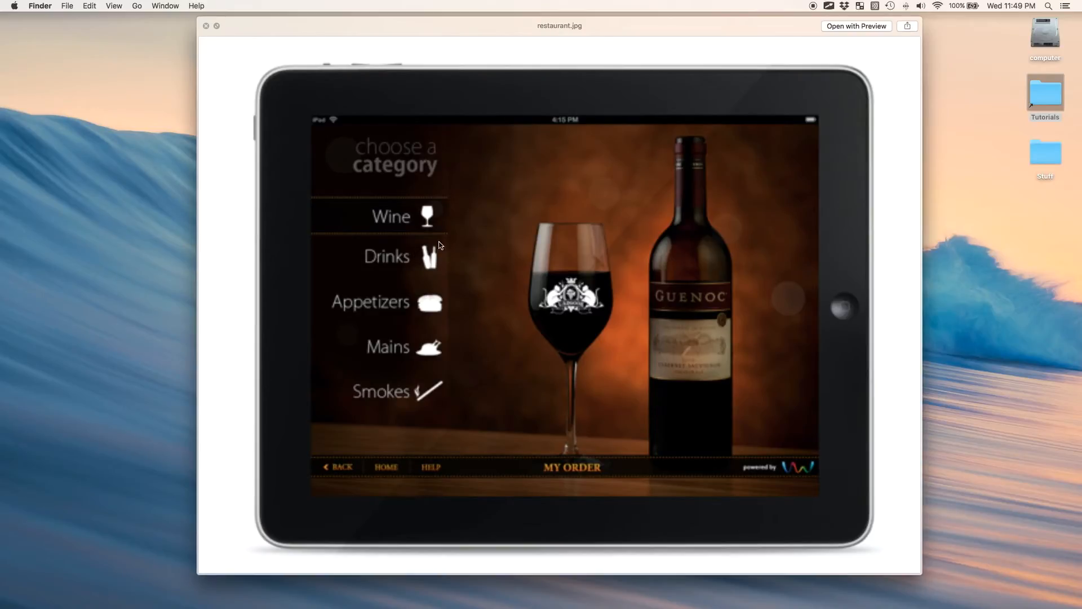
mouse_move(353, 333)
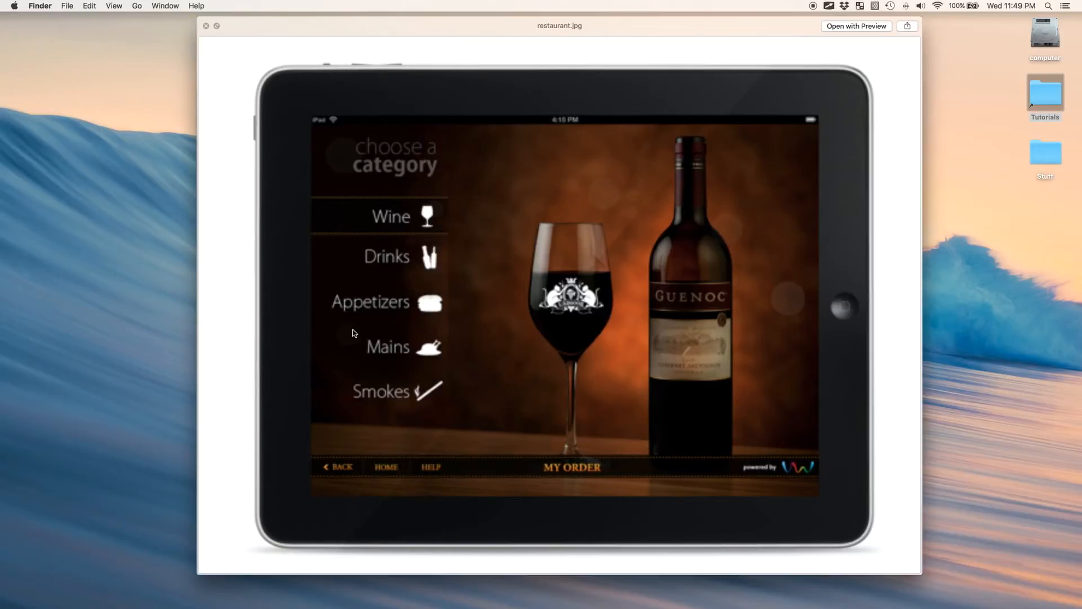
mouse_move(447, 102)
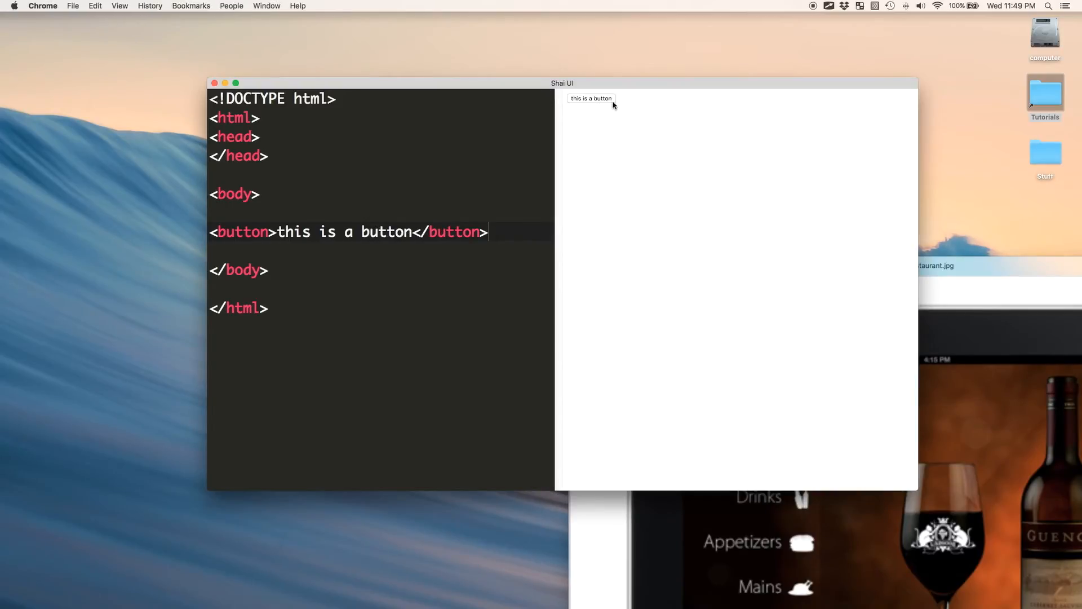
mouse_move(820, 305)
text(<div>)
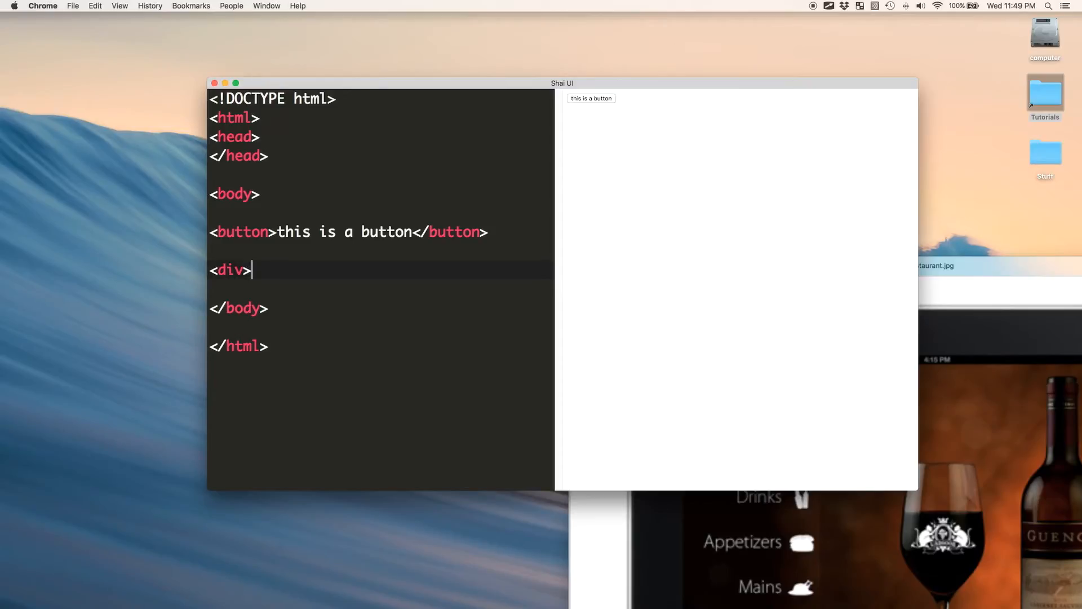
Step: Write a div reading 'this is a button' with an inline style starting border:1px solid #333
text(this is a button)
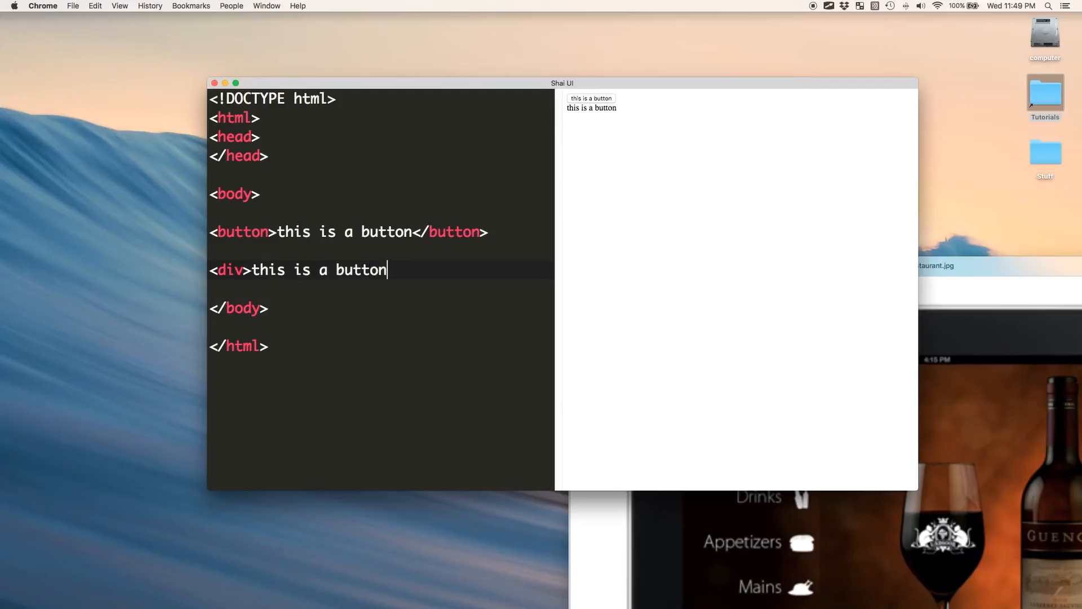
text(</div>)
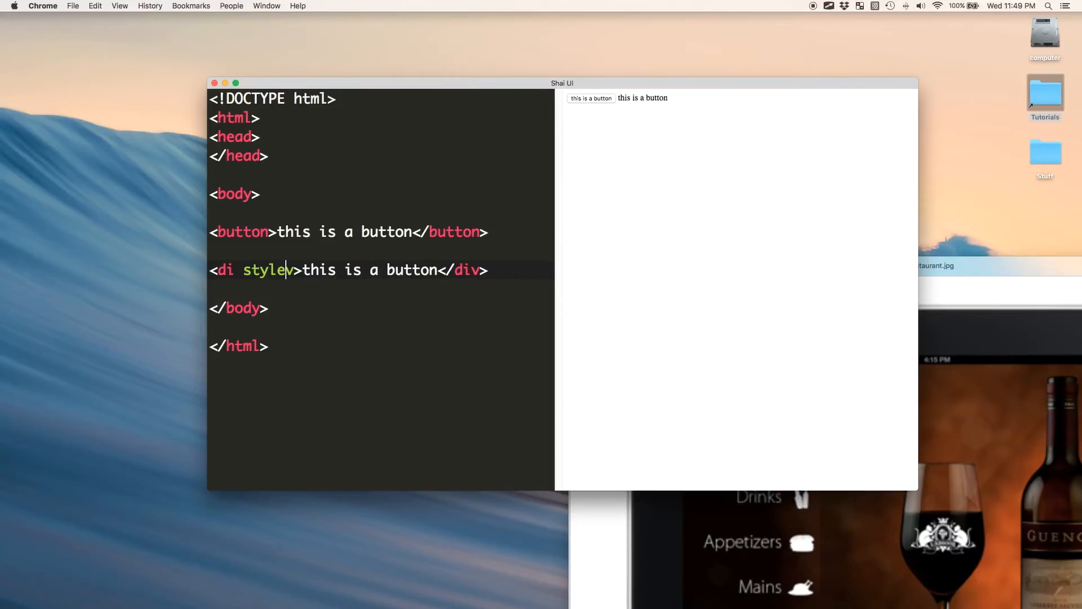
text(v)
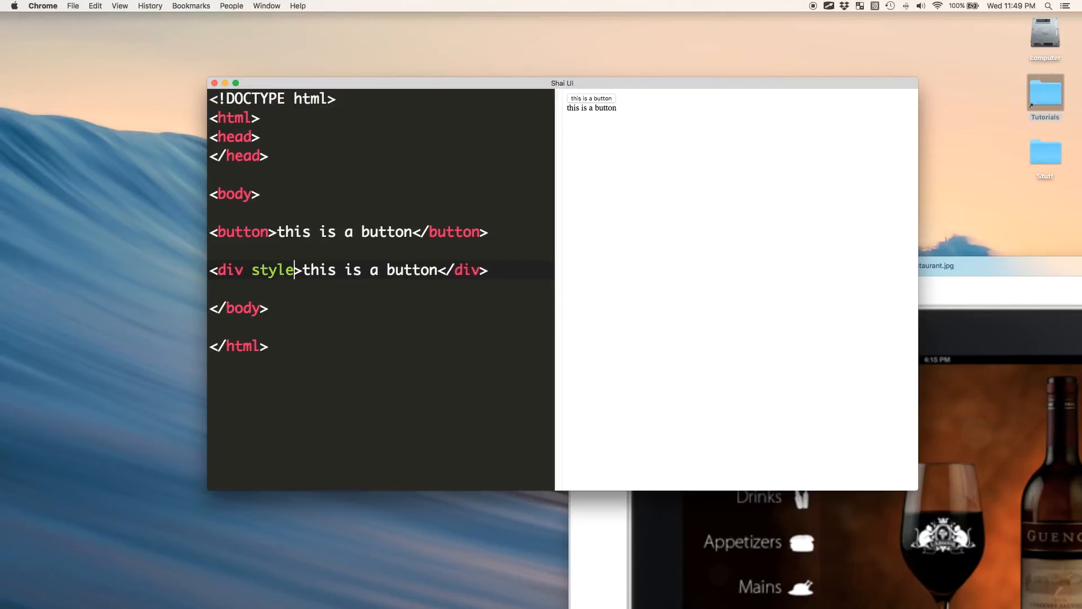
text(=')
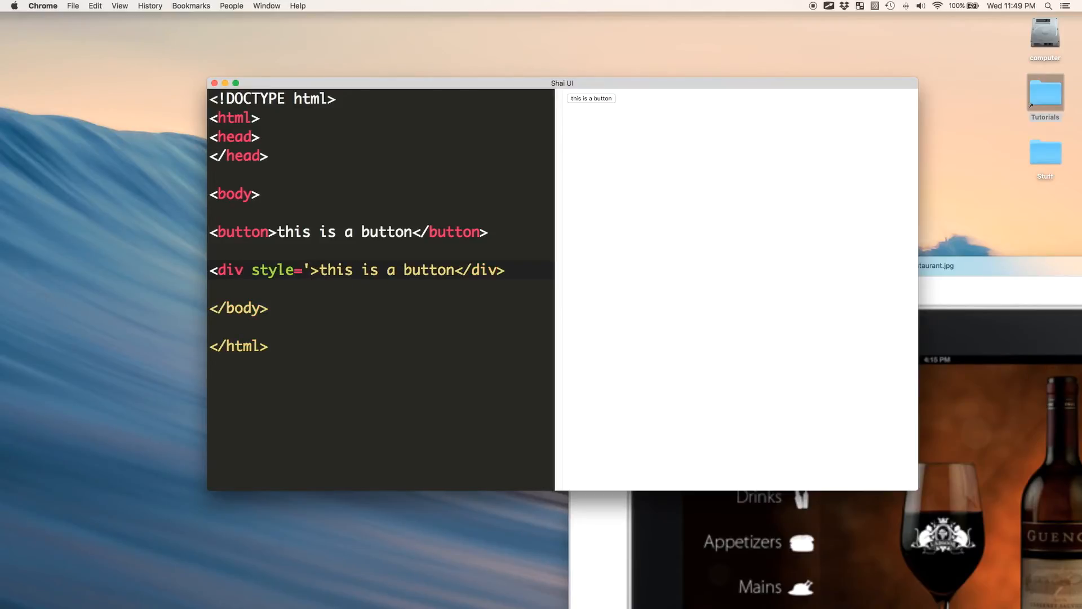
text(')
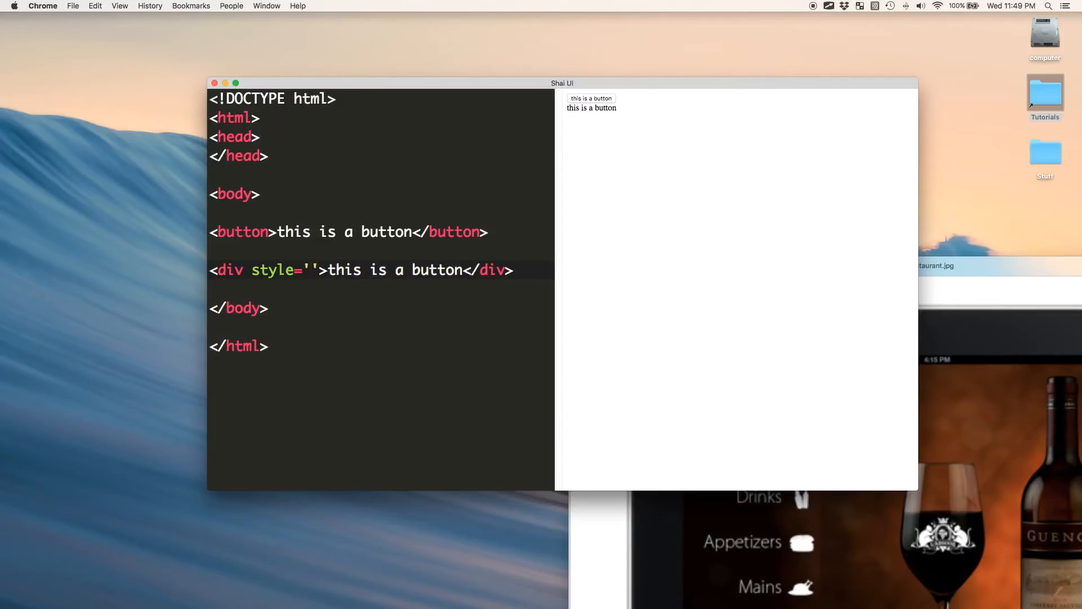
text(b)
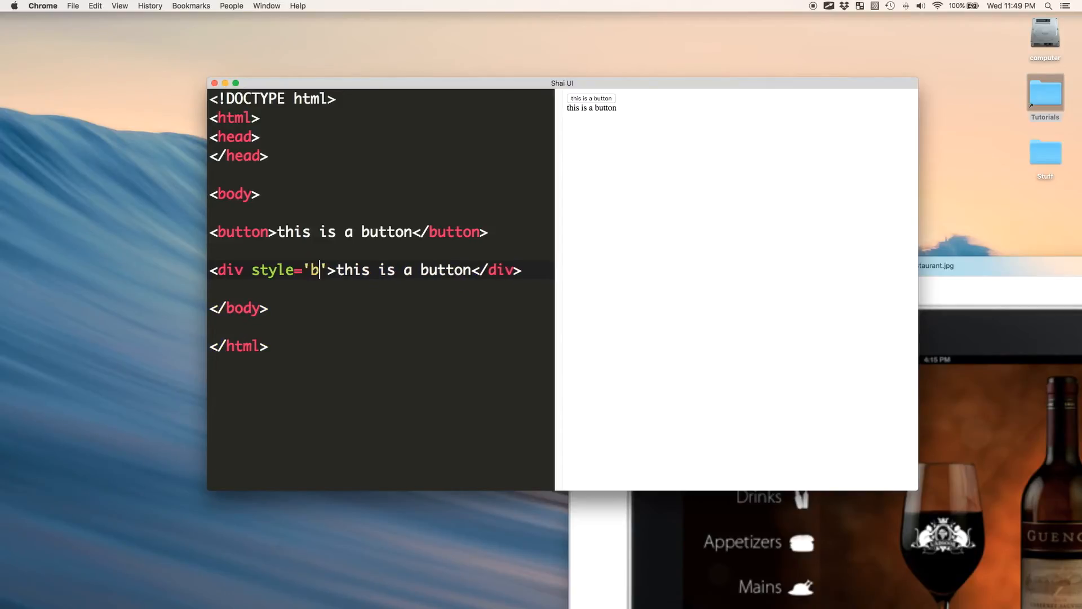
text(order:1px solid #eee)
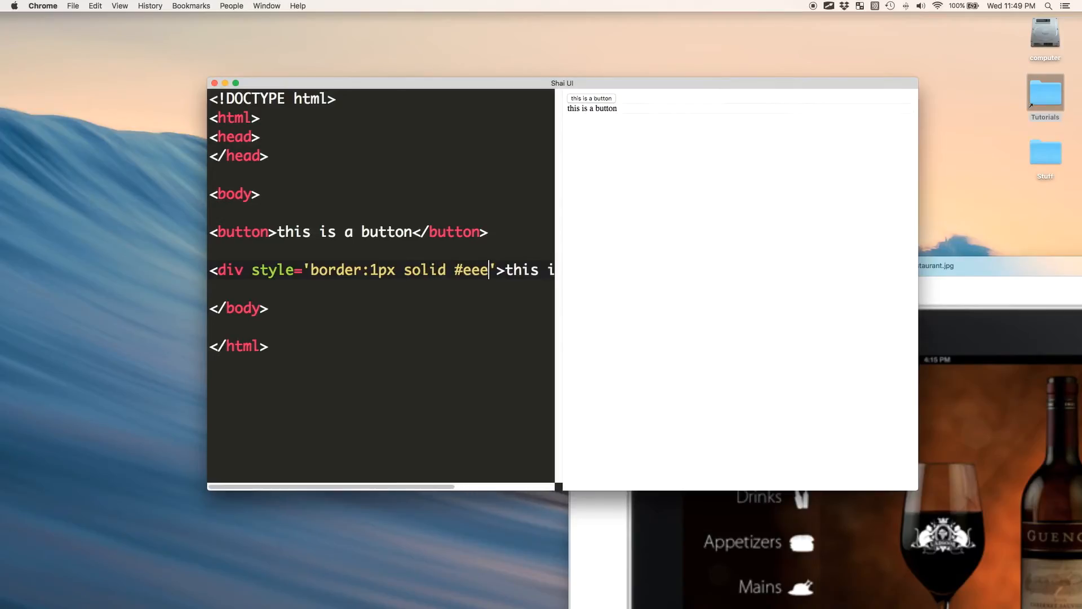
text(#333;)
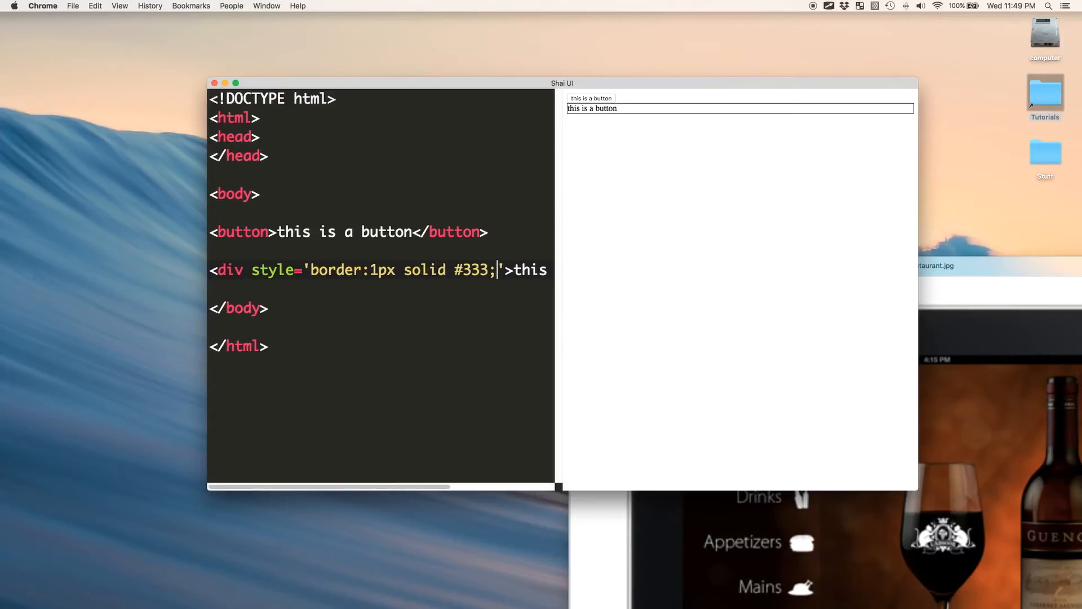
Step: Extend the style with display:inline-block, border-radius:5px, padding, background #eee and font-size:25px
text(display:inline-block;')
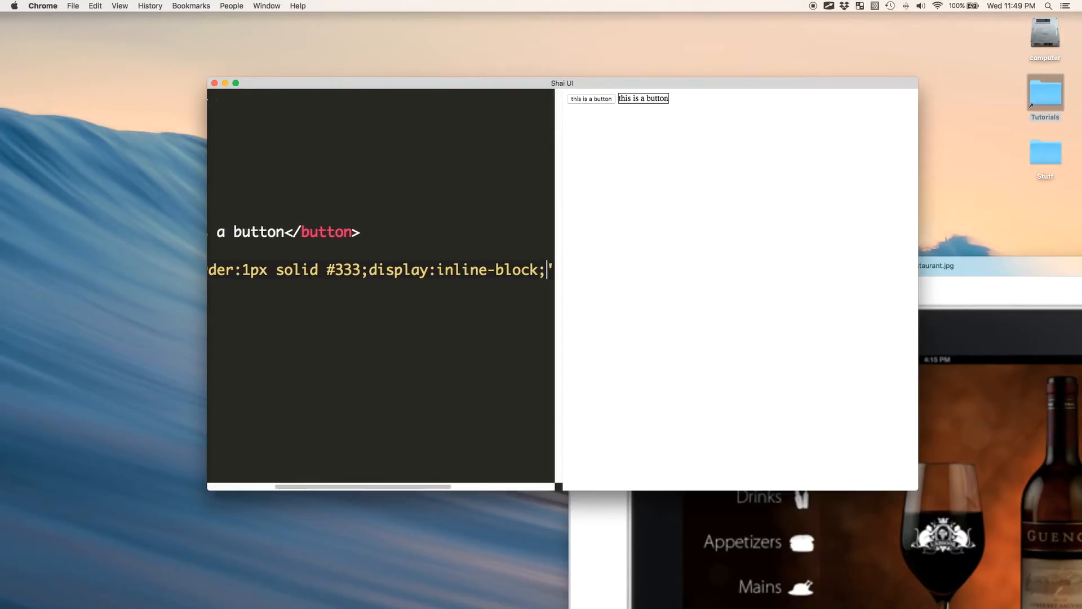
text(border-radius:5px;)
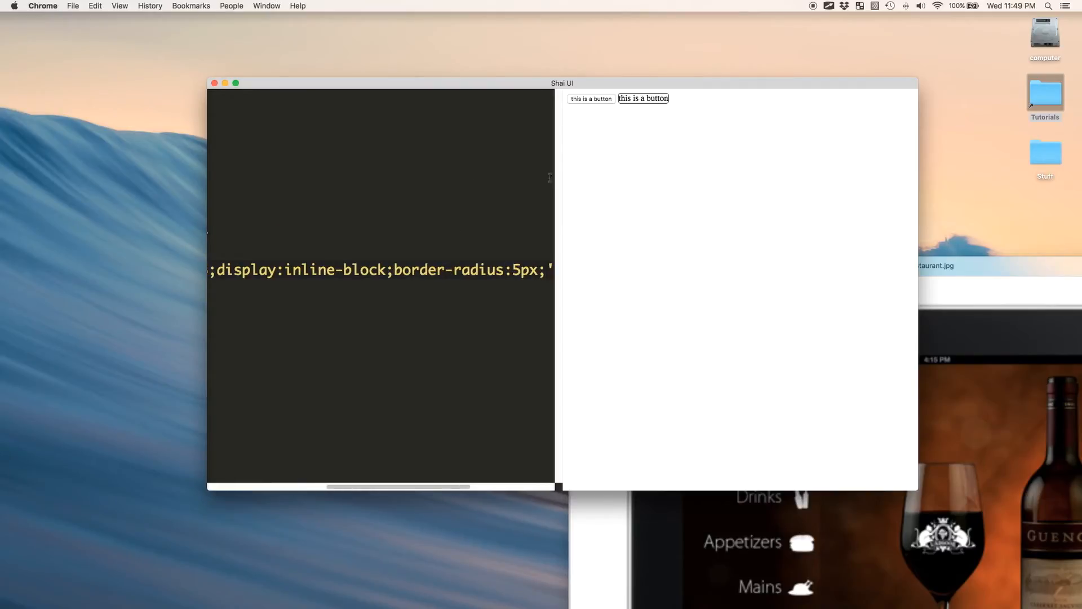
text(padding:5px;background')
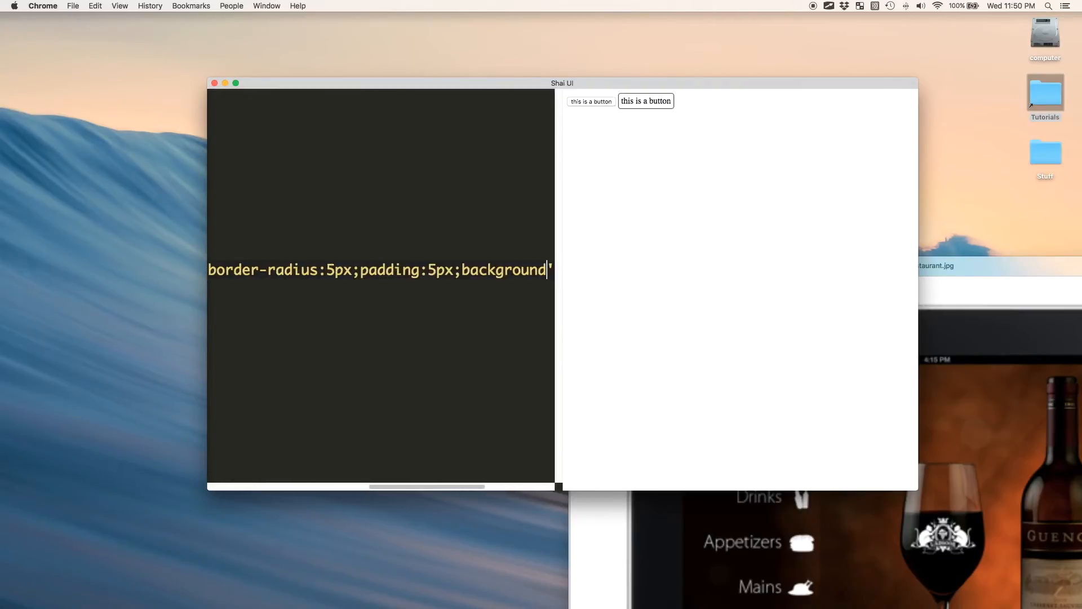
text(#eee)
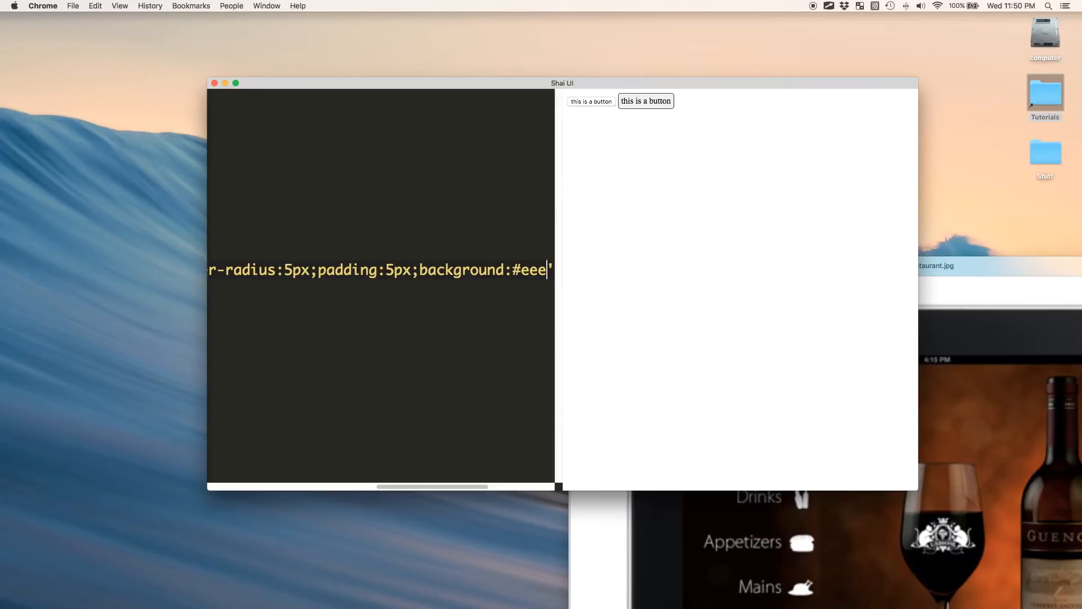
text(;font-size:)
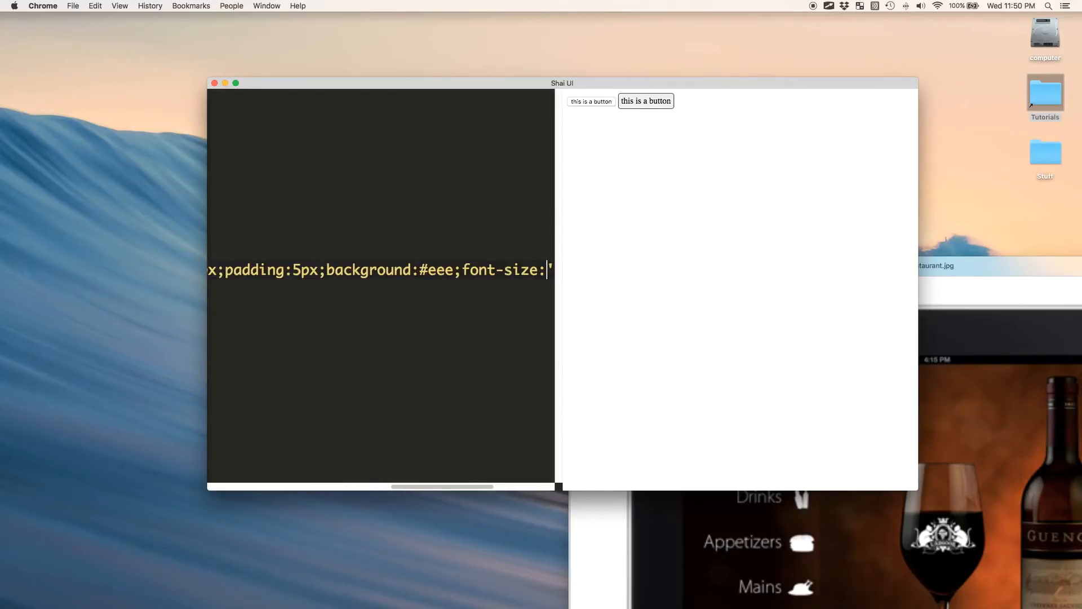
text(25px)
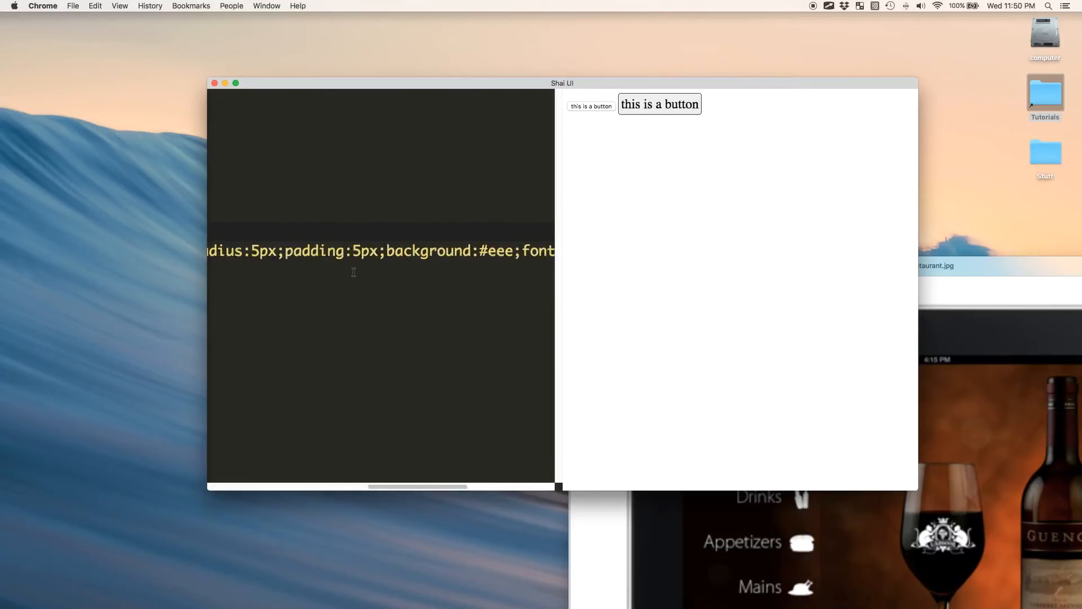
scroll(left, 3)
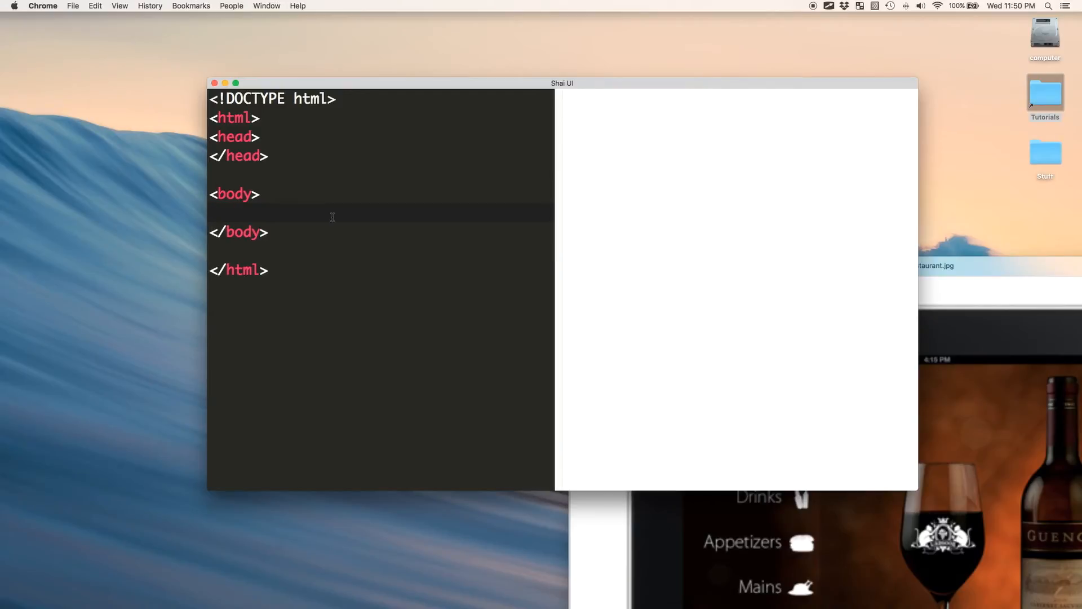
Step: Add an <h1>this is a header</h1> heading to the body
text(<h1>)
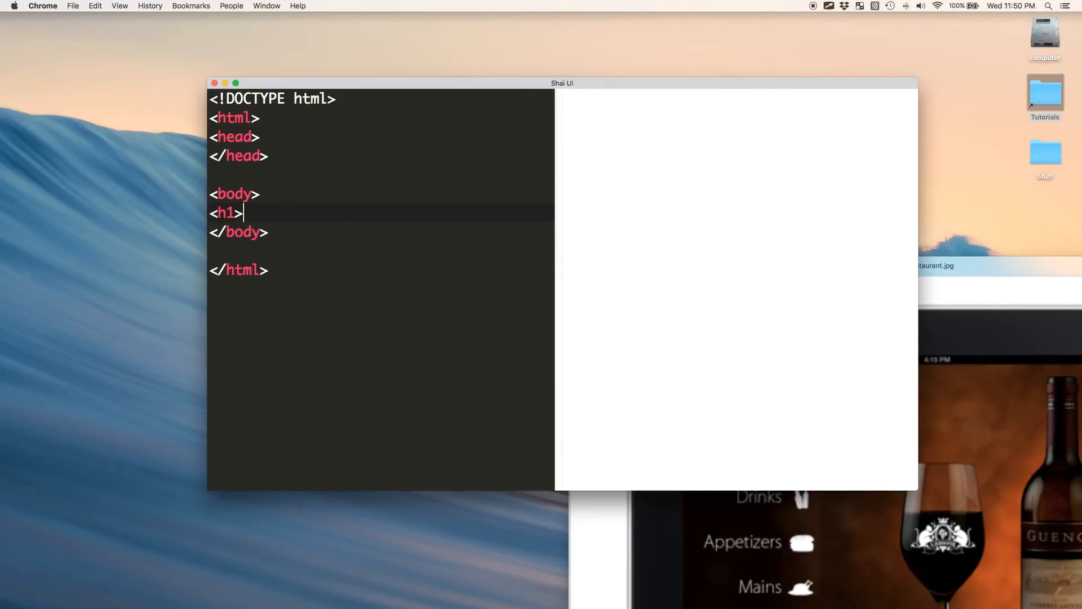
text(this is)
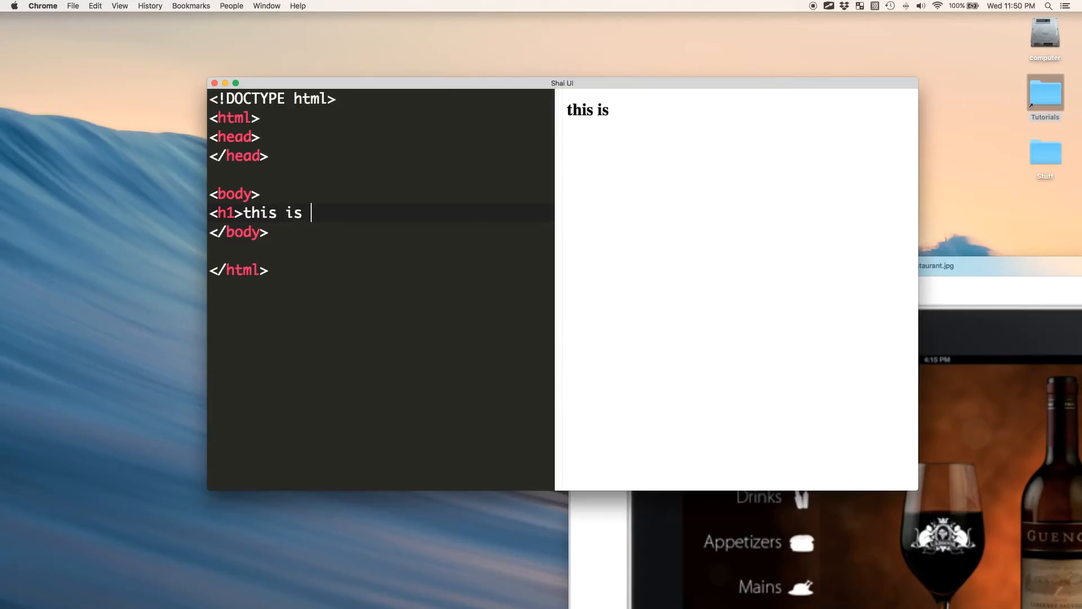
text(a header</h1>)
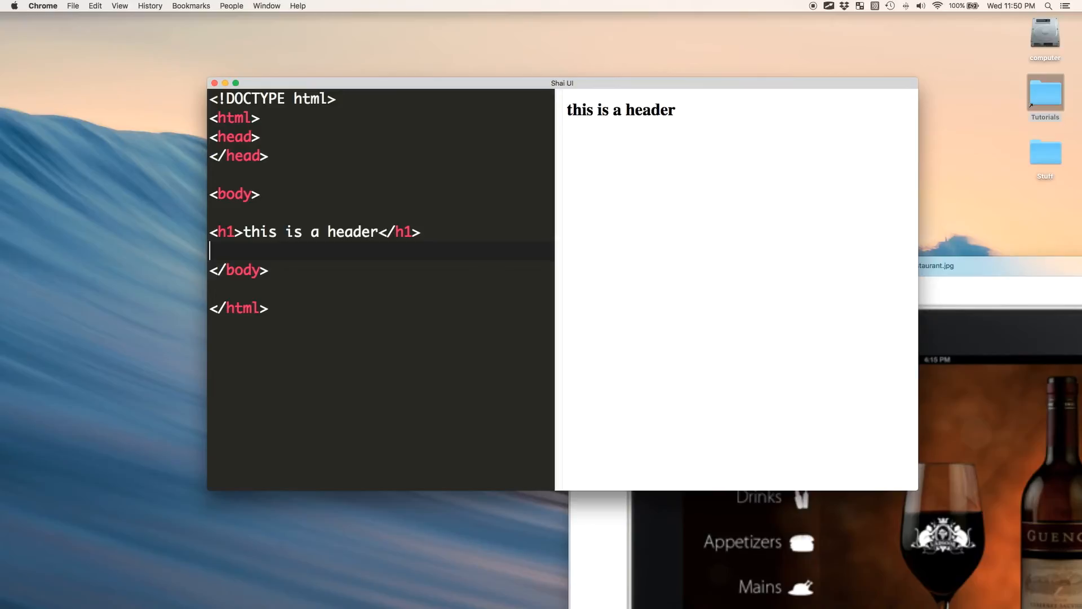
Step: Add a div with the same text styled font-size:30px to imitate the heading
text(<div>)
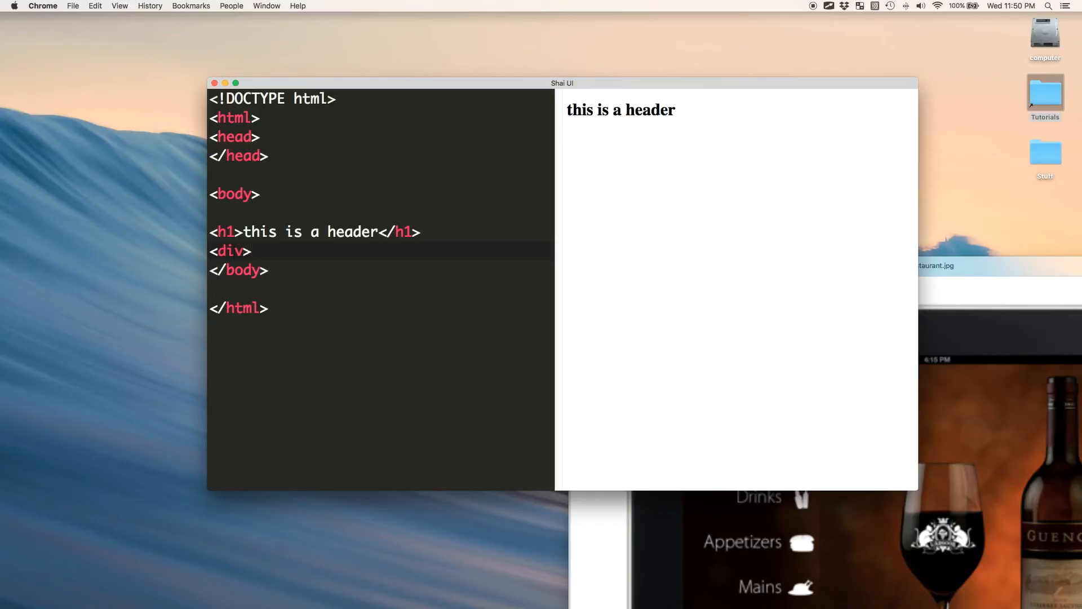
text(this is a header)
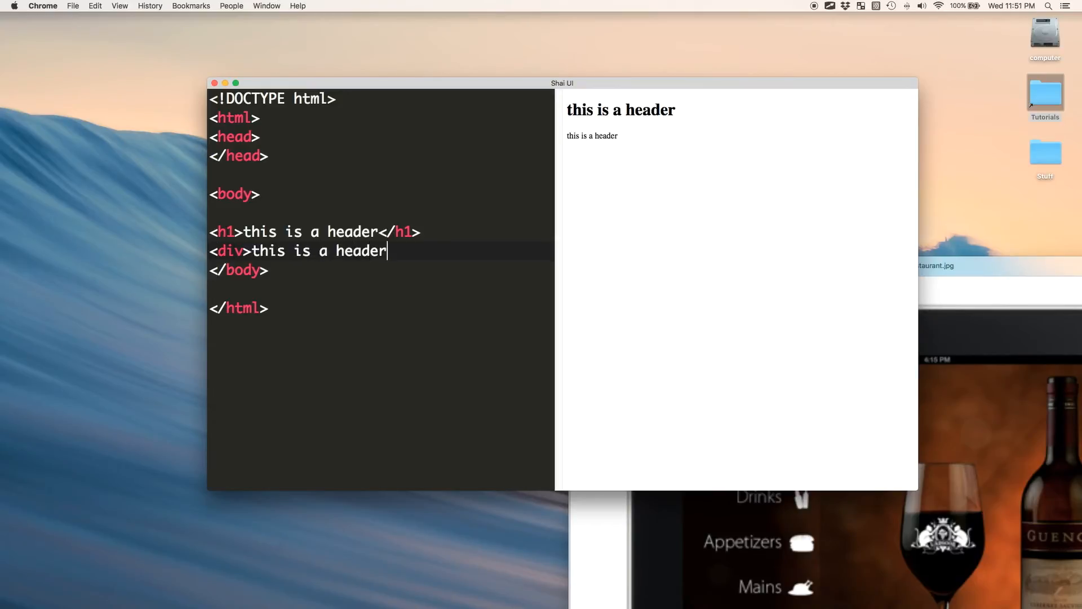
text(</div>)
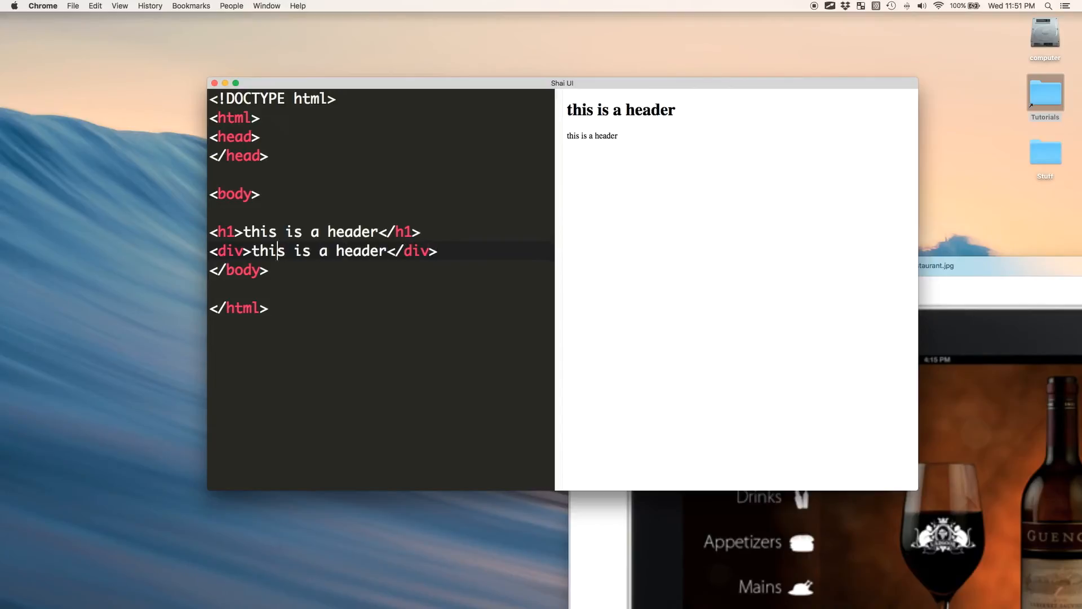
text(style=')
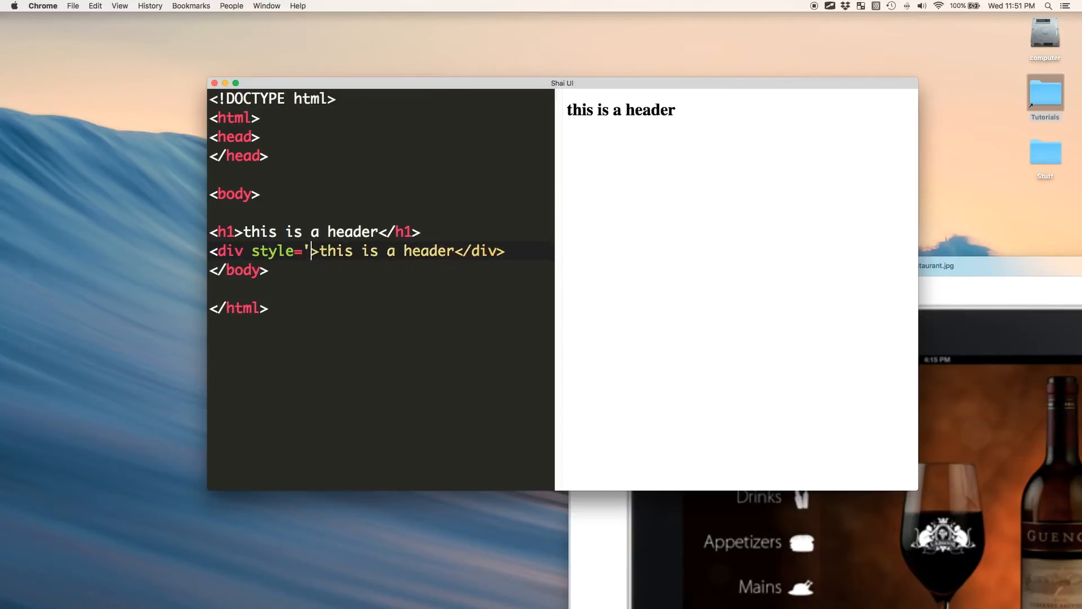
text(font-size:30)
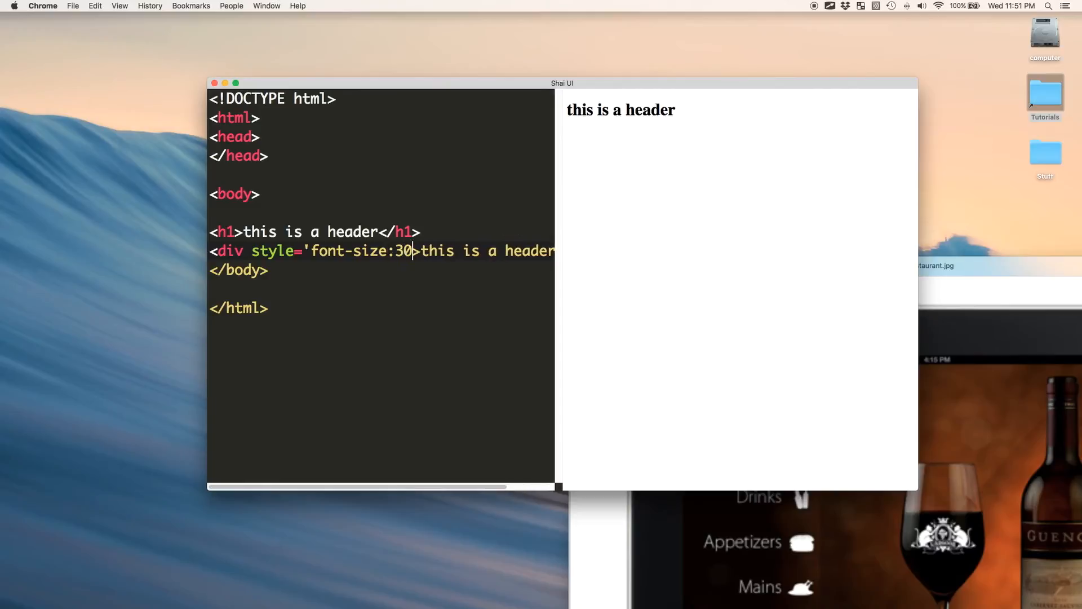
text(px;'>)
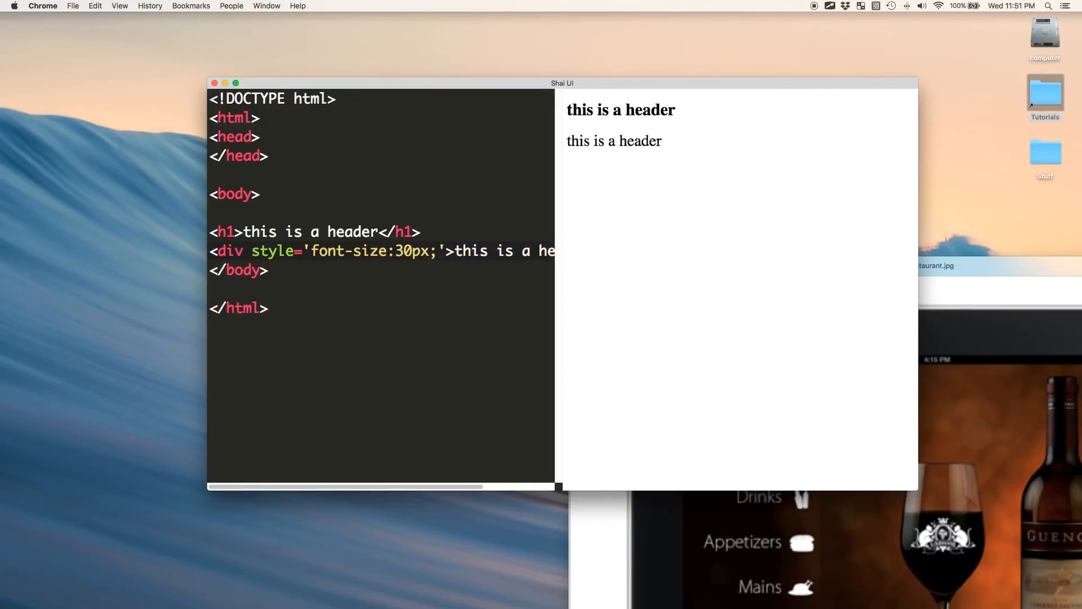
text(fontwe-)
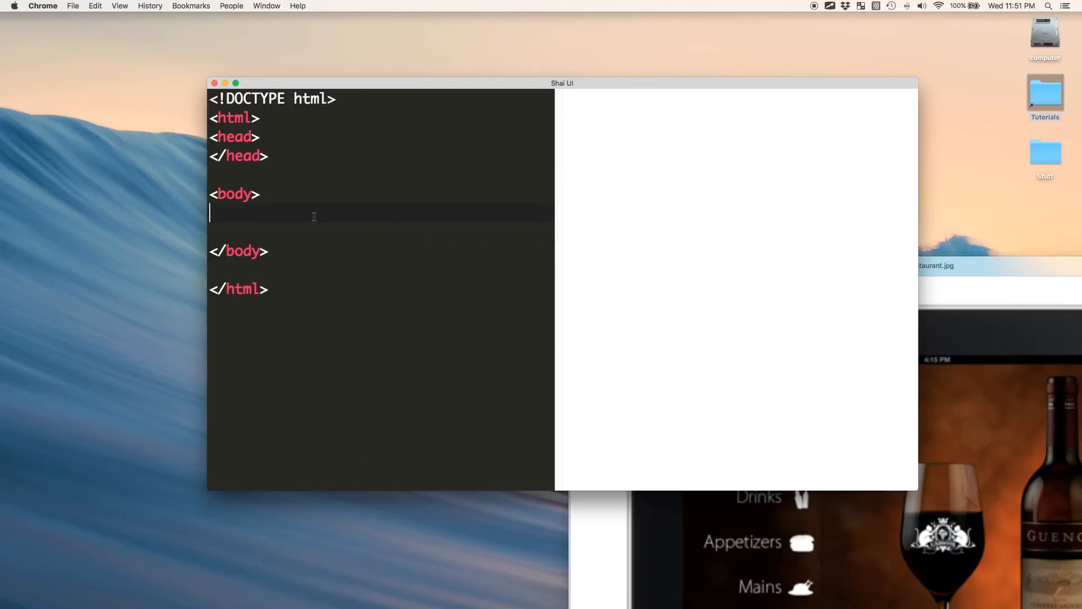
Step: Write the sentence 'hello this is a <span>span</span>' in the body
text(hello this is a)
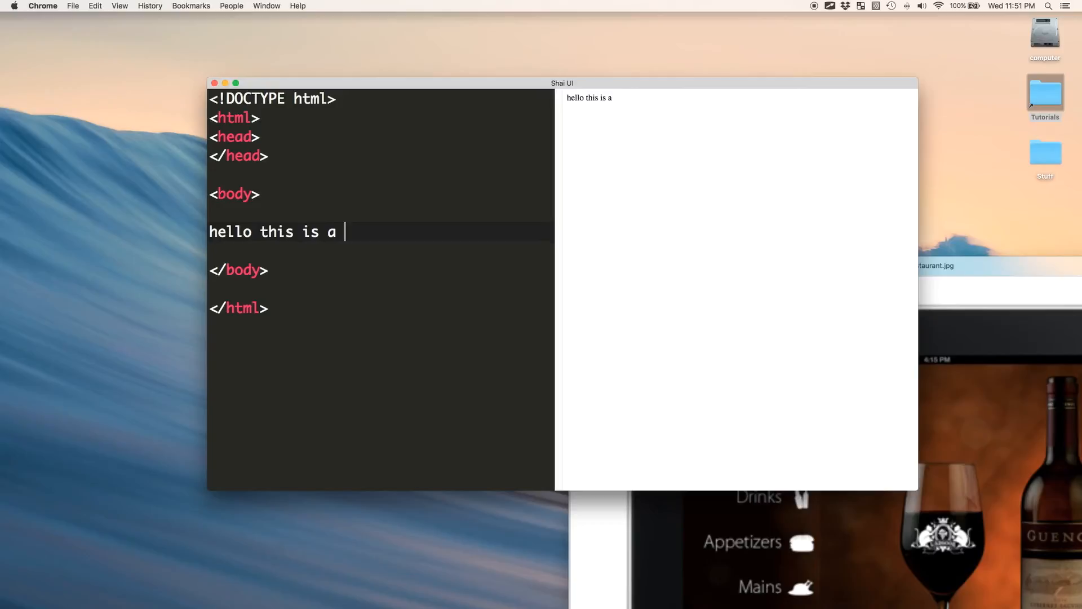
text(span)
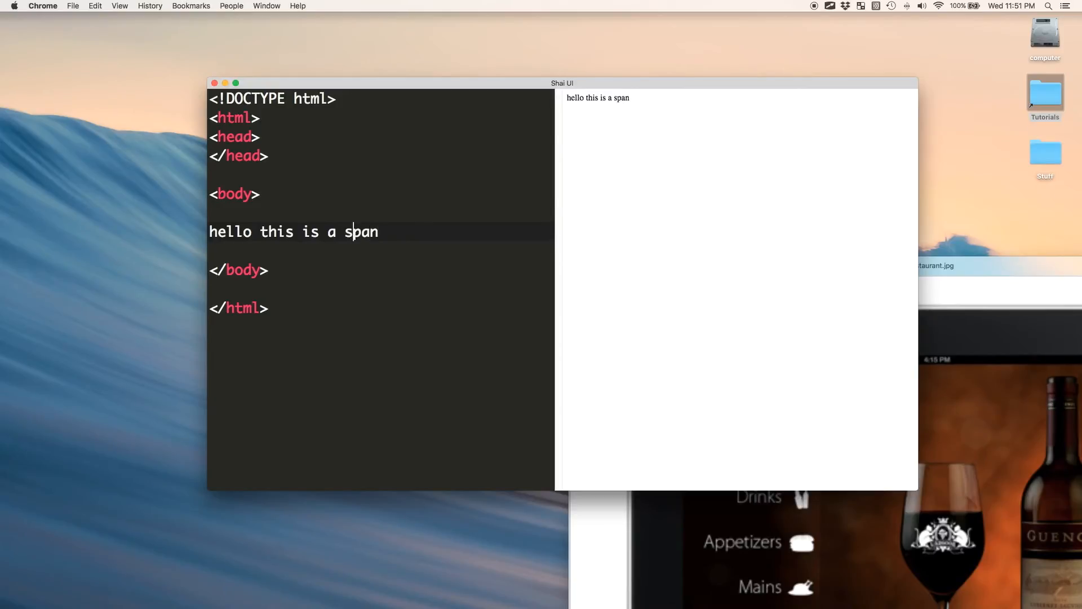
text(<span)
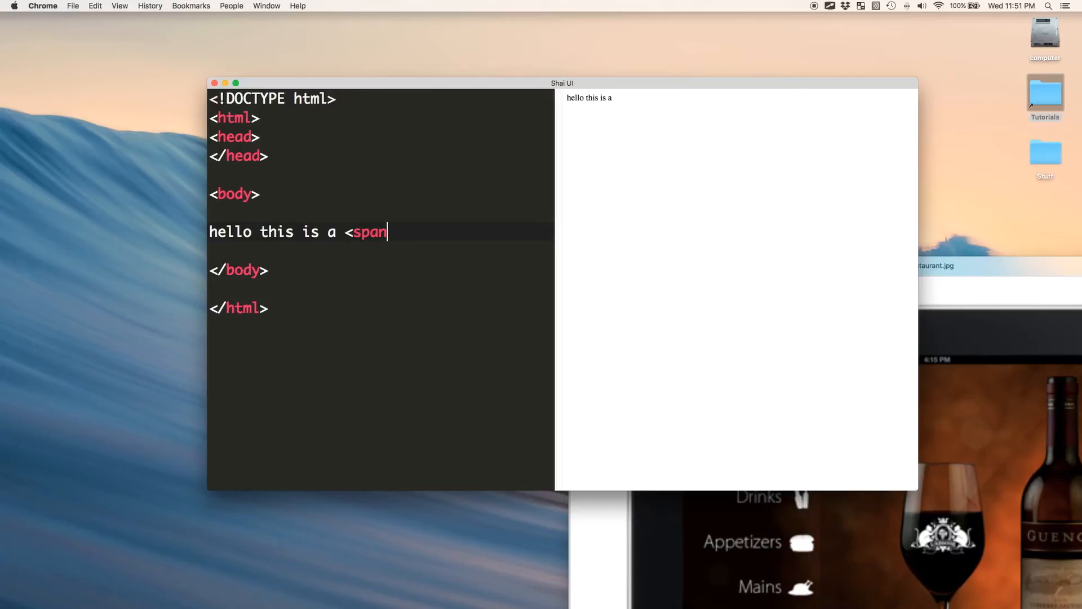
text(></span>)
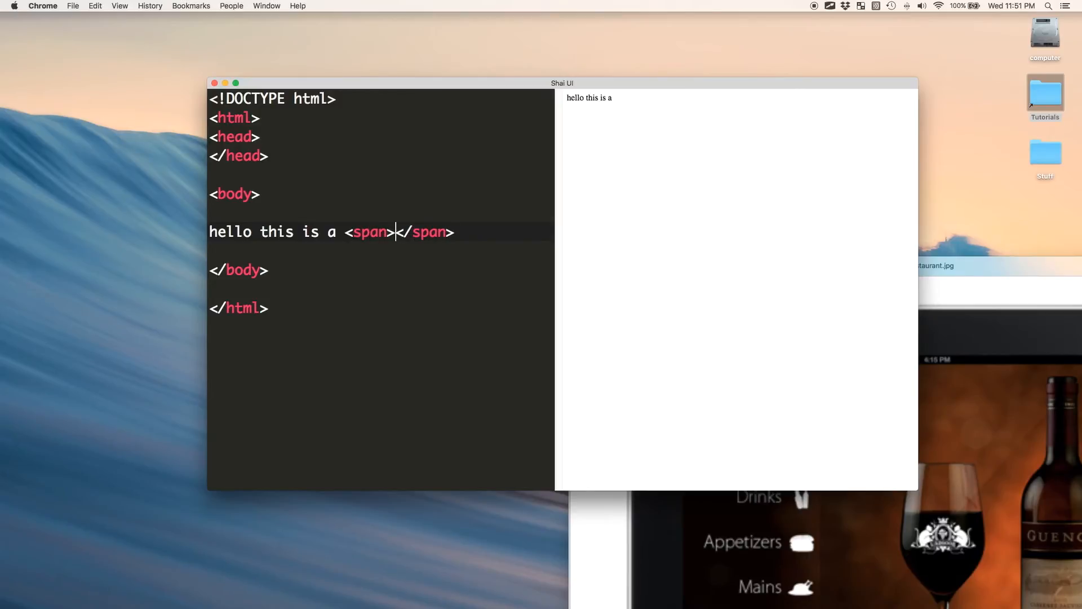
text(span)
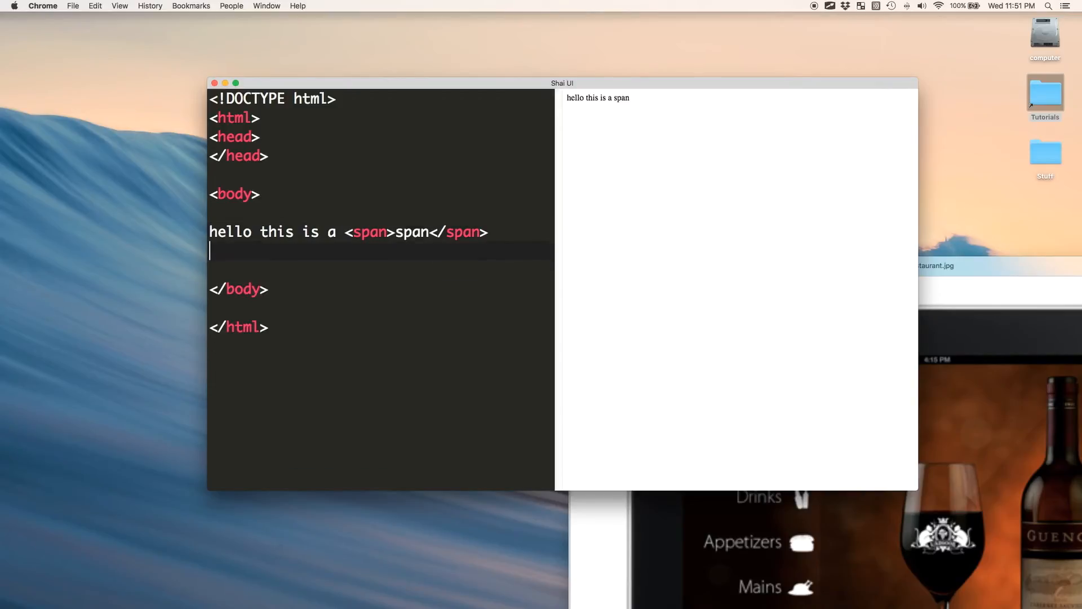
Step: Add 'hello this is a <div>div</div>' below it, separated from the span line by a <br/>
text(hello this is a div)
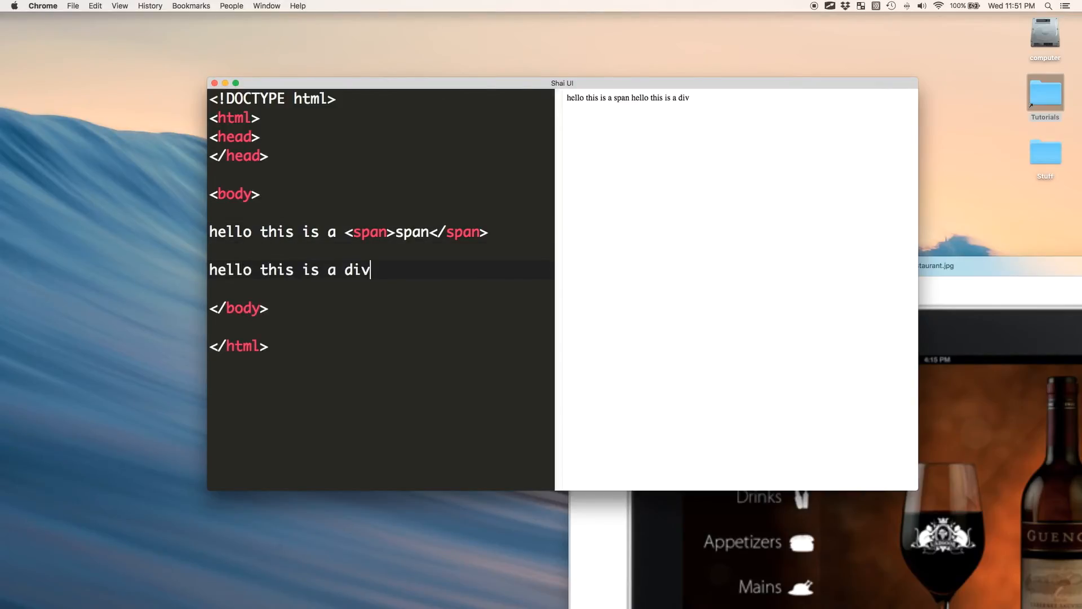
text(<div>div)
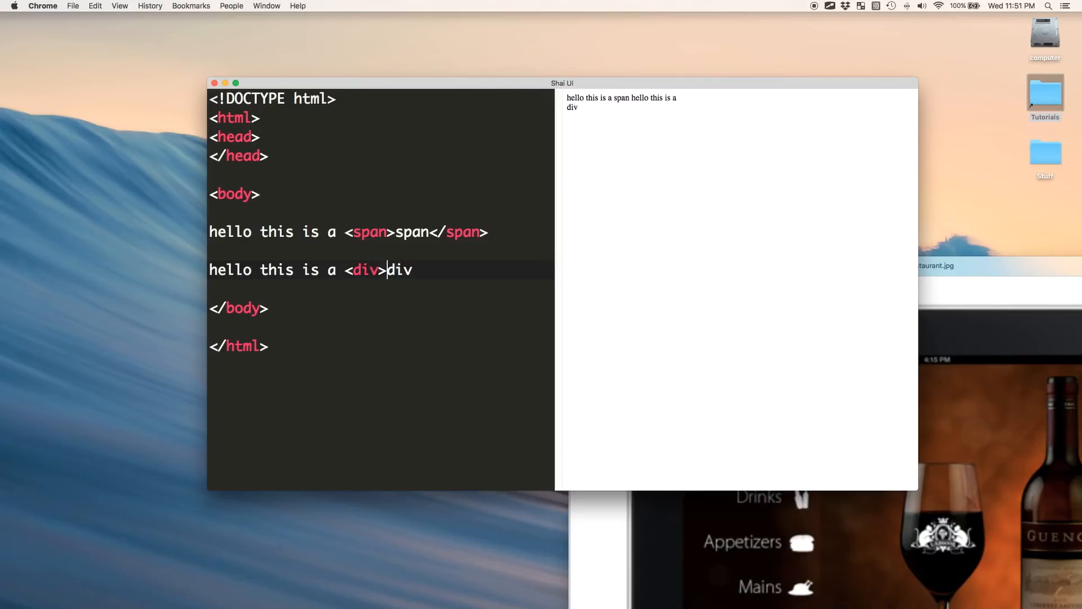
text(</di)
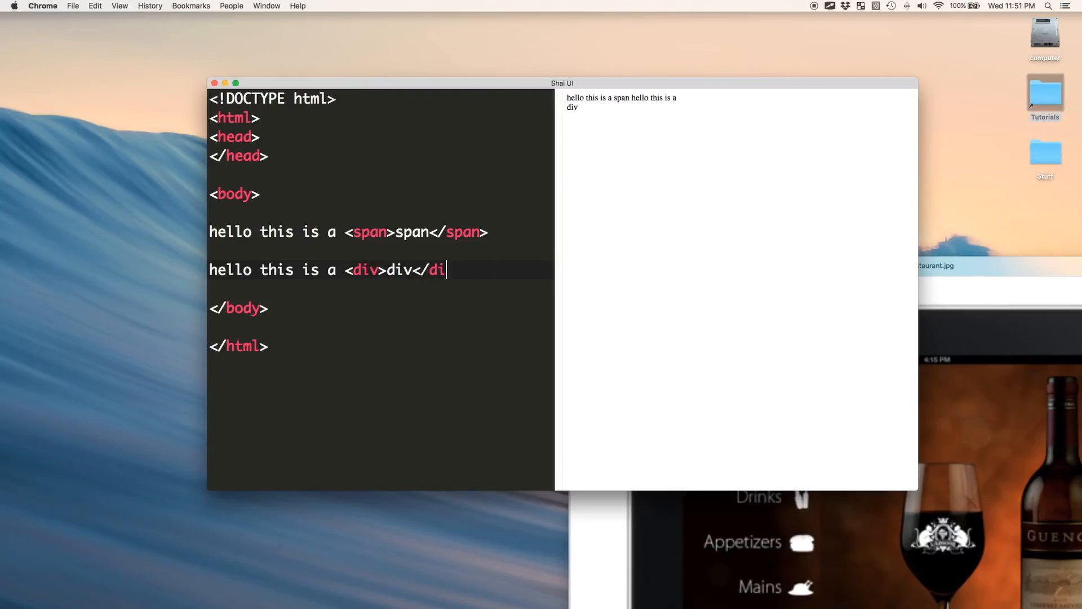
text(v>)
text(')
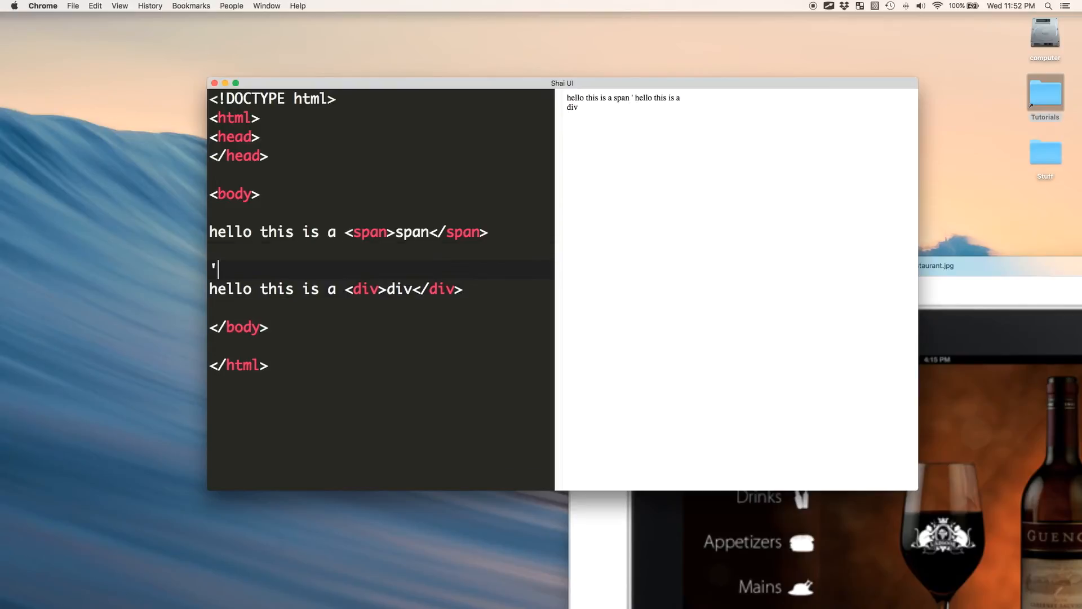
text(<br/>)
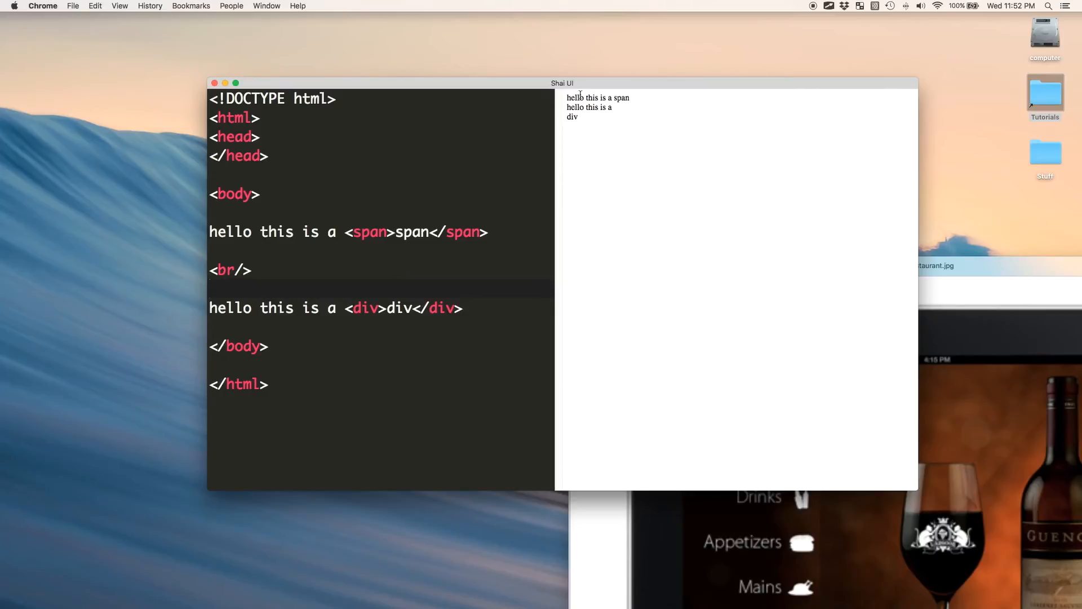
mouse_move(616, 112)
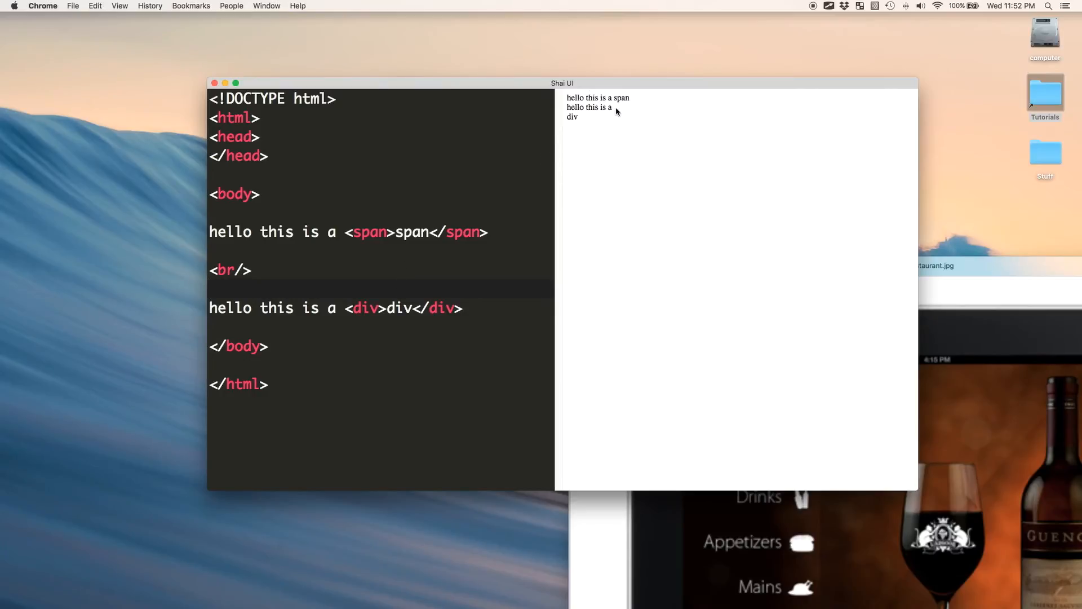
mouse_move(334, 327)
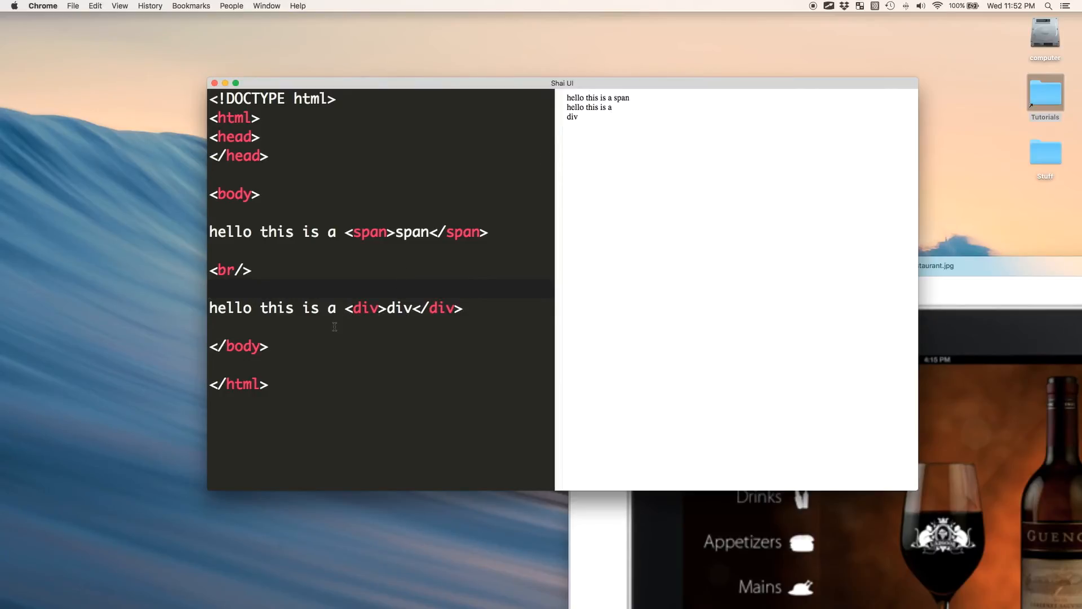
Step: Give the example div an inline style of display:inline-block
double_click(370, 233)
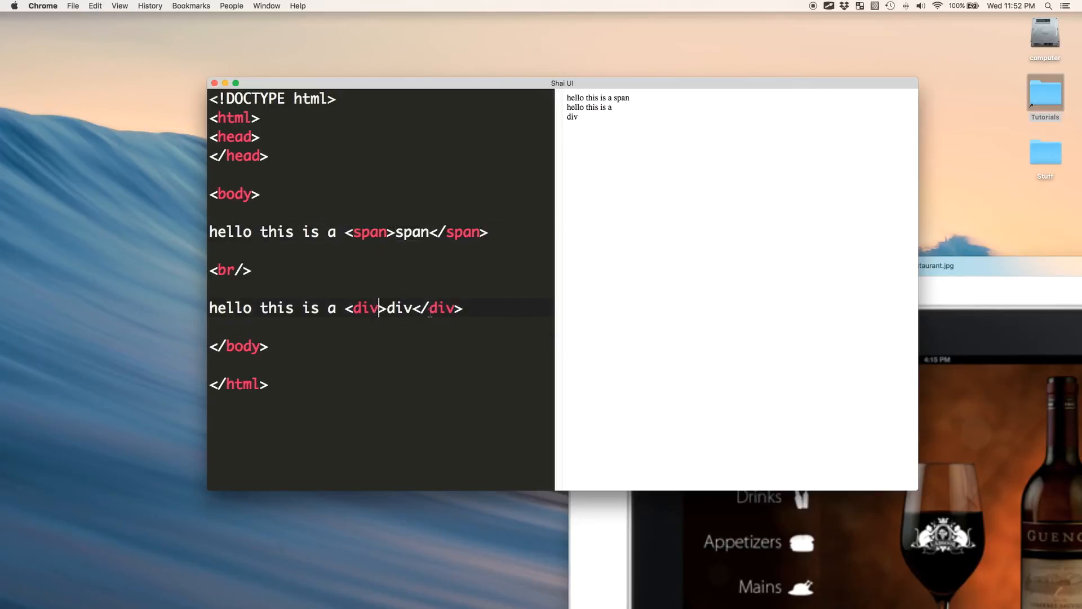
text(style='displa)
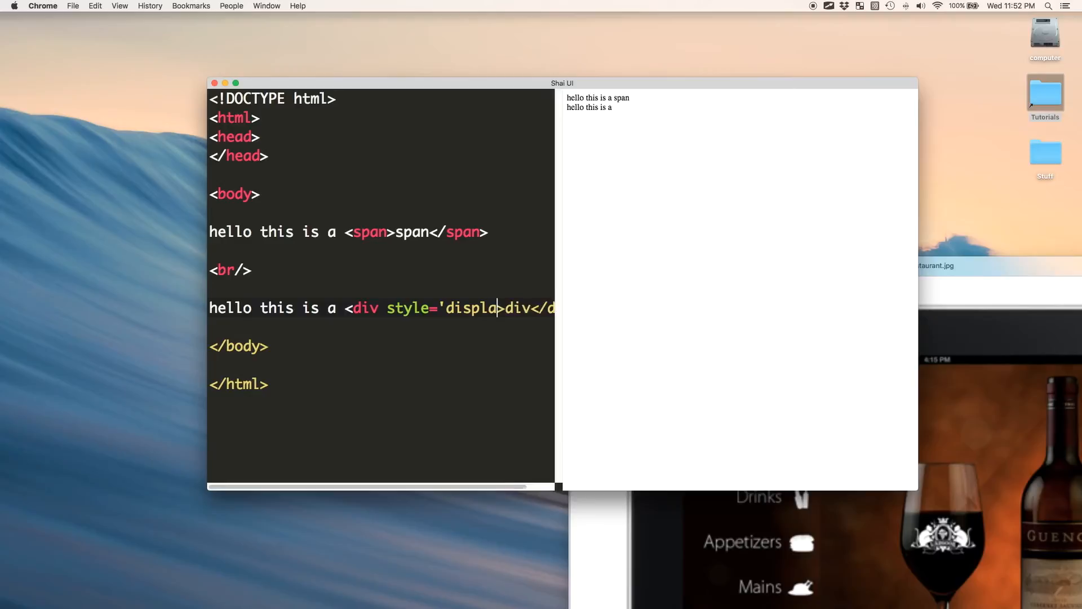
text(inline-bl)
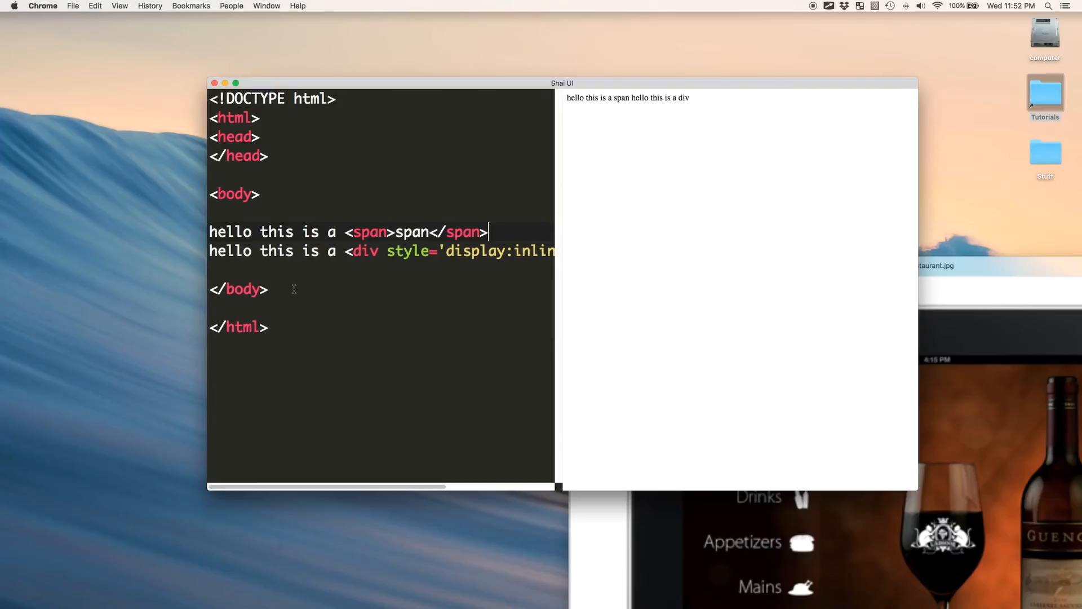
Step: Add an empty div styled clear:both after it, then empty the body
text(<div sty)
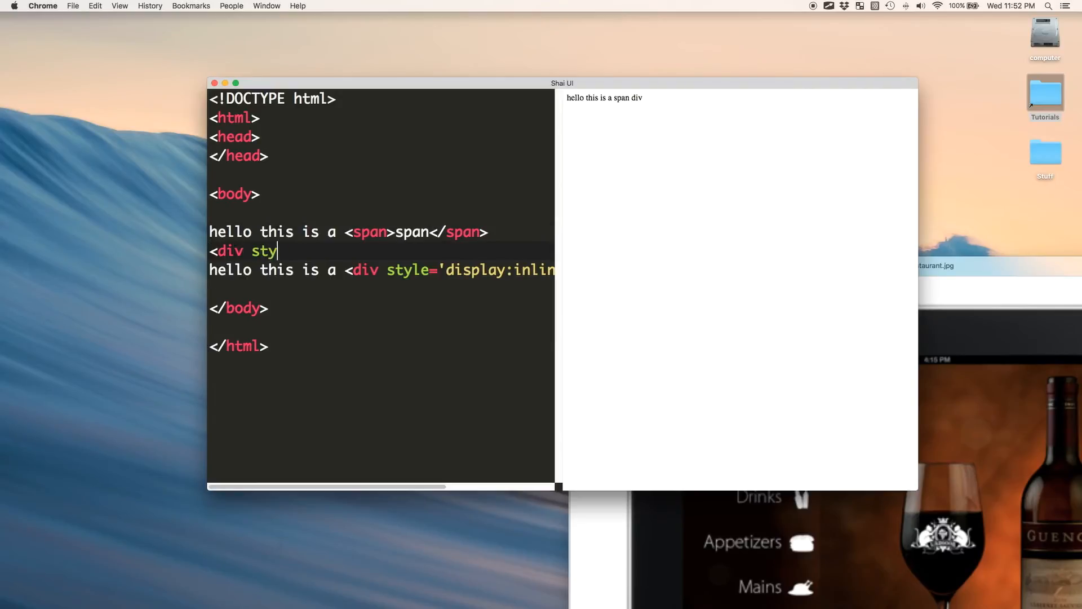
text(le='clear:both)
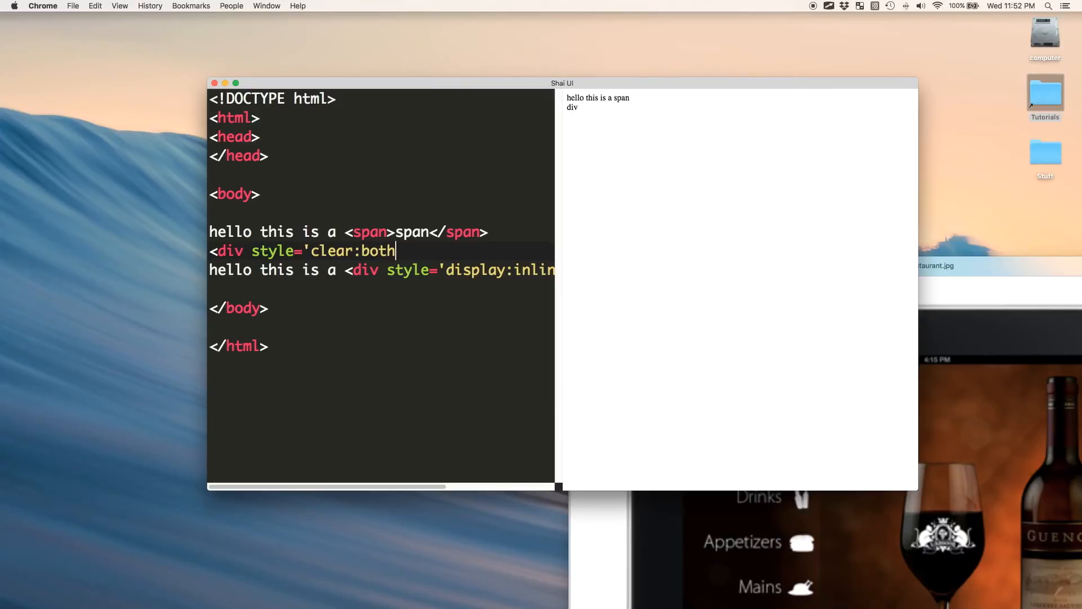
text(></div>)
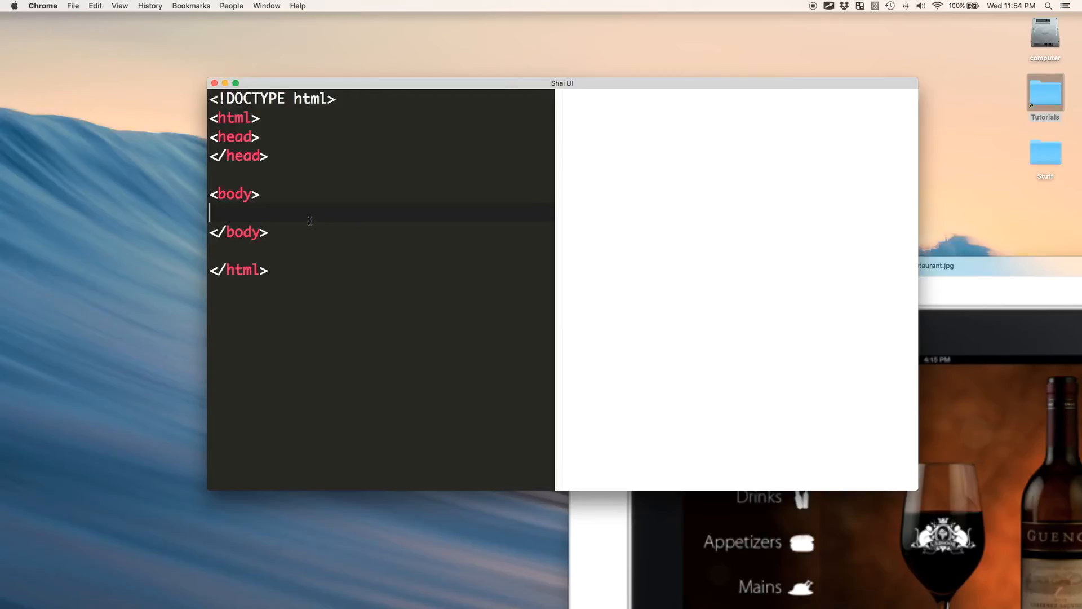
Step: Add an <input type="text"> and type 'this is an input' into it in the preview
text(<inpu)
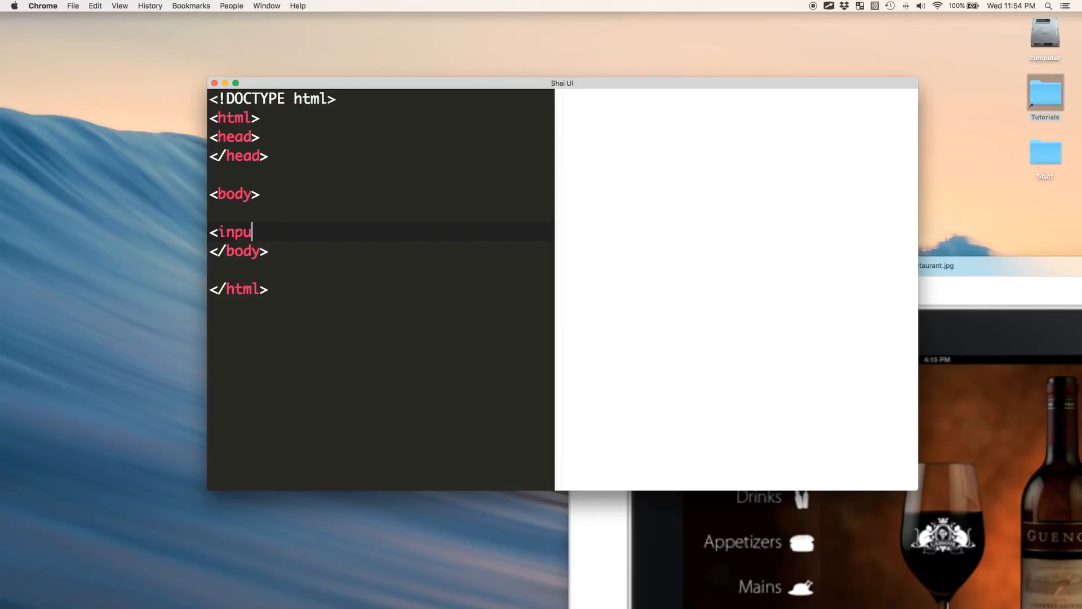
text(t>)
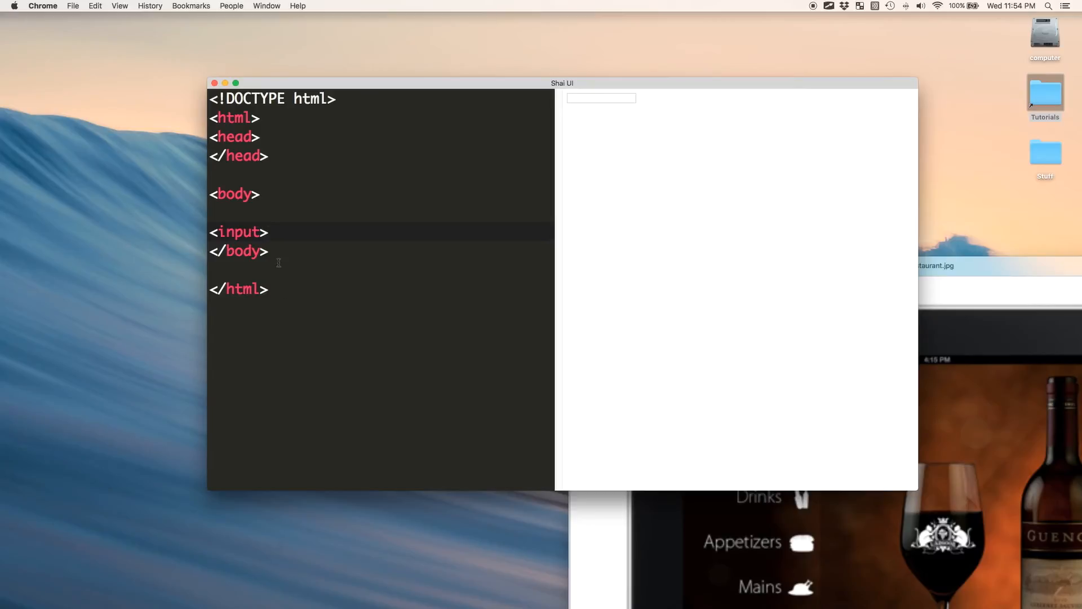
text(type=)
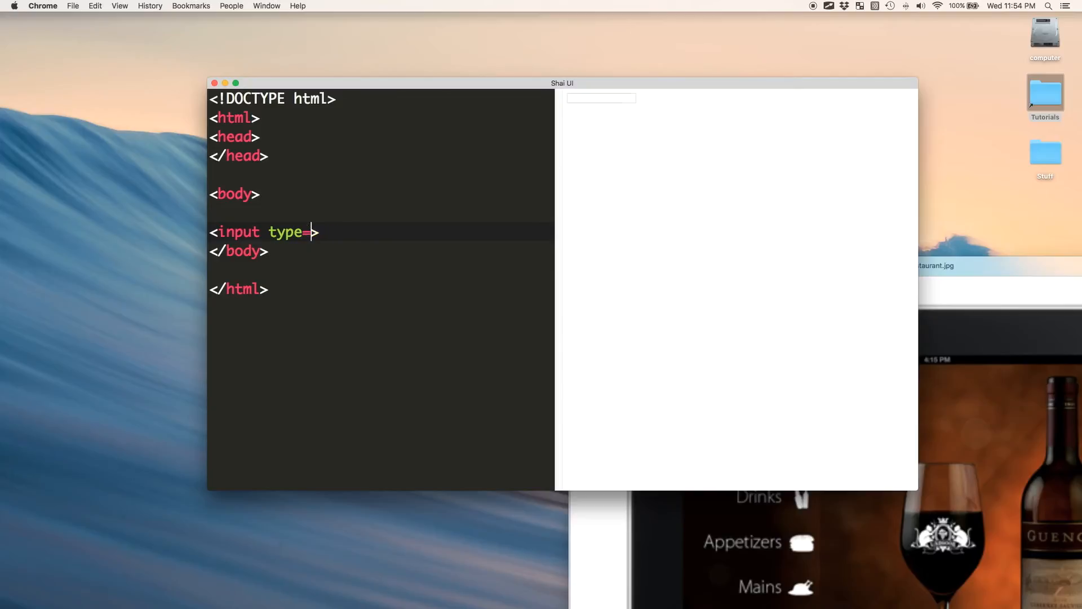
text("text".)
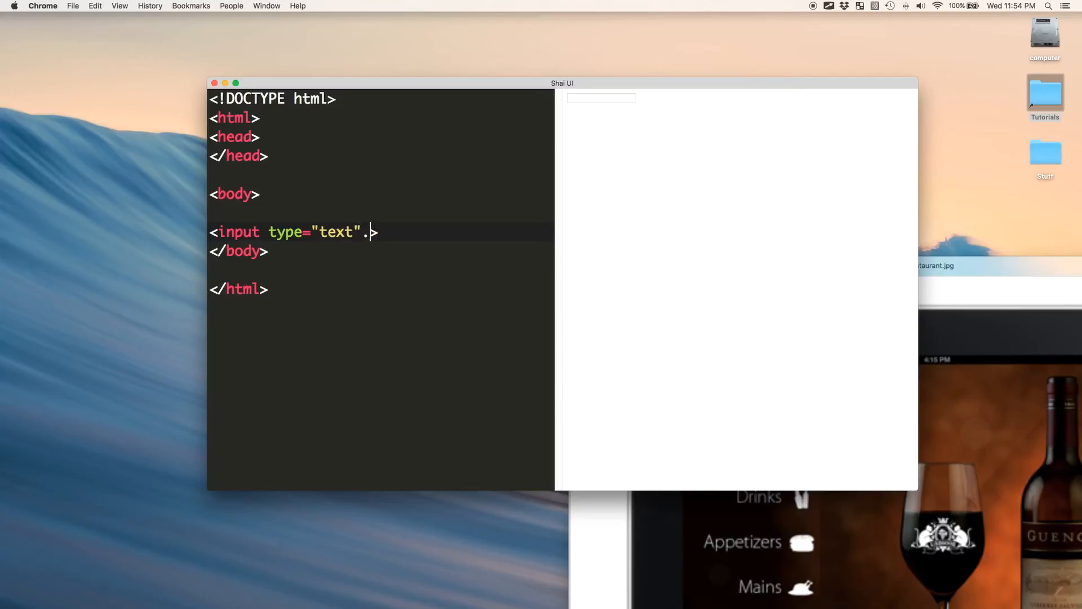
text(this)
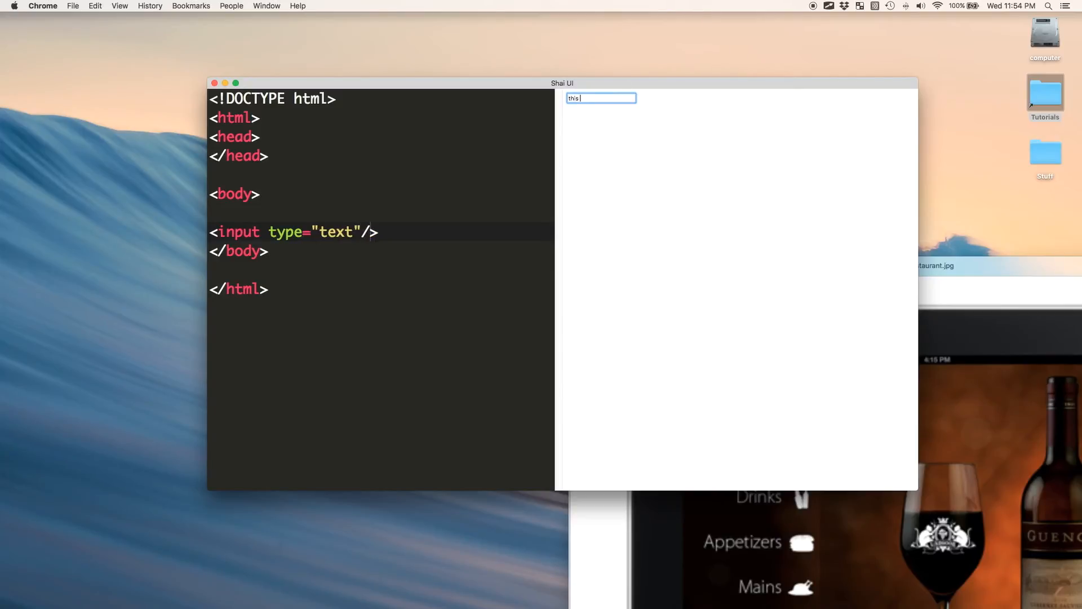
text(is an input)
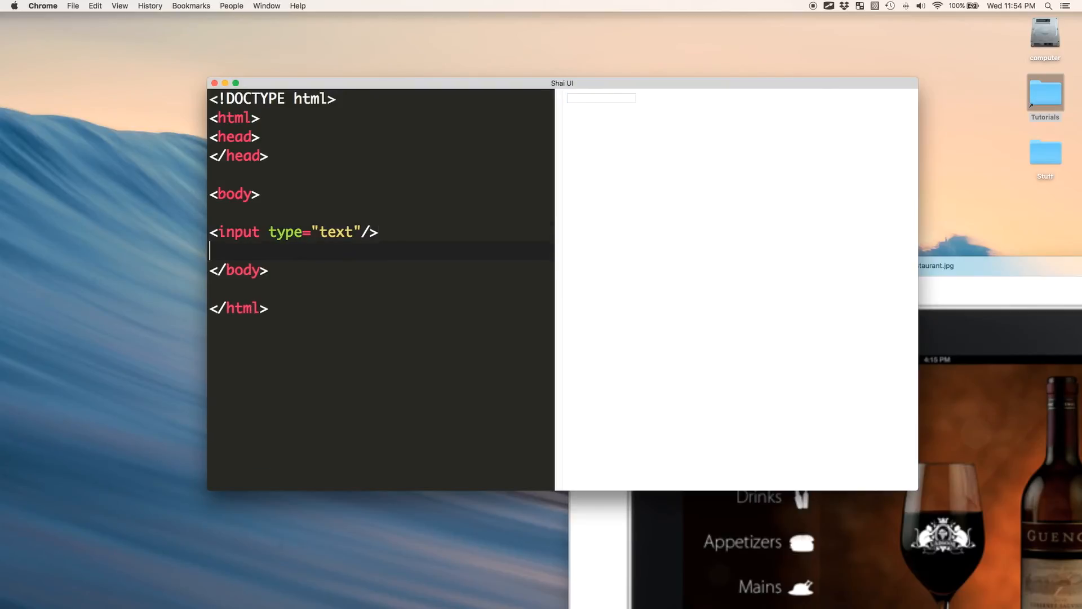
Step: Add a contenteditable div 200px by 20px with a 1px solid border and type test text into it
text(<div><)
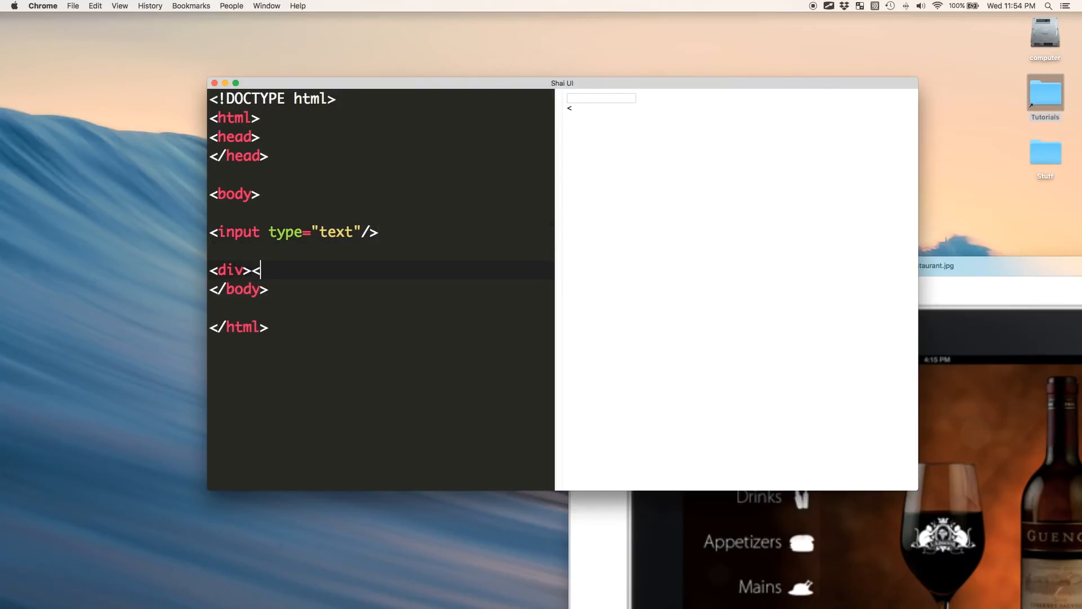
text(/div>)
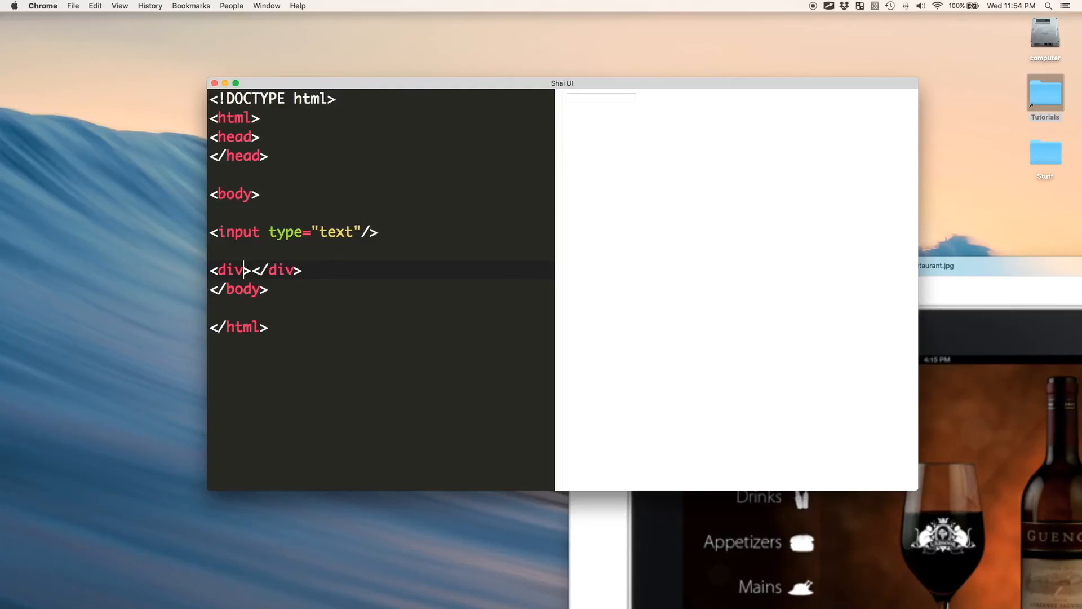
text(style='width:2)
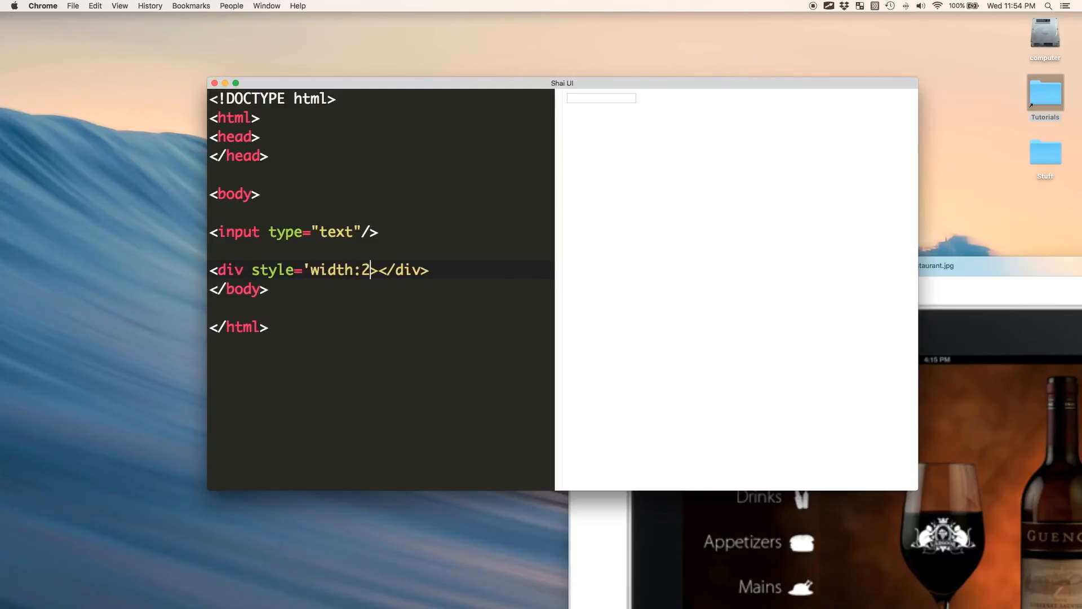
text(00px;height:20px)
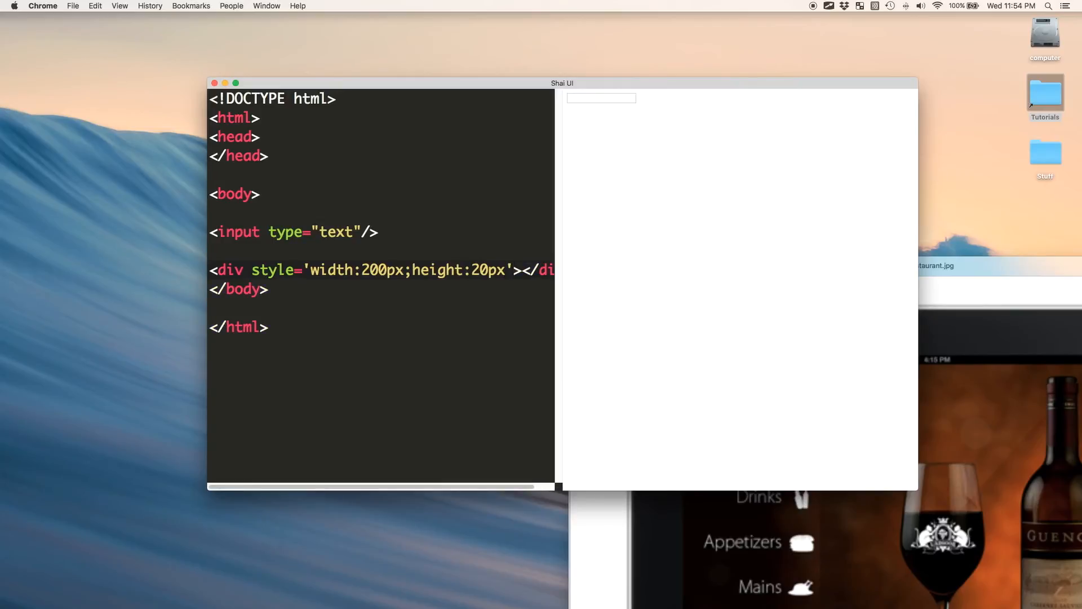
text(;border:1)
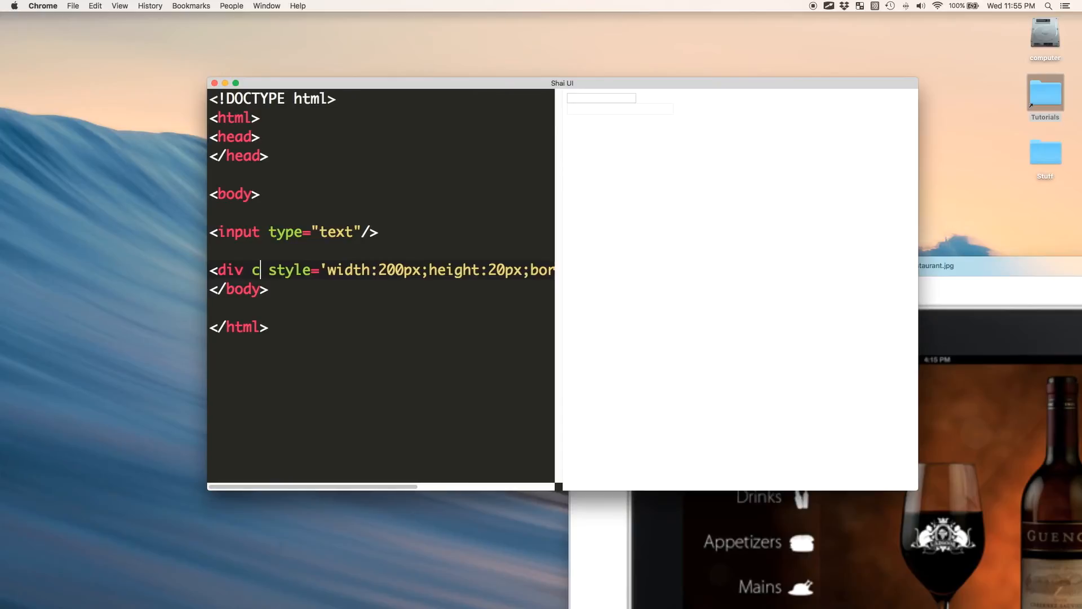
text(ontenteditable)
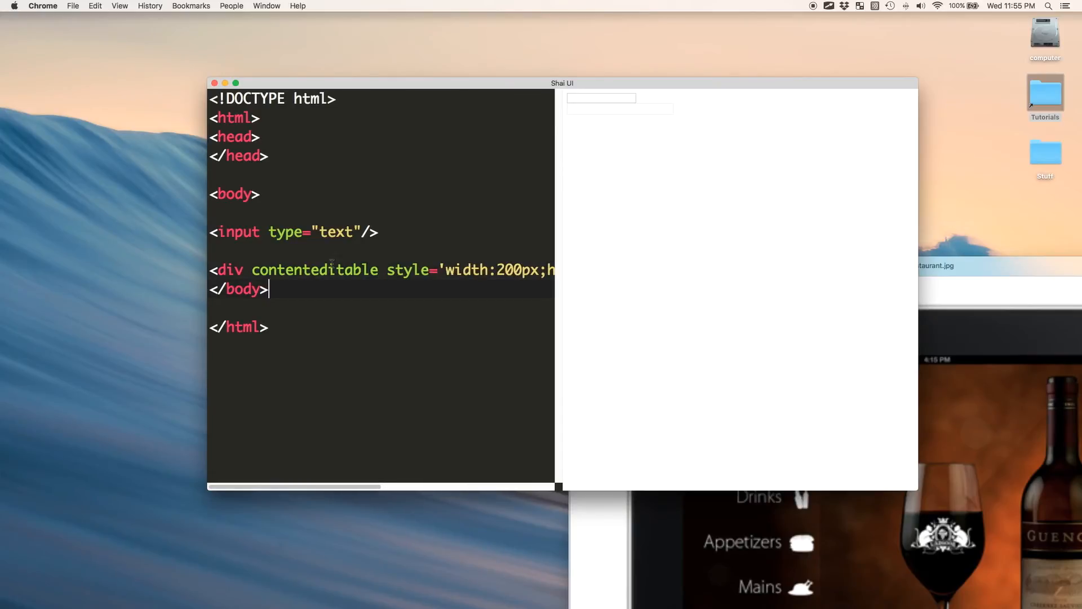
text(dfgsdgfdskfgkj)
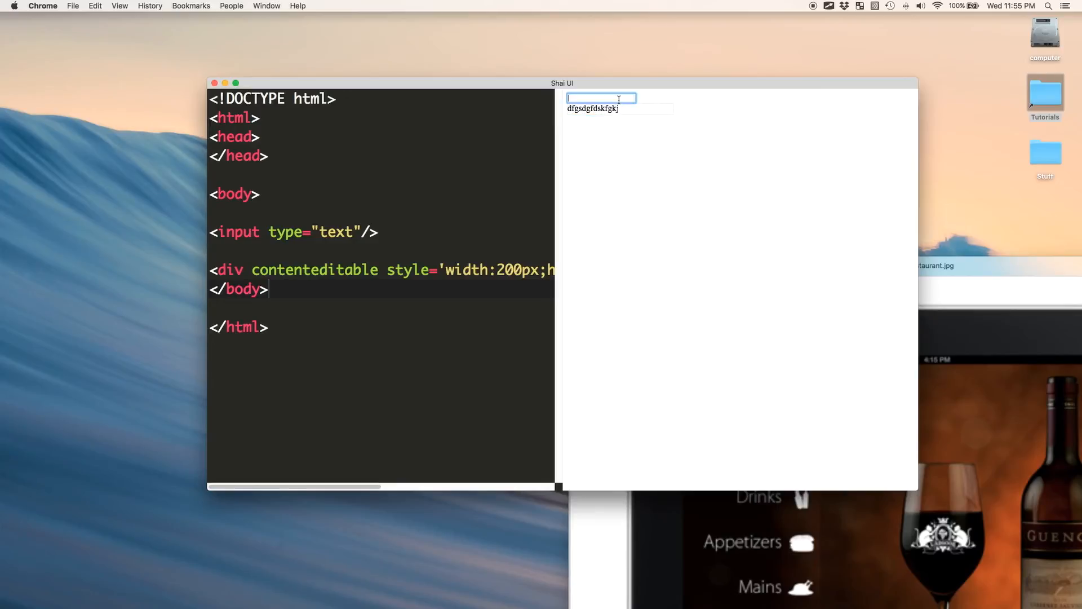
text(asdfkasdfkj)
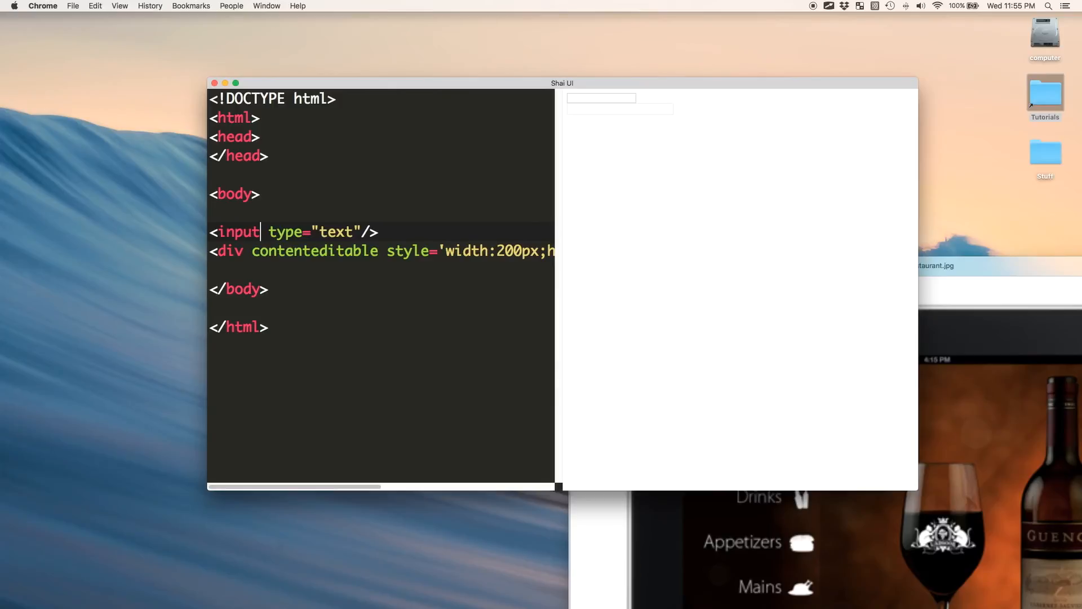
Step: Turn the input into a textarea element and type sample text into it in the preview
text(textarea)
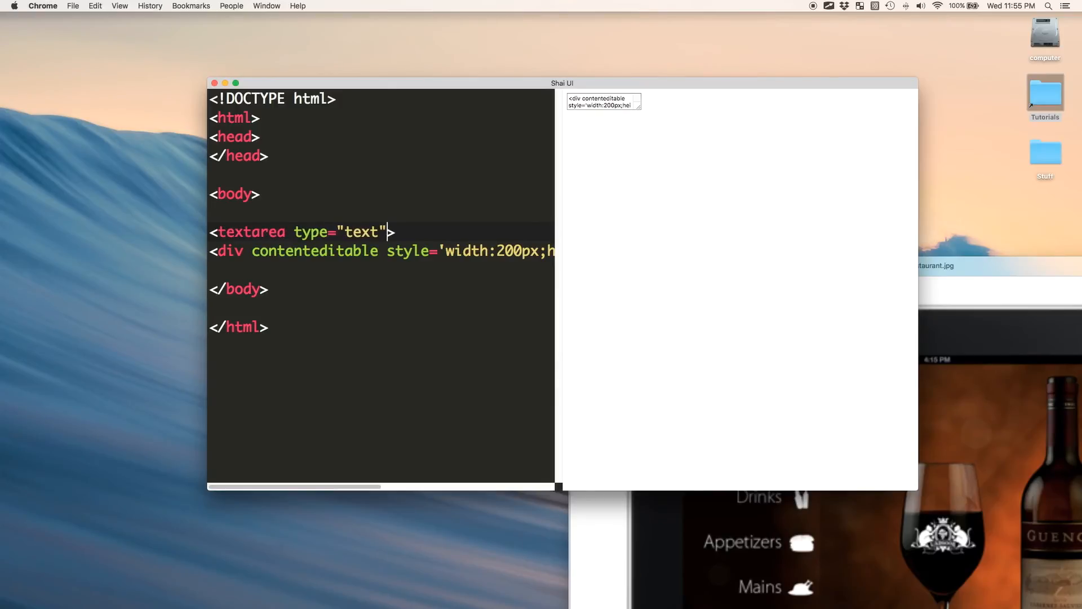
key(Backspace)
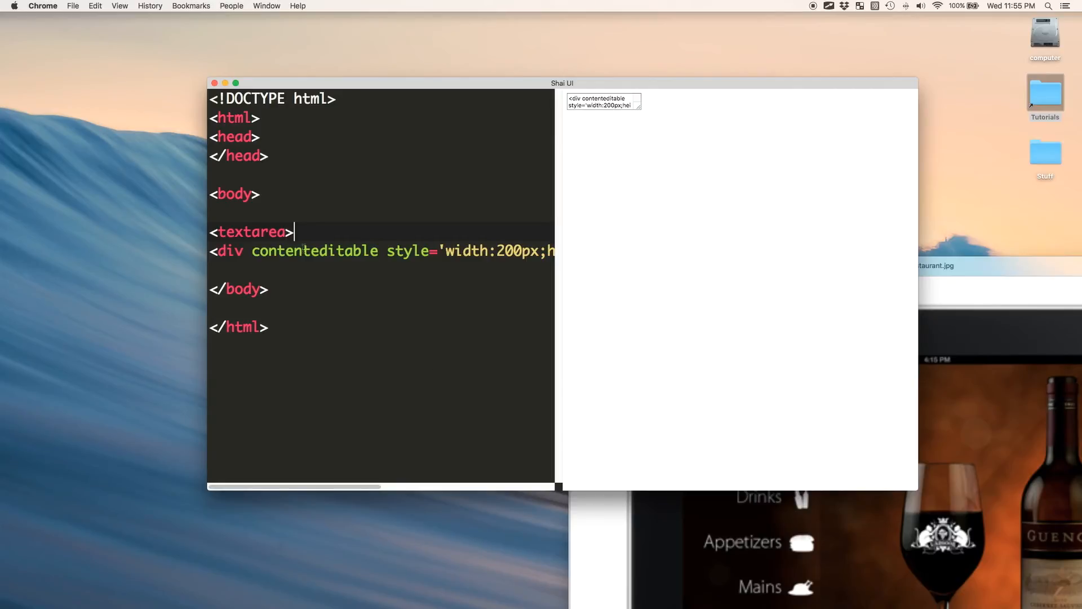
text(</text>)
text( rows='4' cols='50)
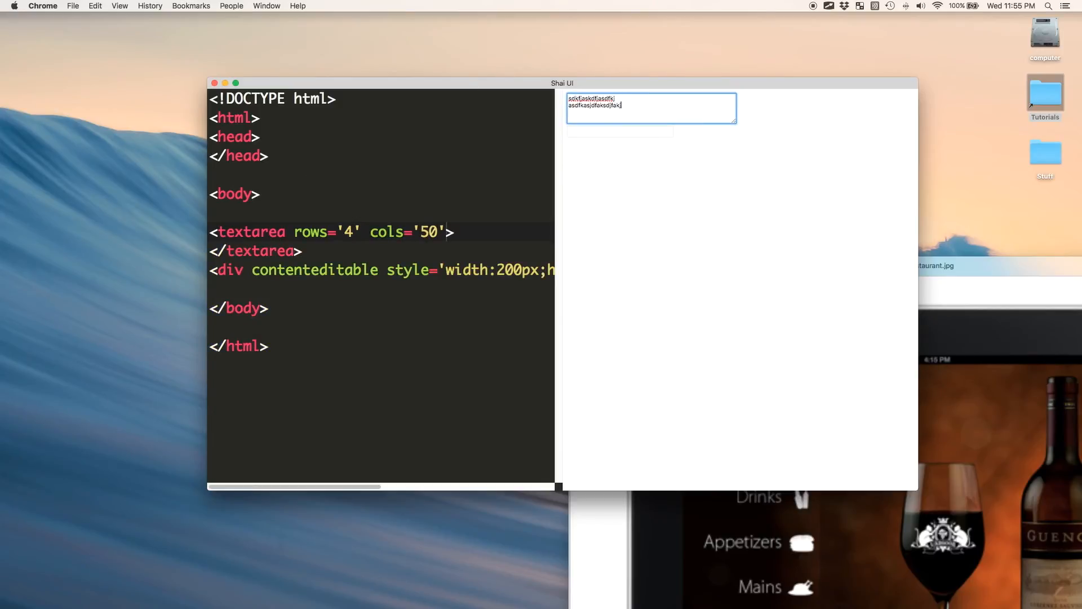
text(scfasdf)
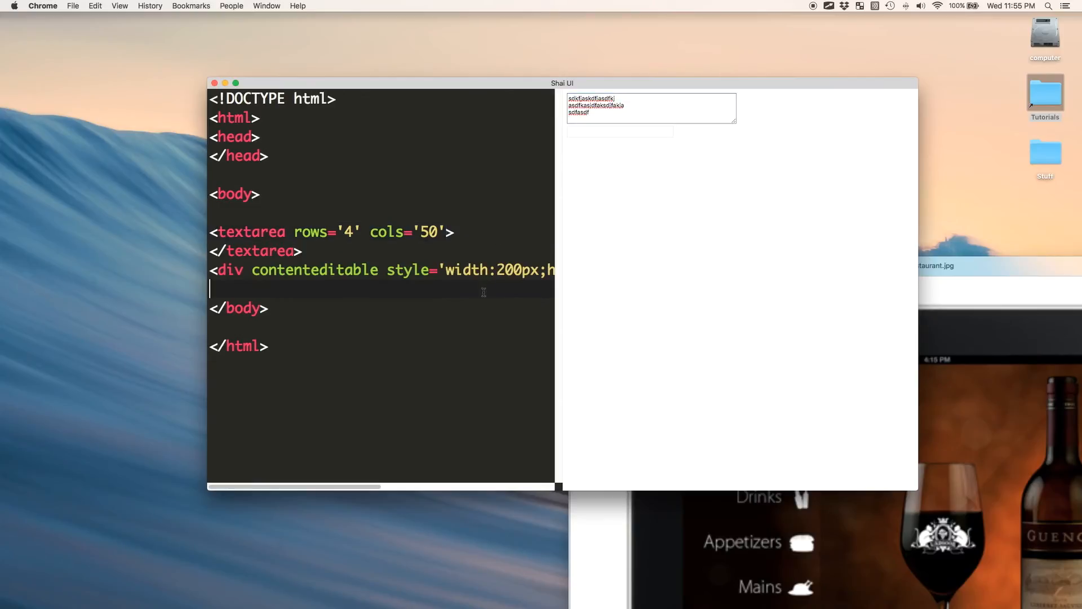
Step: Type into the editable box, then replace the markup with the start of an img tag
scroll(right, 3)
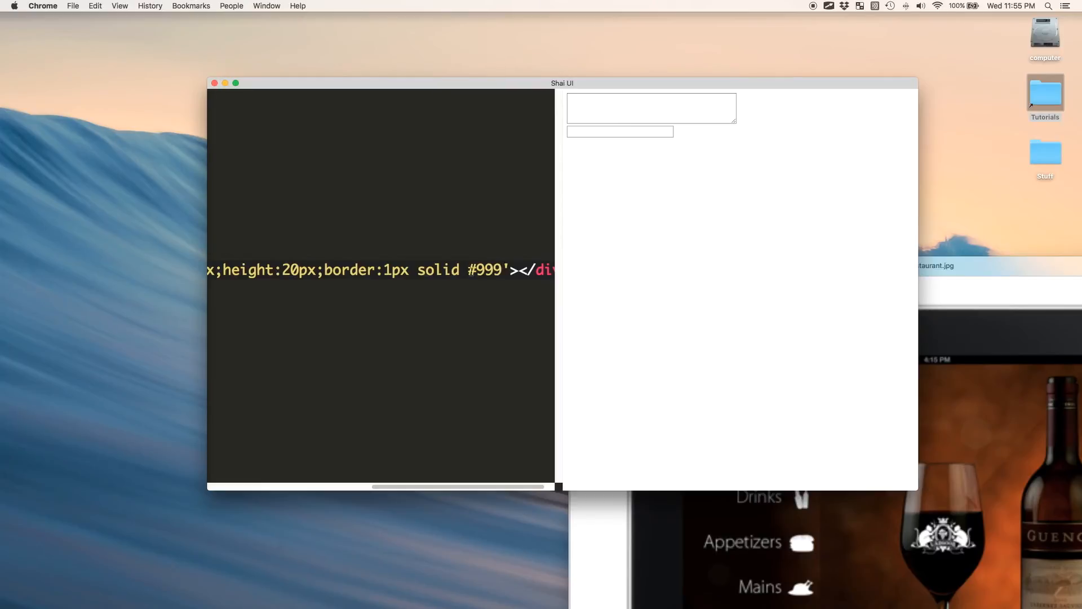
click(651, 108)
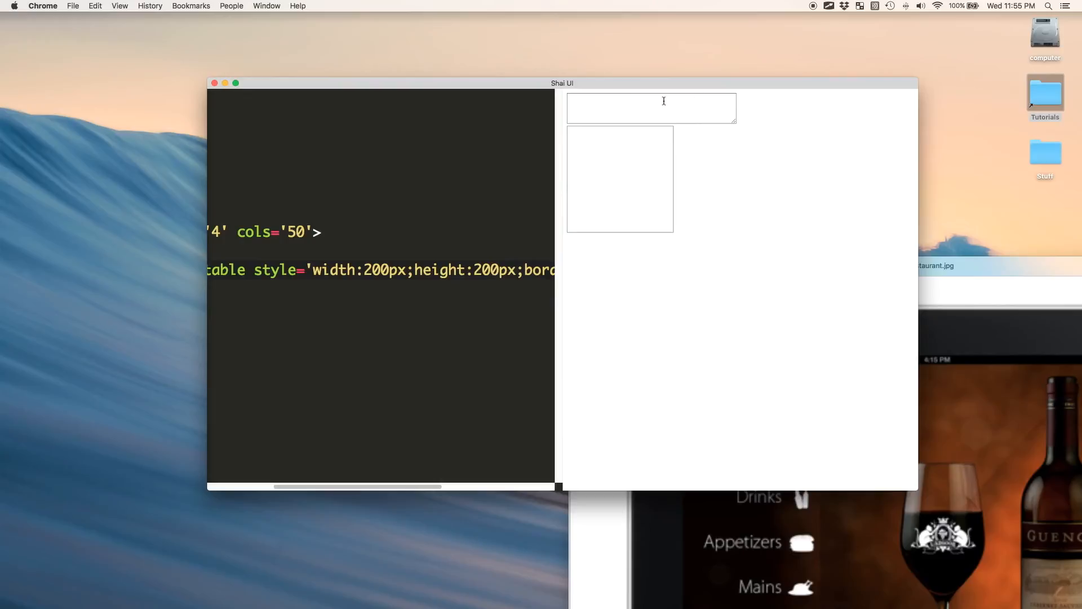
text(kjfsdkajfsa)
text(<img src=)
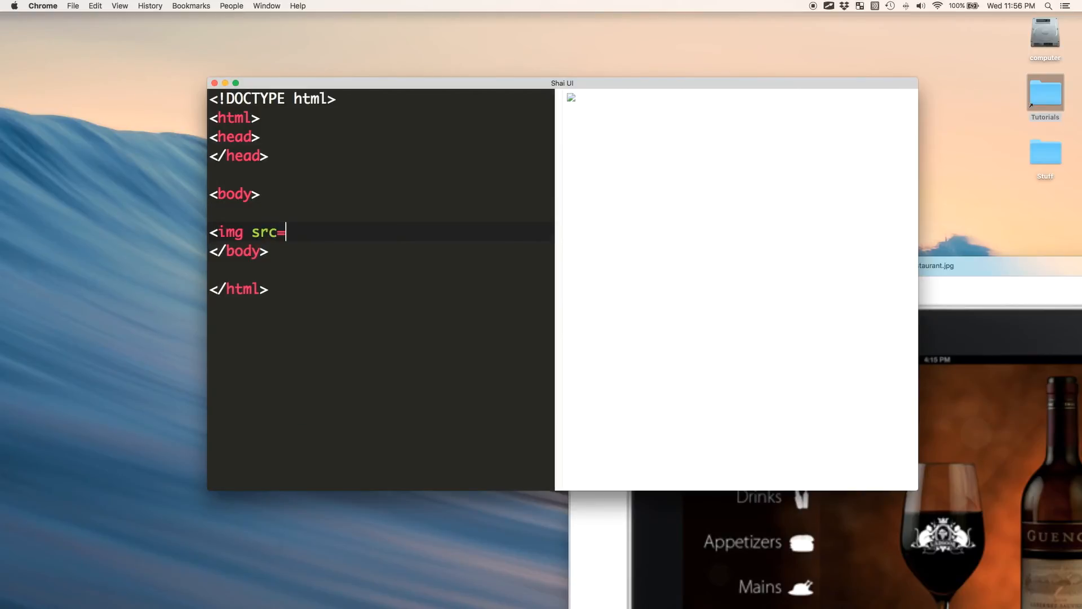
Step: Point the img at cat.png with inline width and height styling so the kitten renders
text('cat.jpg' style=')
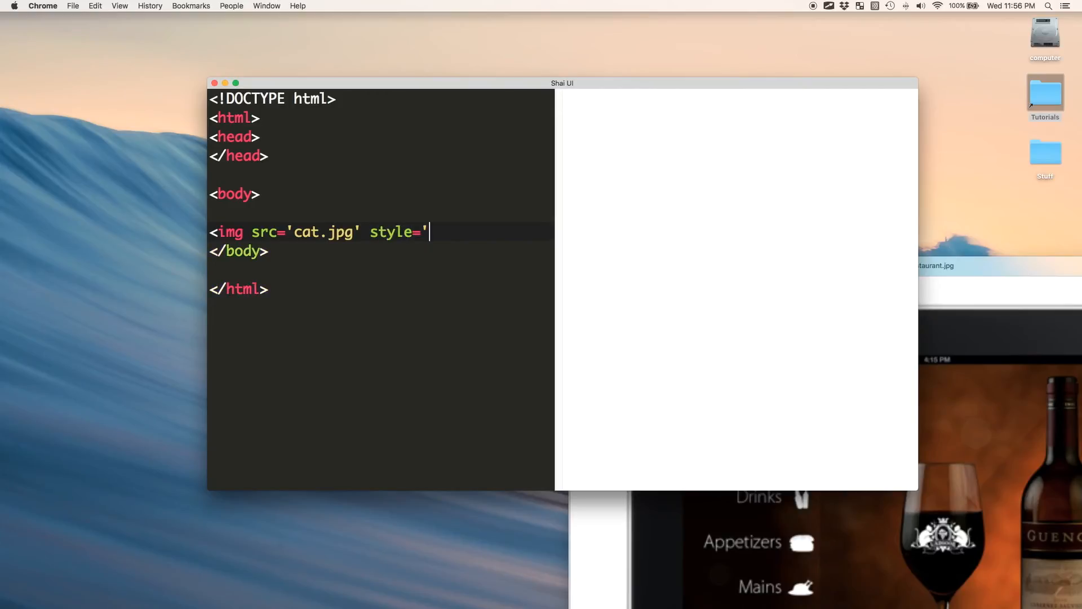
text(width:200px)
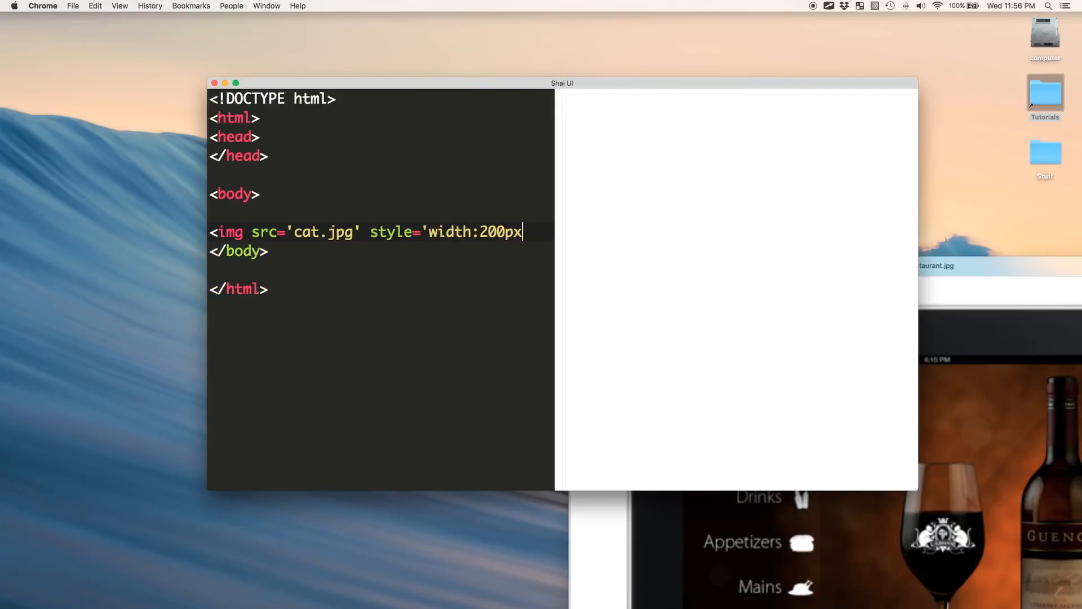
text(;height:200px)
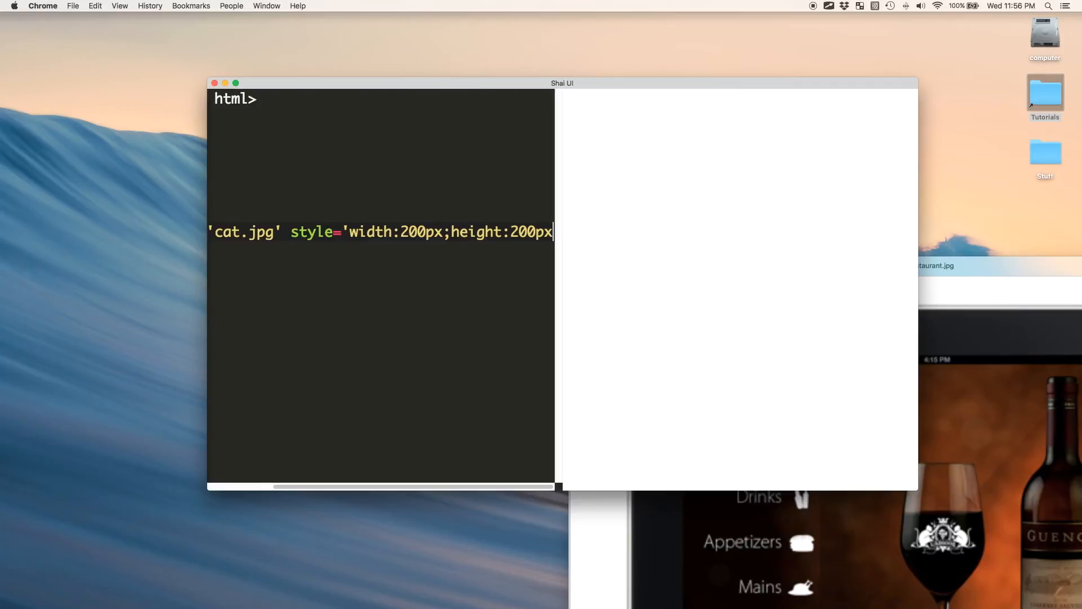
text(')
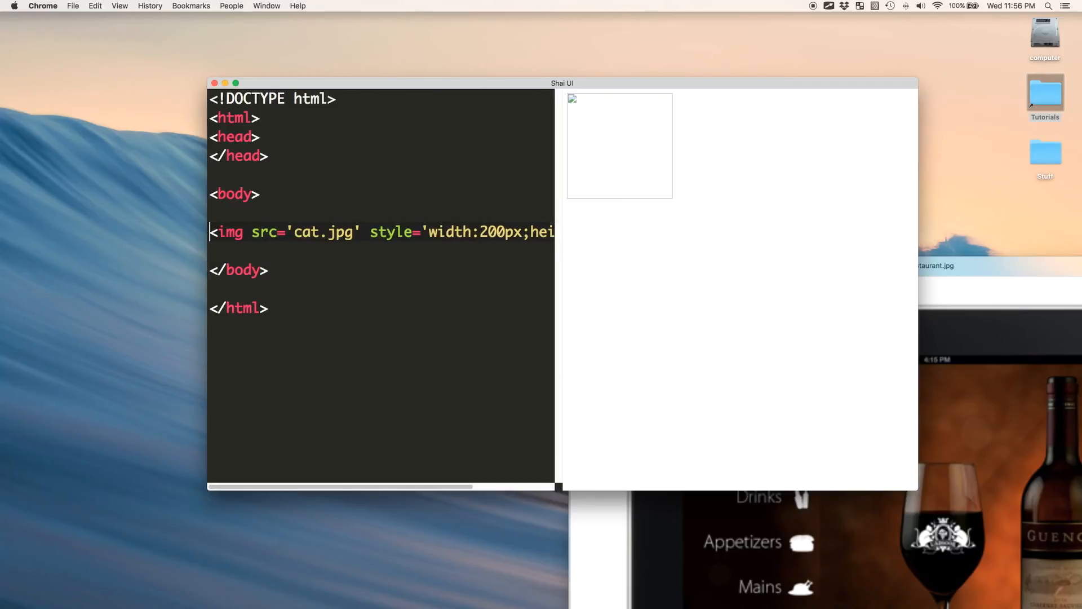
key(Backspace)
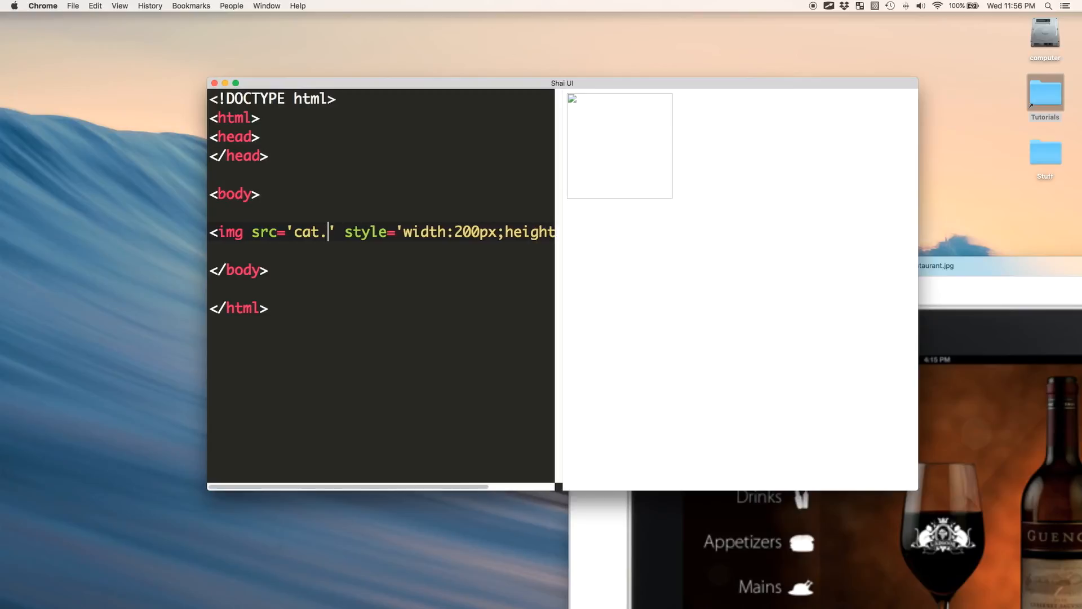
text(png)
click(381, 252)
text(<)
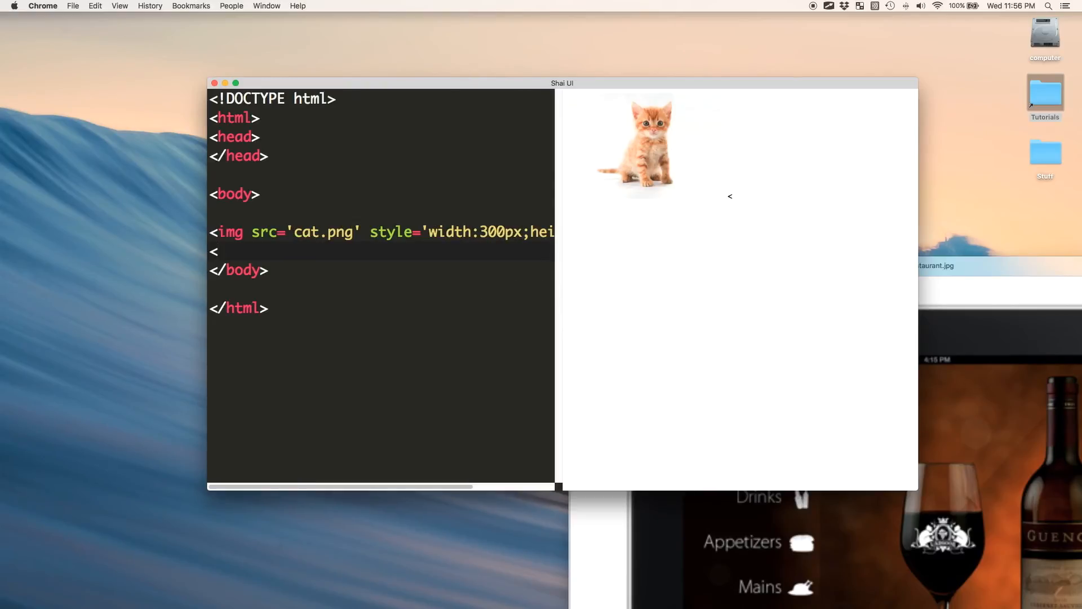
Step: Add a div with background-image:url('cat.png') as its inline style
text(div>)
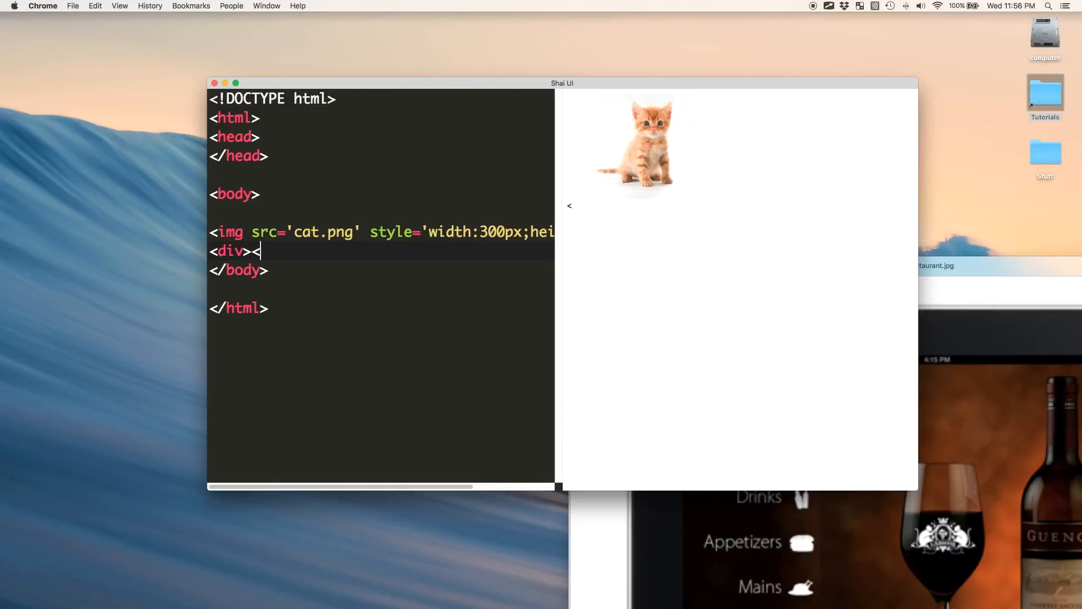
text(</div>)
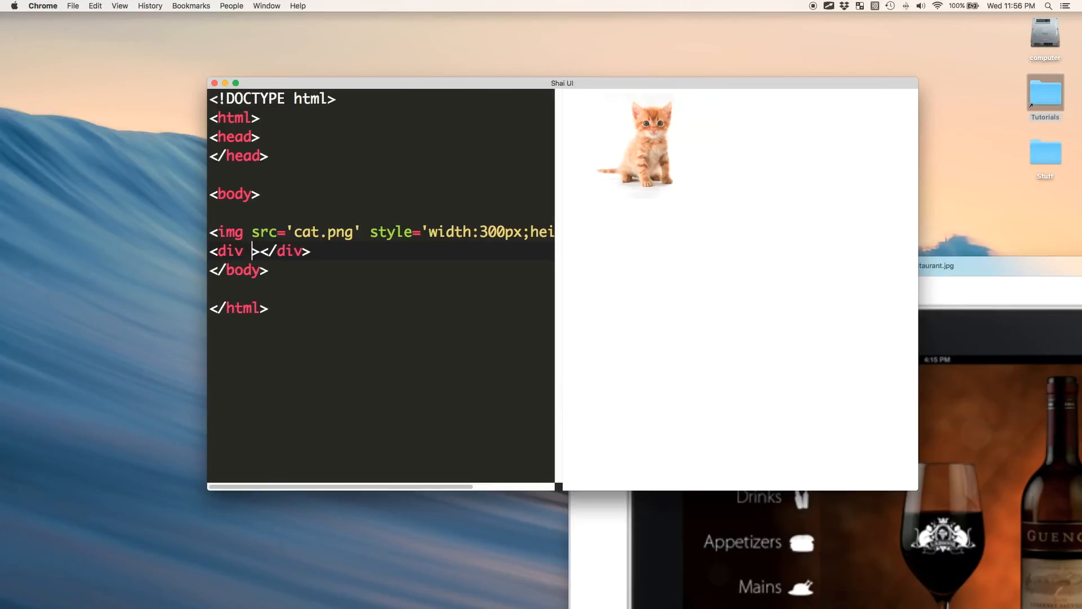
text(style='back)
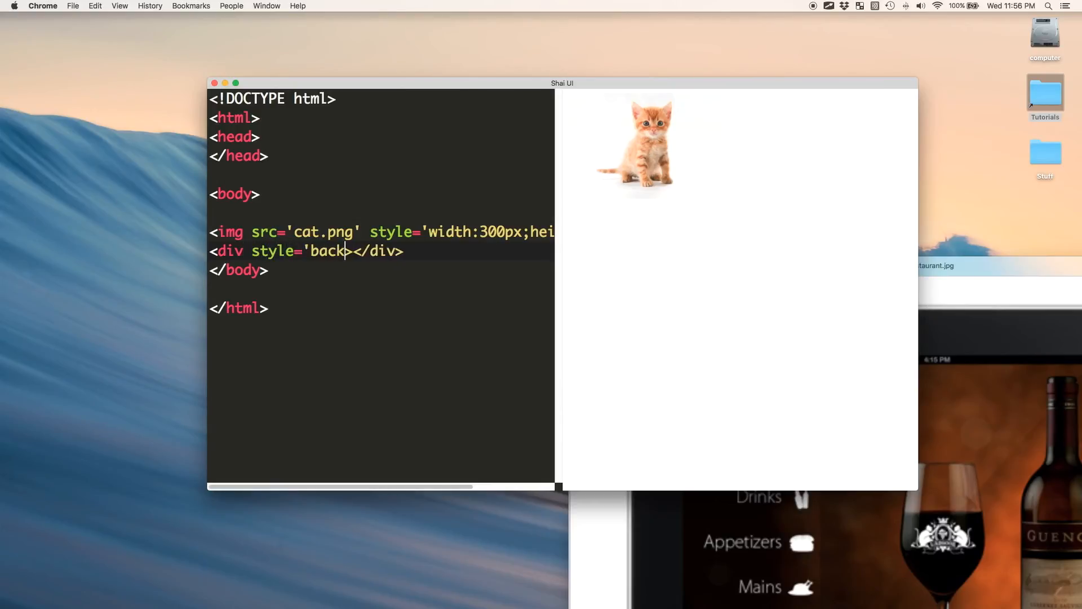
text(ground-image:url(")
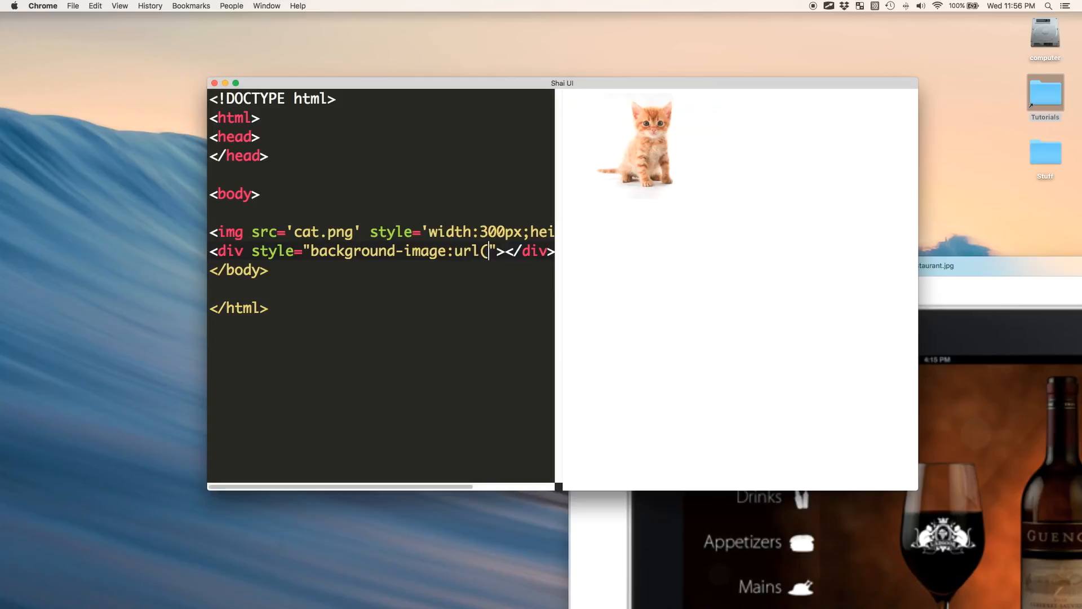
text('cat.png)
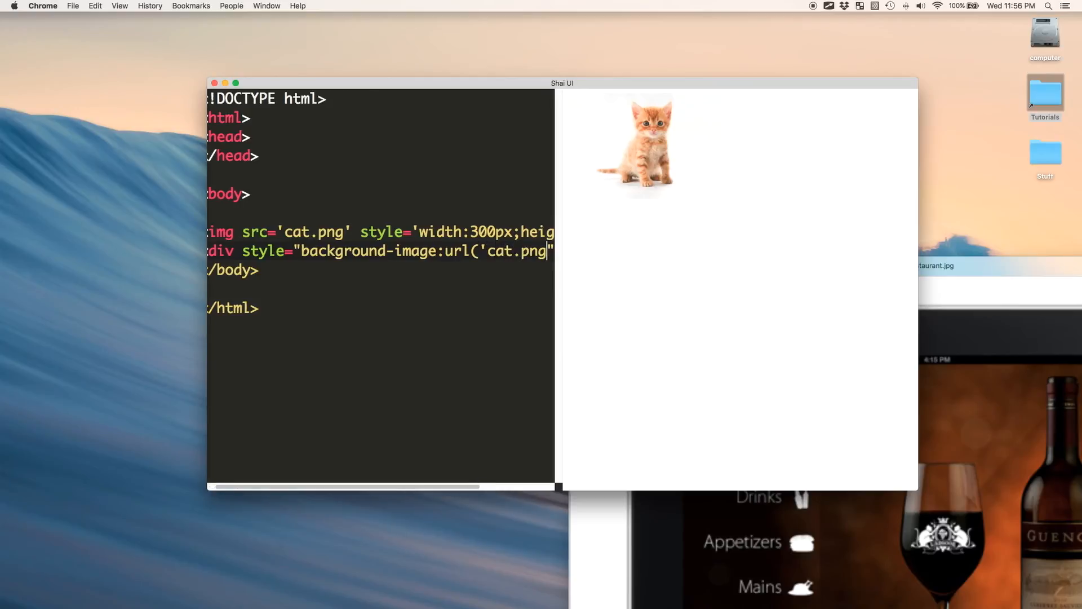
text())
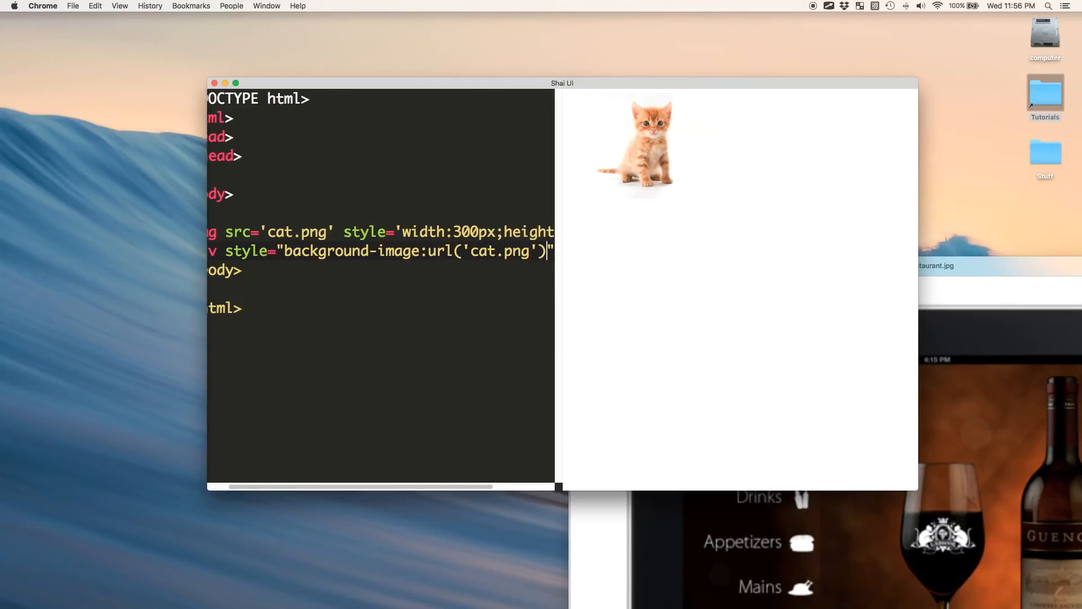
Step: Stretch it with background-size 100% 100% and a 300px size, then empty the body
text(;background-size:100% 100%")
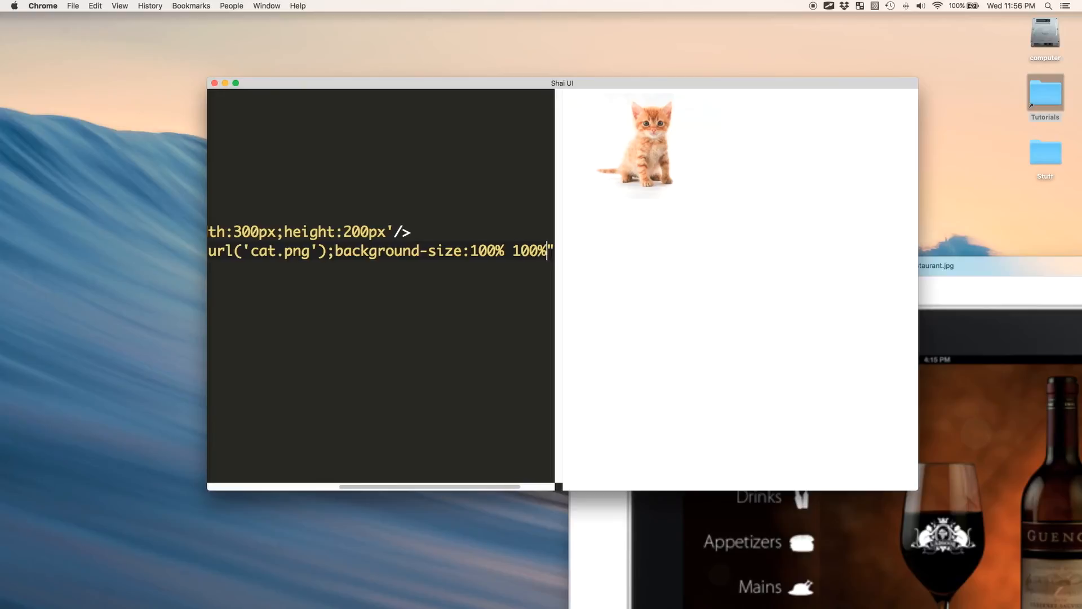
text(width:350px;height:200px")
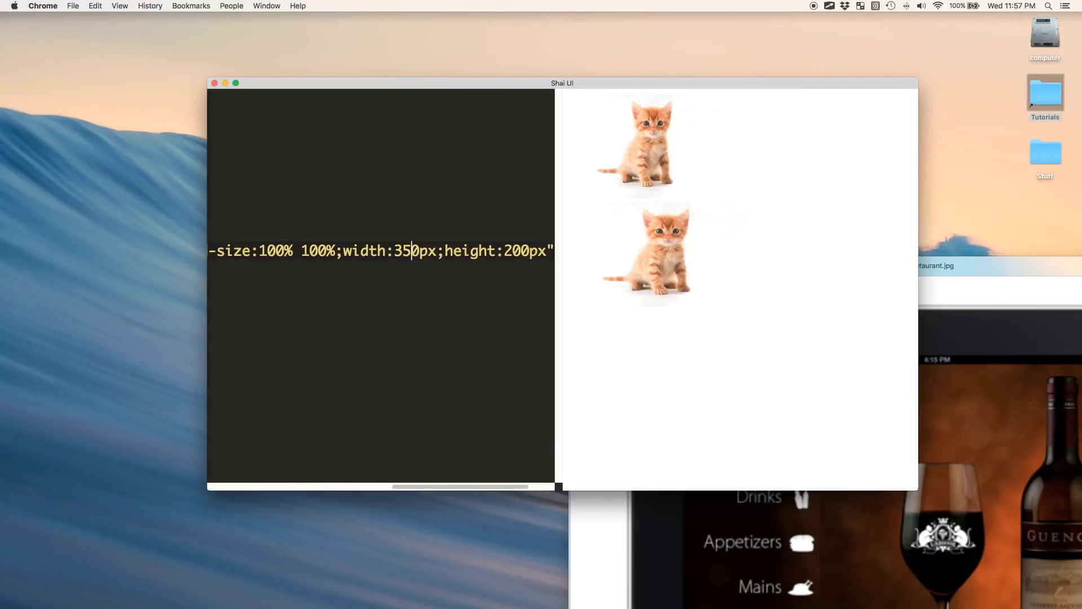
text(300)
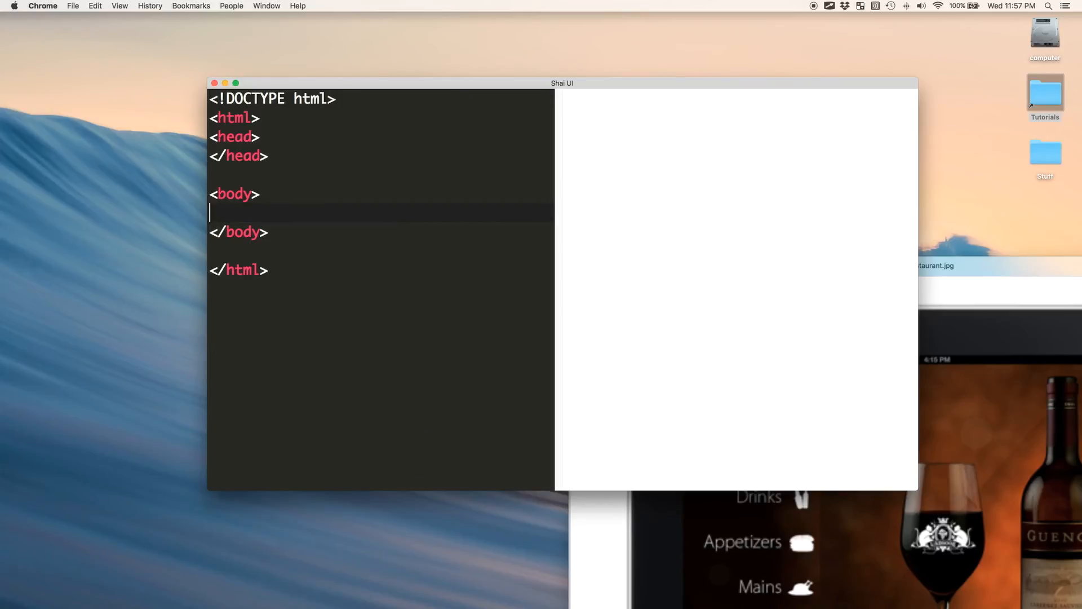
text(<table>)
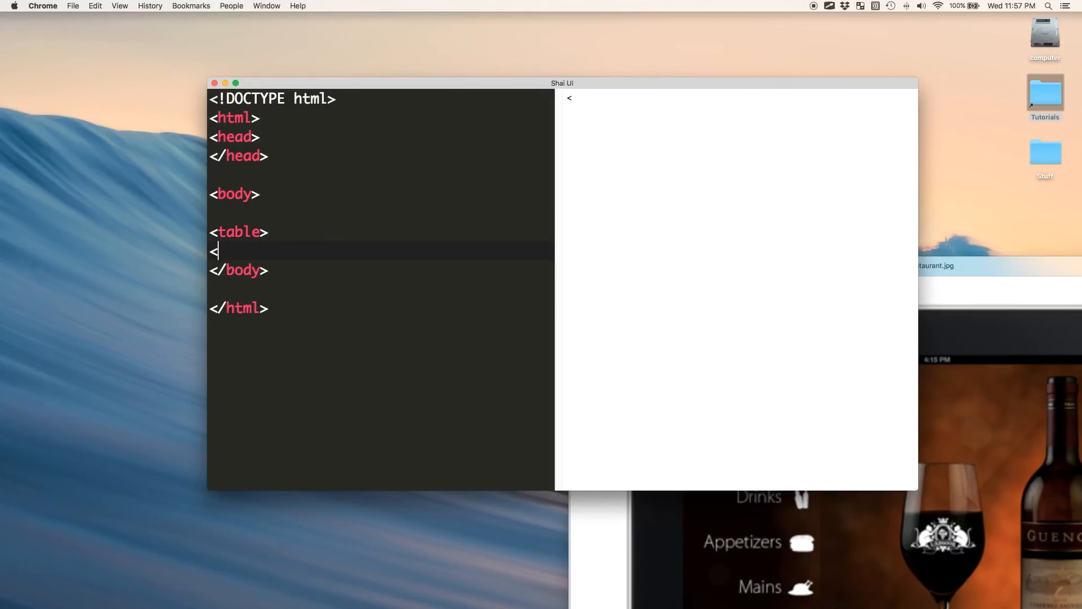
key(backspace)
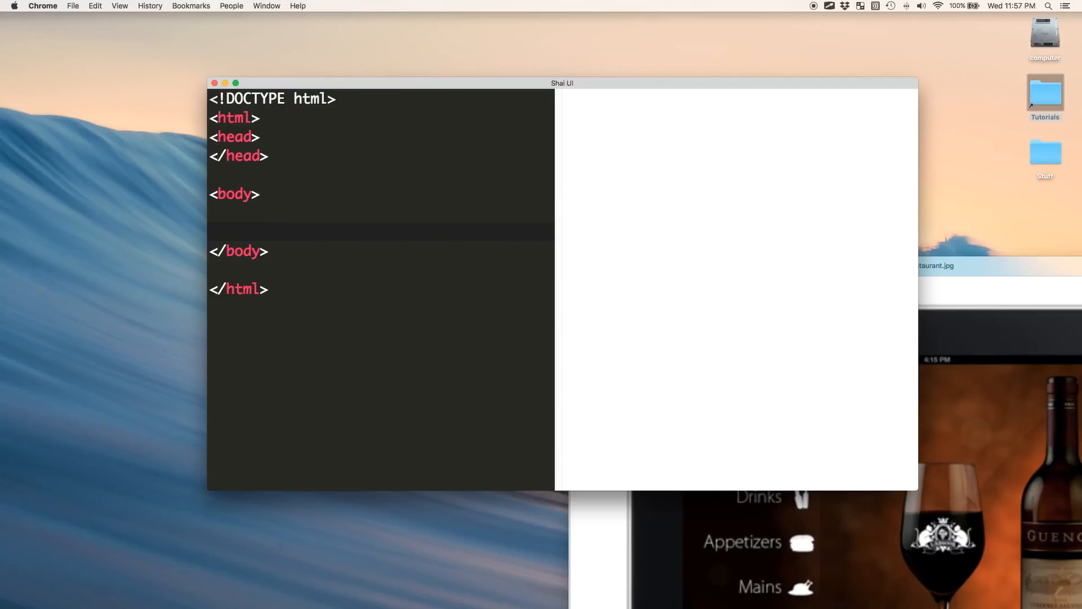
click(272, 213)
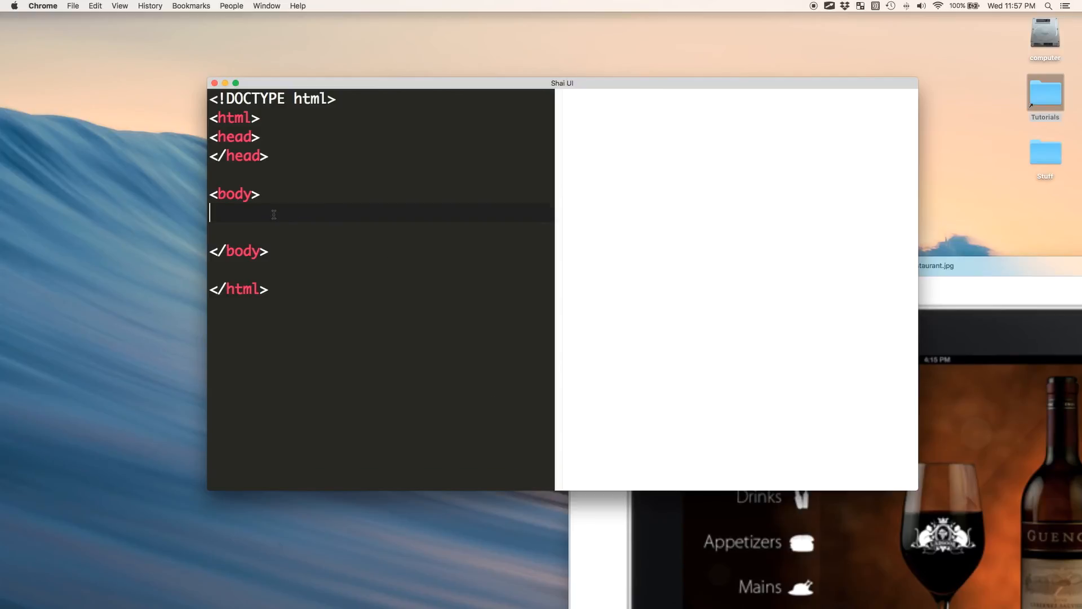
text(<a href)
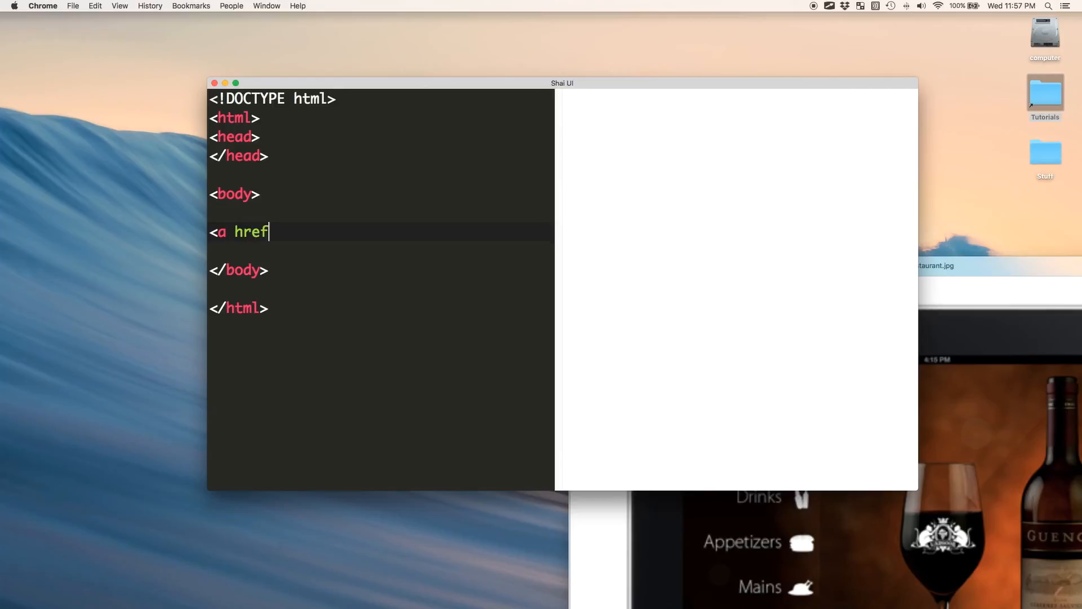
text(="http://)
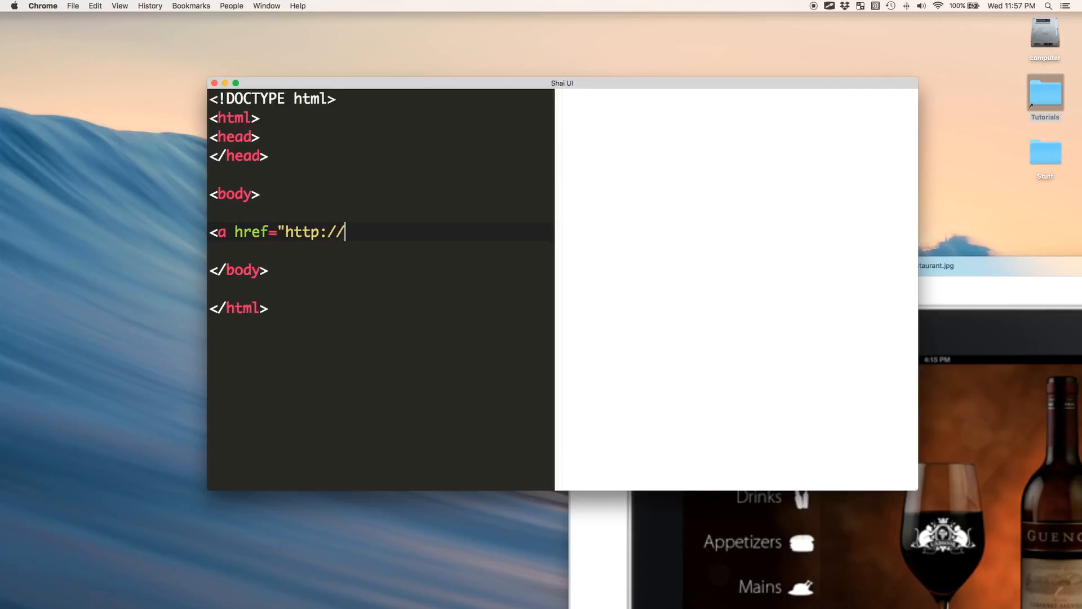
text(www.google.com)
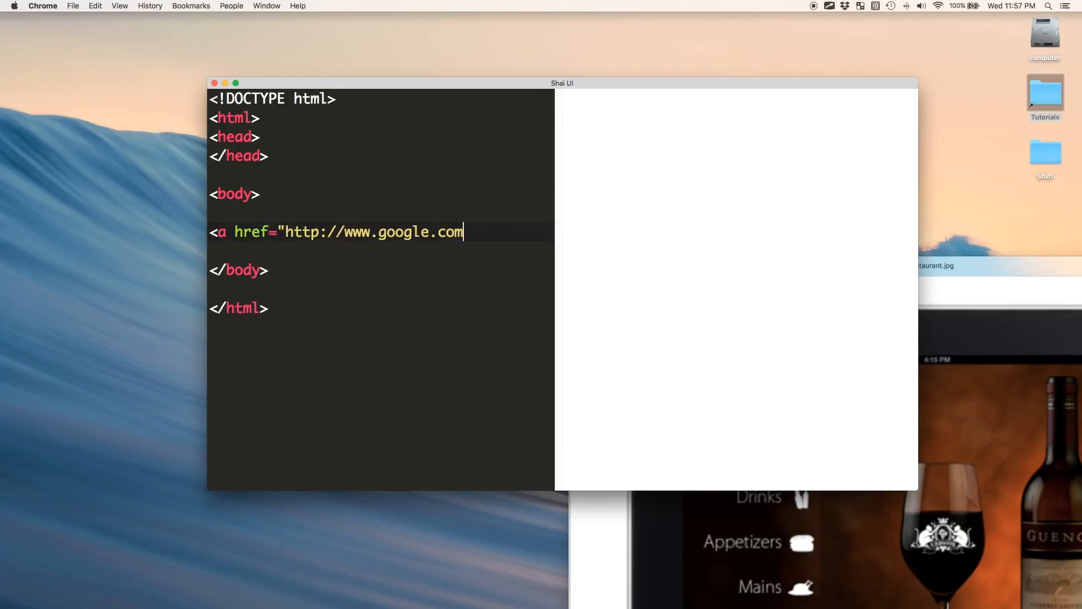
text("></a>)
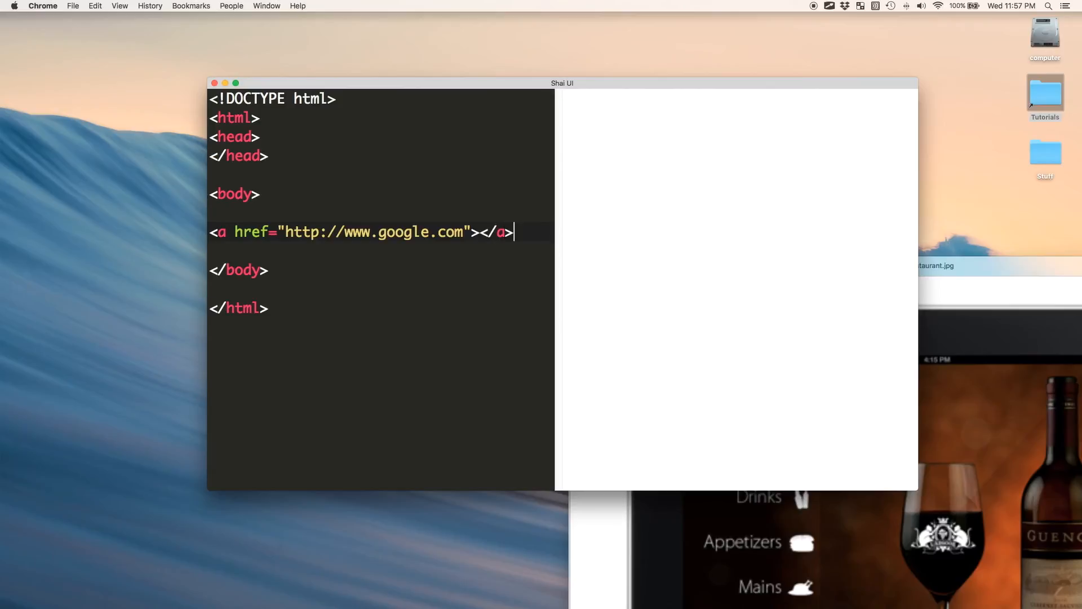
text(google)
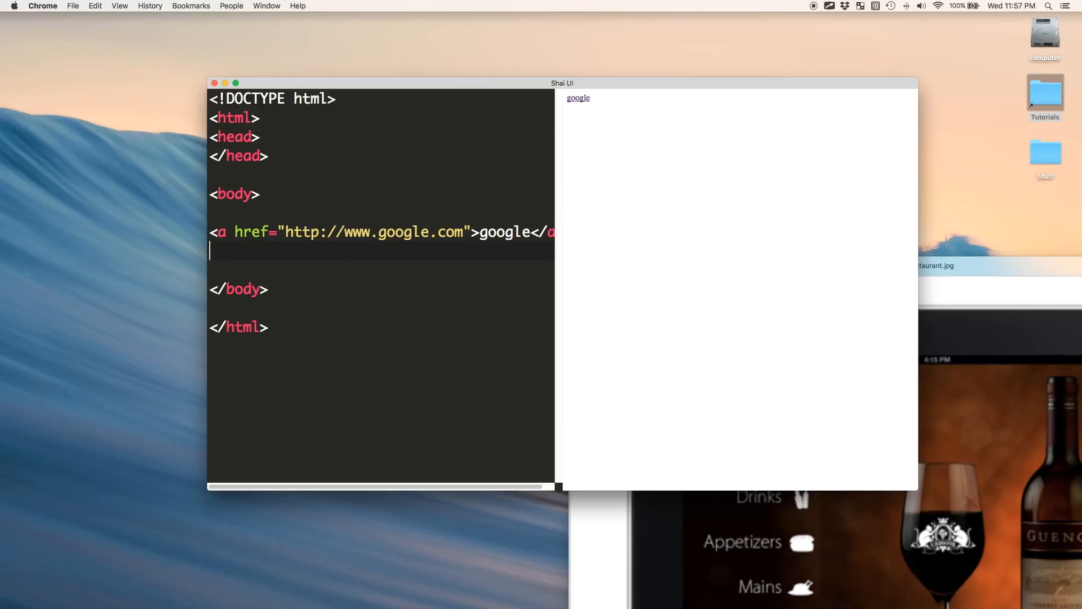
text(<div onc)
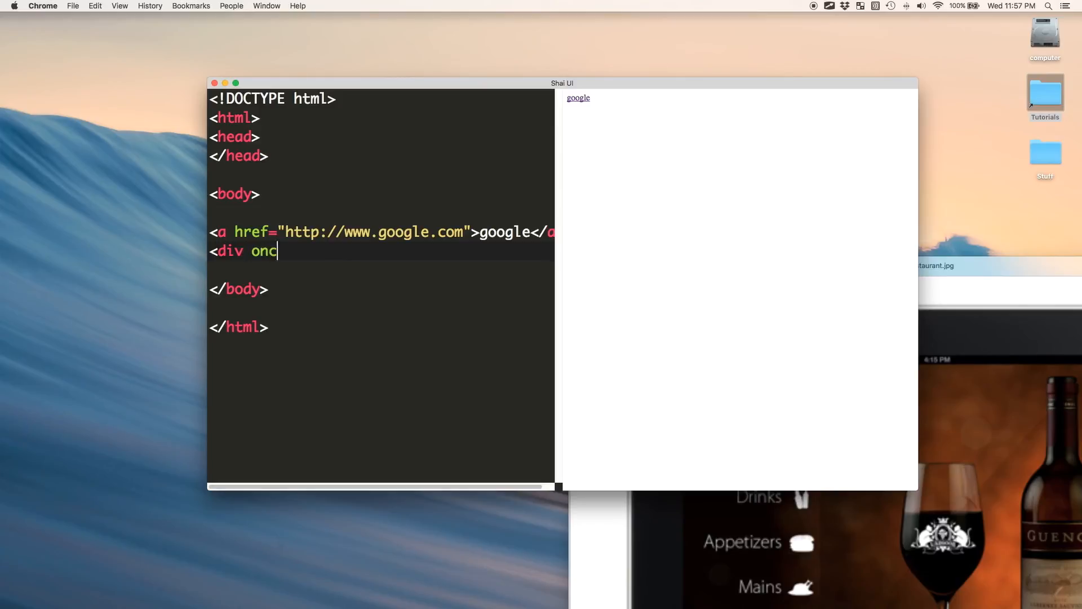
text(lick="")
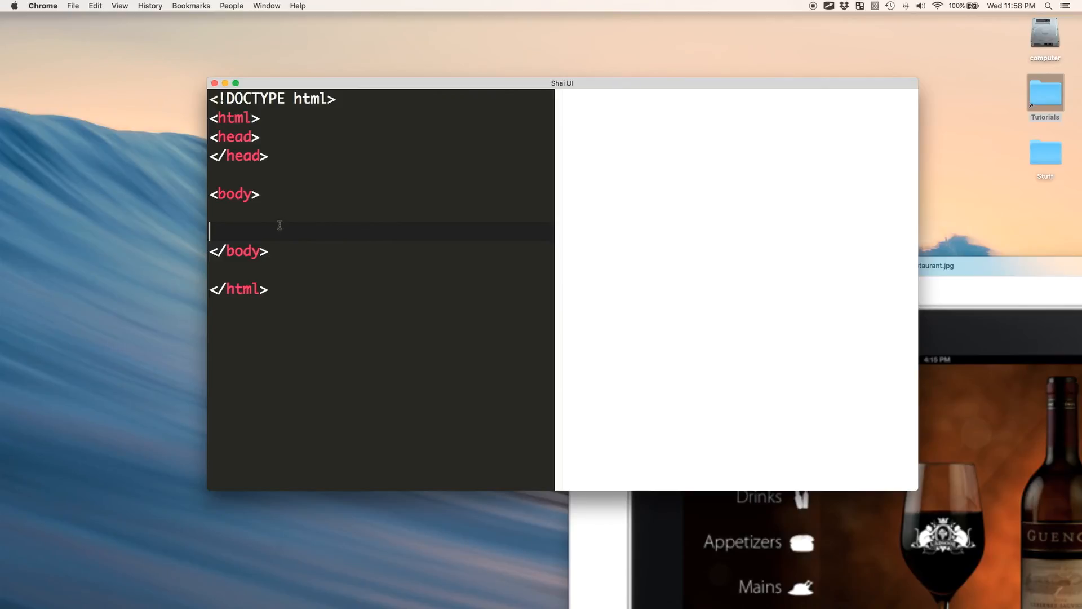
Step: List audio, video, canvas and svg tags on the blank body lines
key(enter)
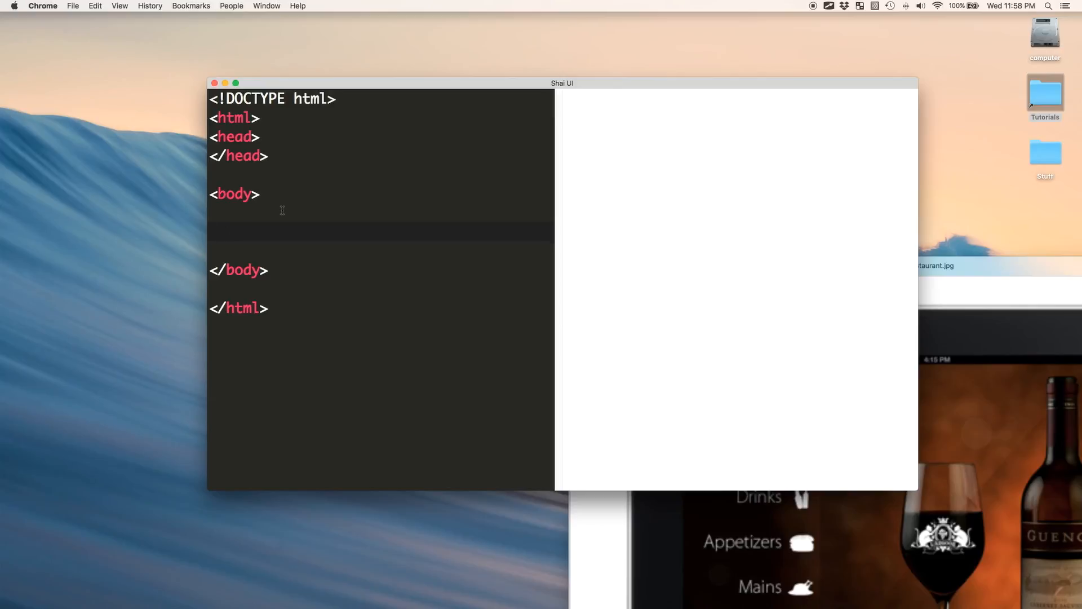
click(215, 232)
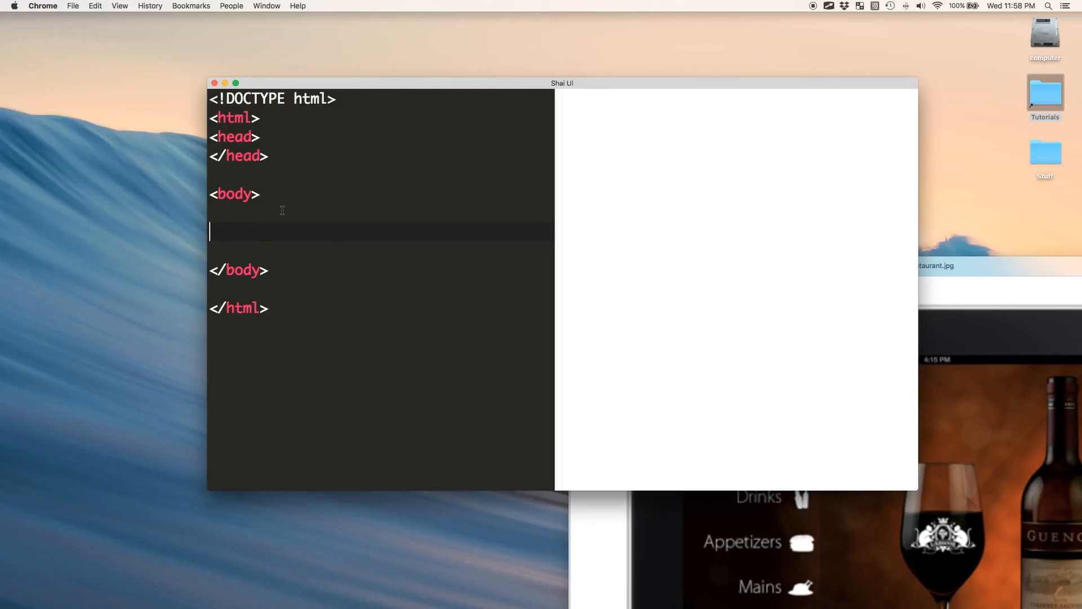
text(<au)
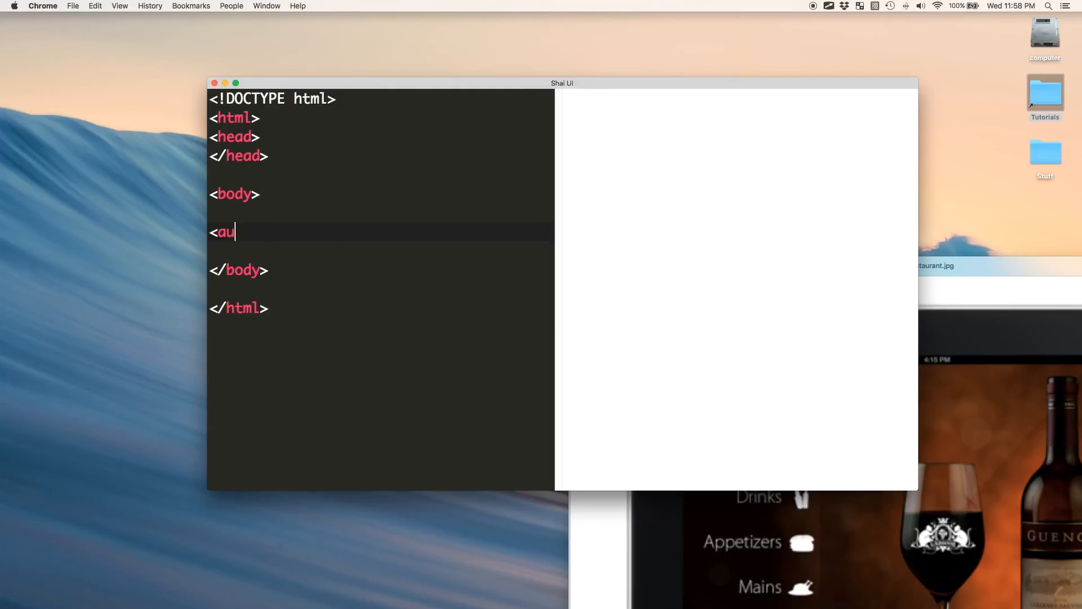
text(dio>)
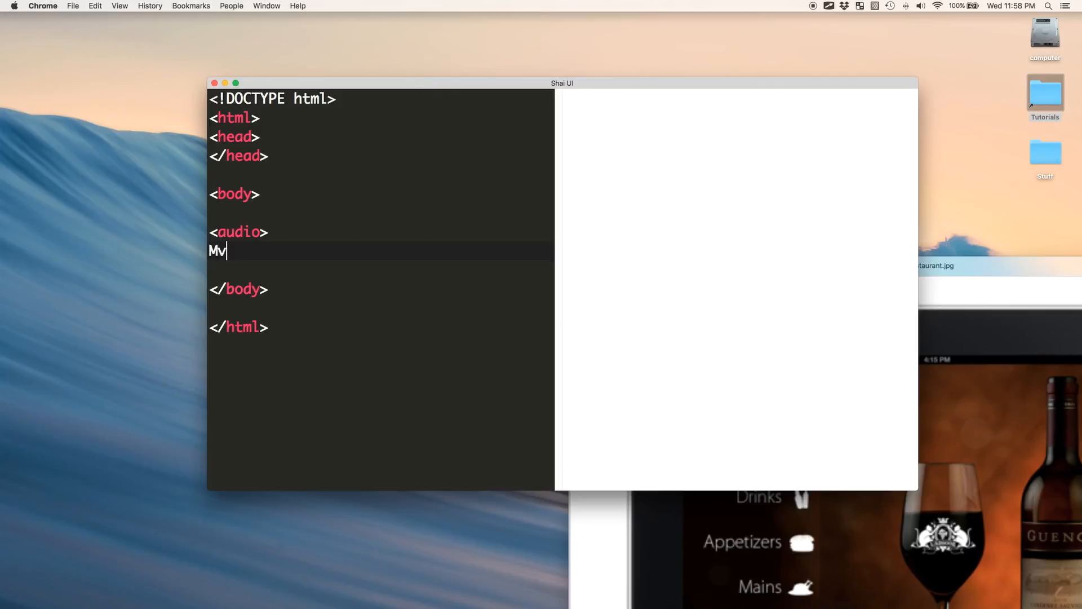
text(<video>)
text(<canvas>)
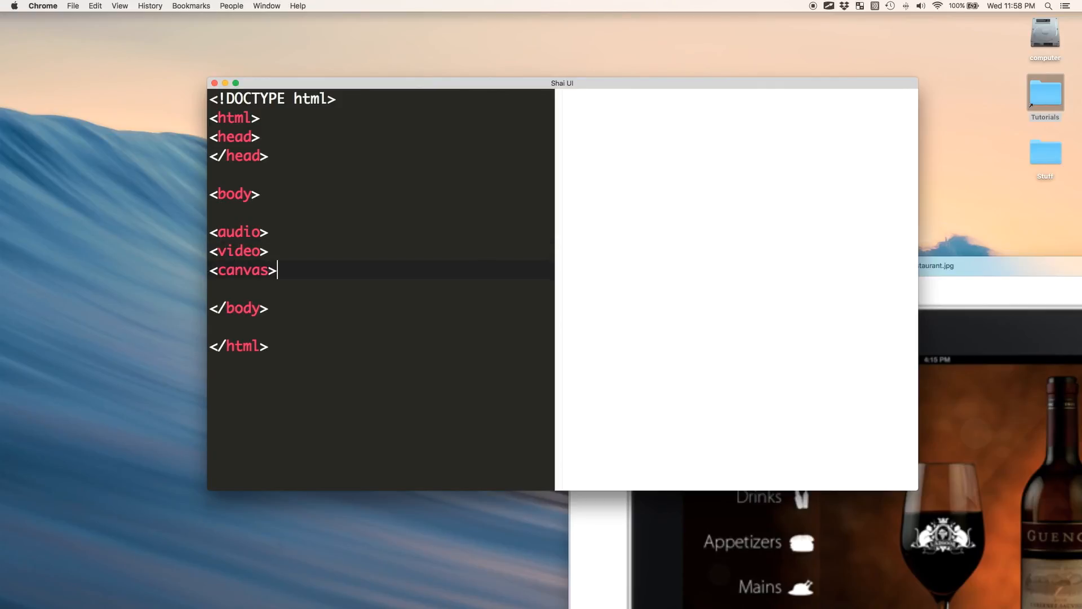
text(<svg>)
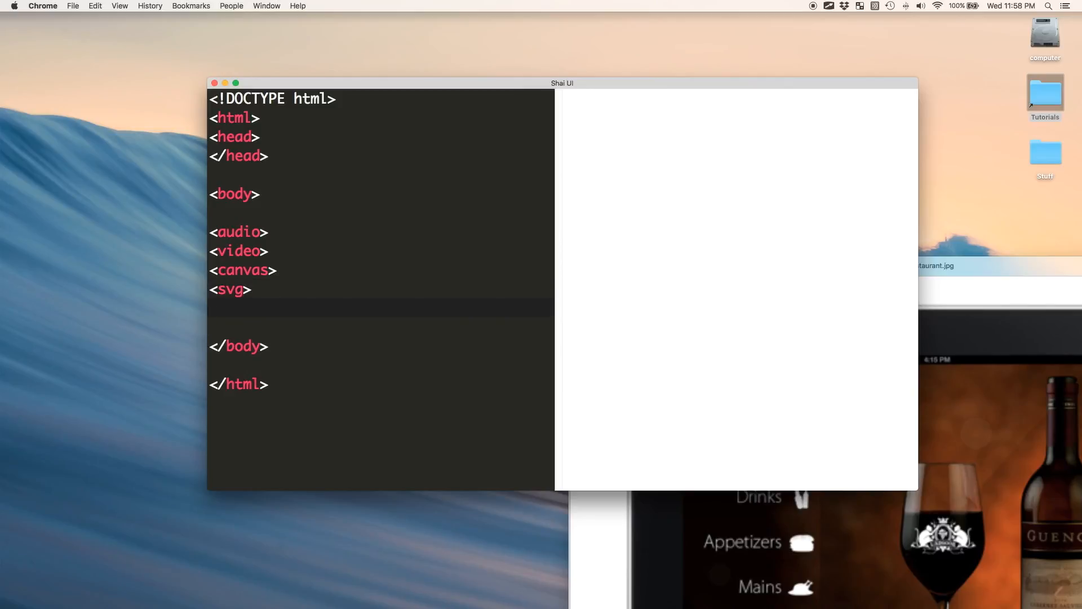
Step: Select the four media tag lines in the editor
drag(214, 231, 251, 309)
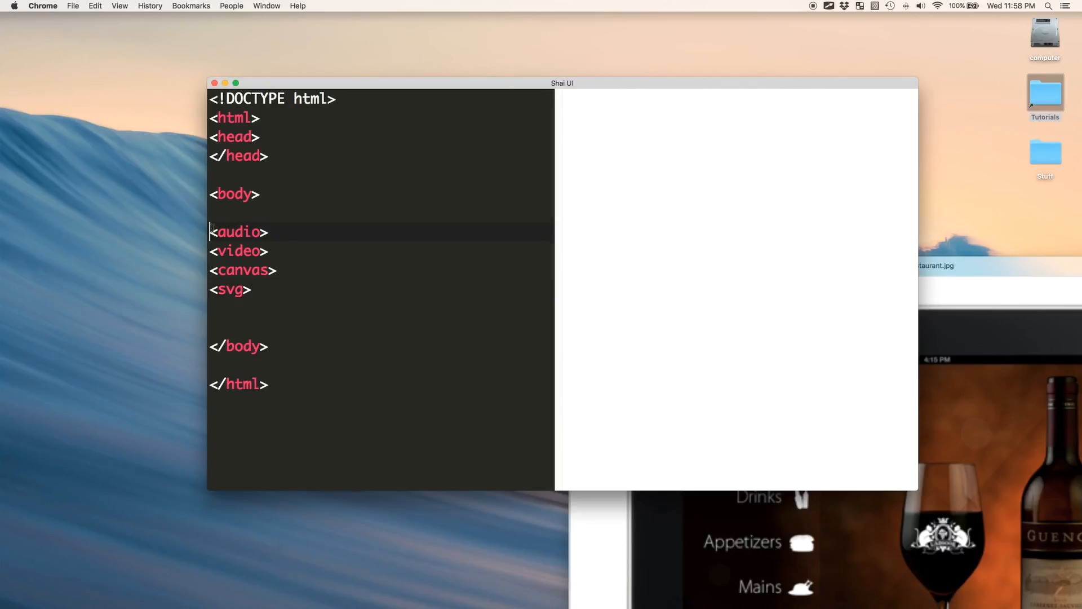
drag(212, 232, 212, 309)
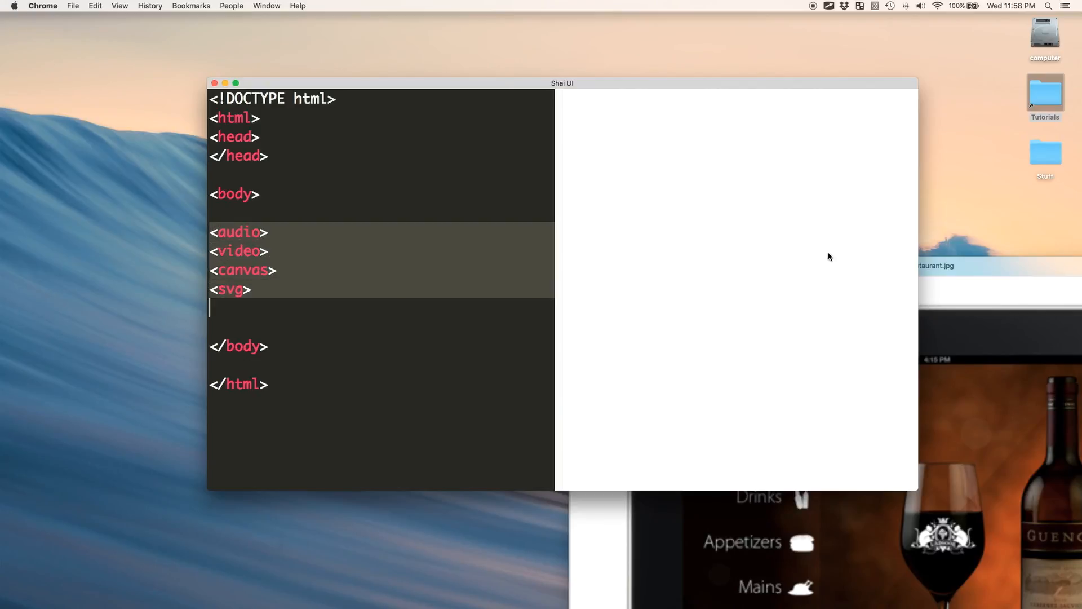
mouse_move(1066, 225)
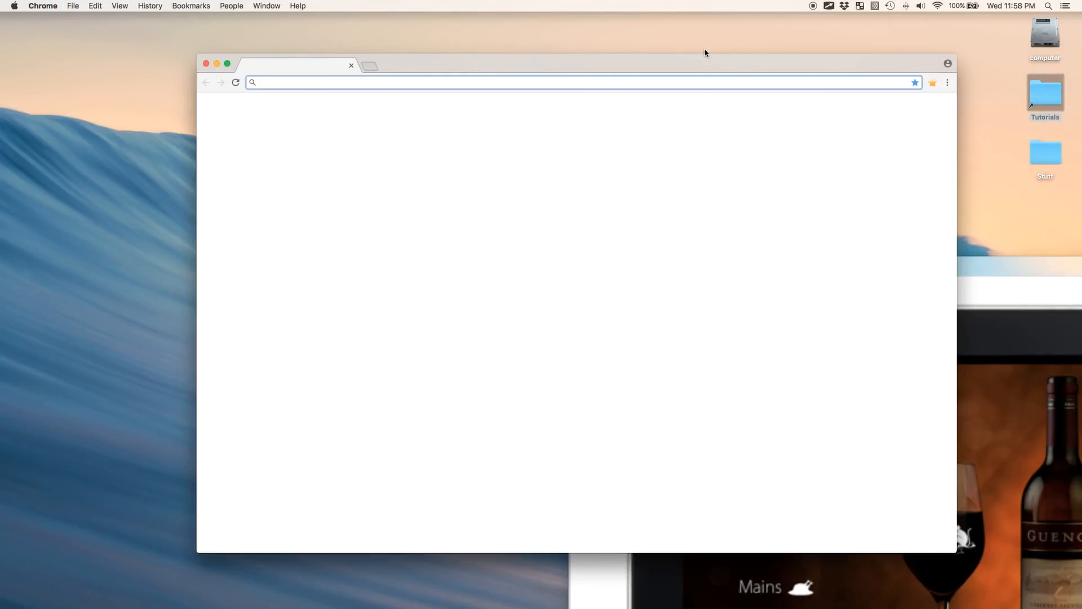
Step: Go to google.com and search for 'desktop app ui'
text(https://www.google.com)
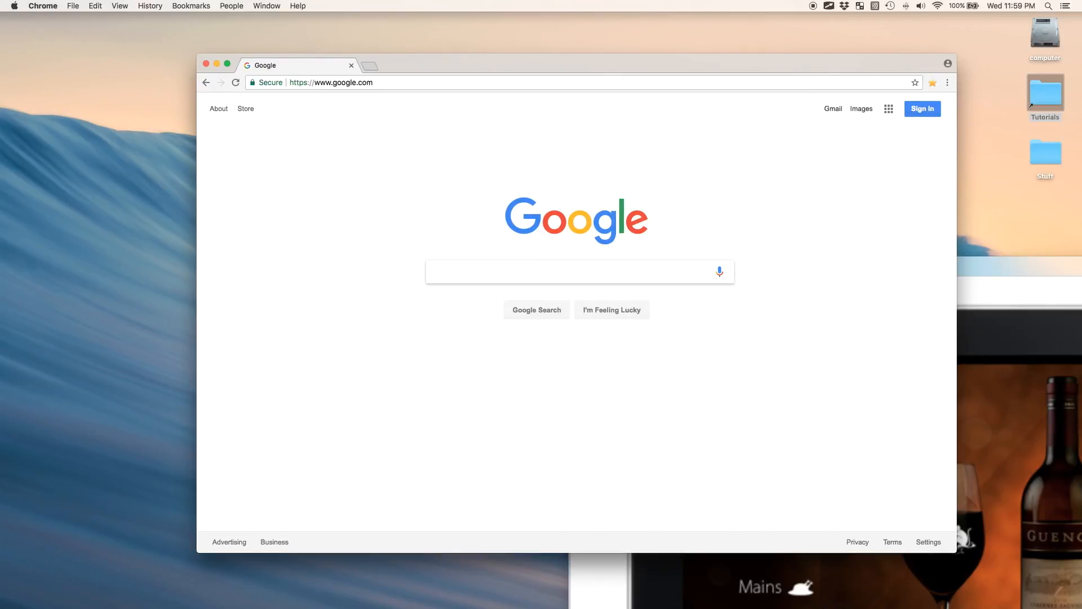
text(desk)
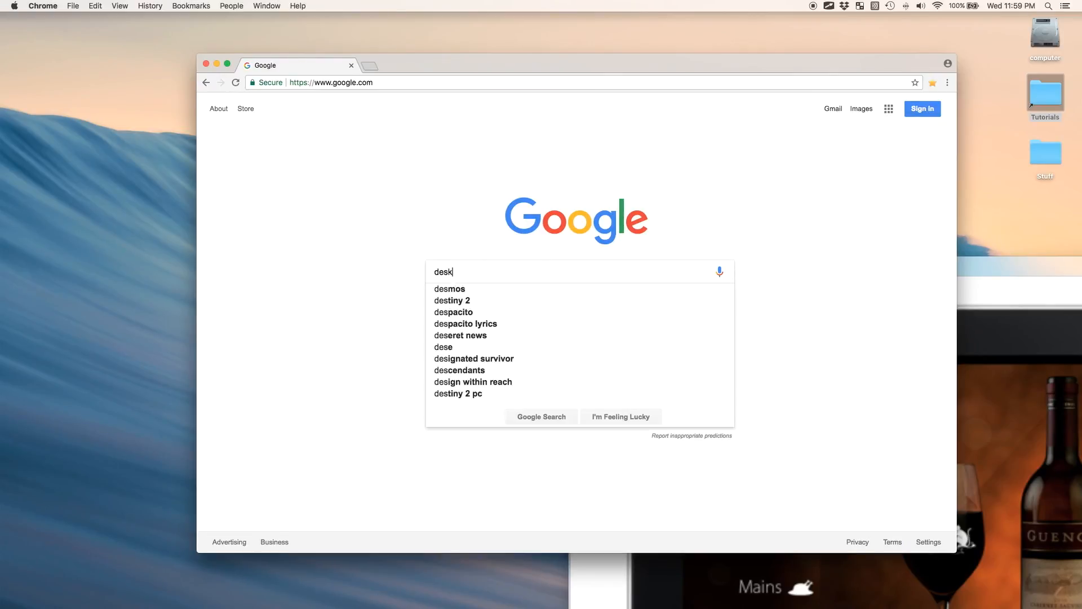
key(Enter)
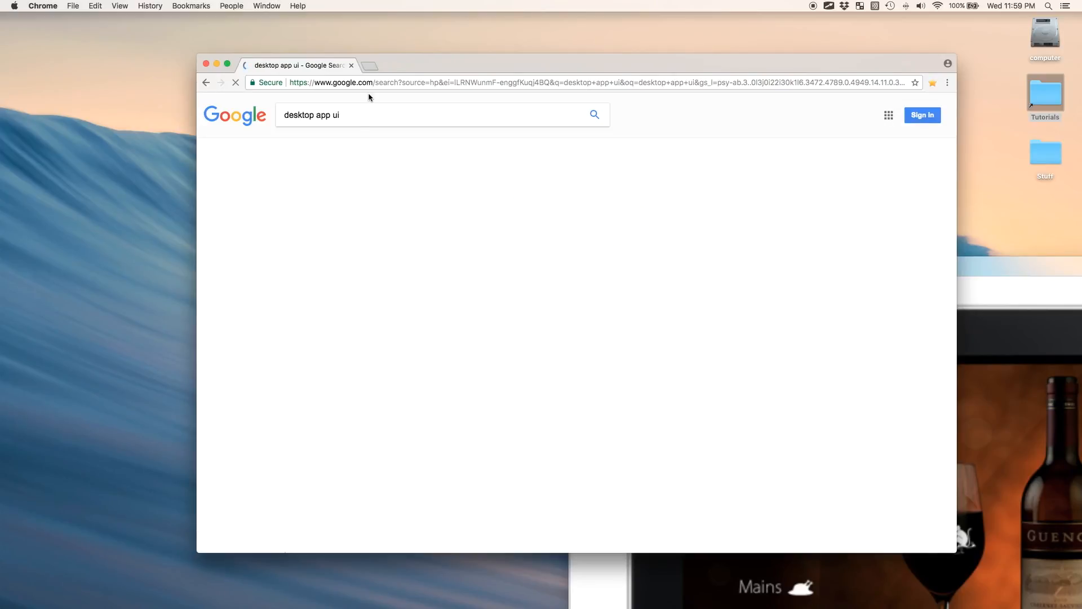
Step: Browse the image results and open one, then return to the emptied editor
click(321, 145)
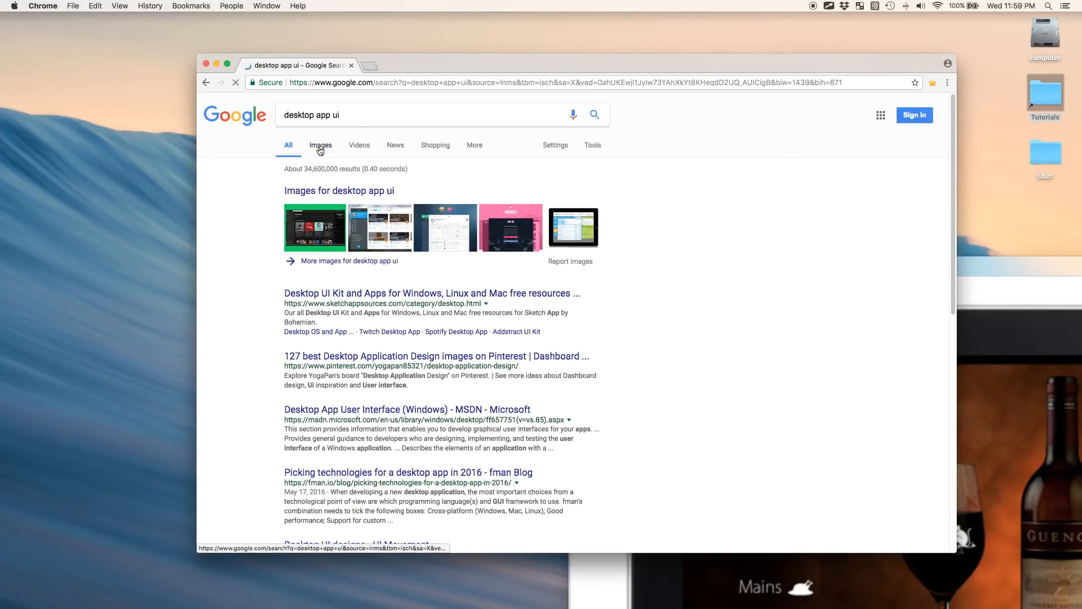
click(319, 146)
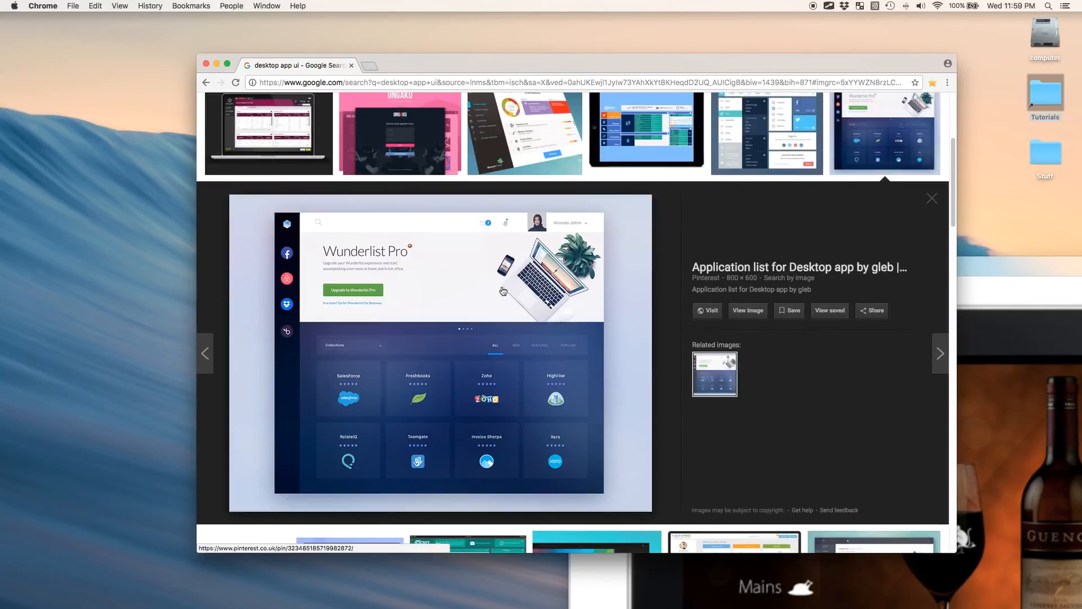
click(349, 131)
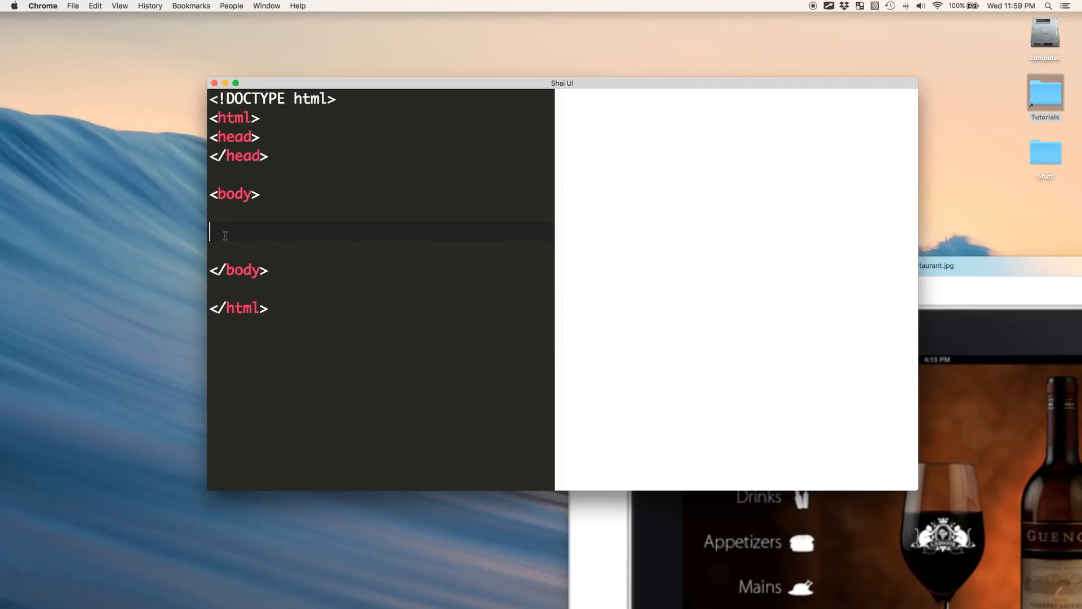
Step: Add a <ul></ul> with a first <li>item1</li> inside it
text(<l)
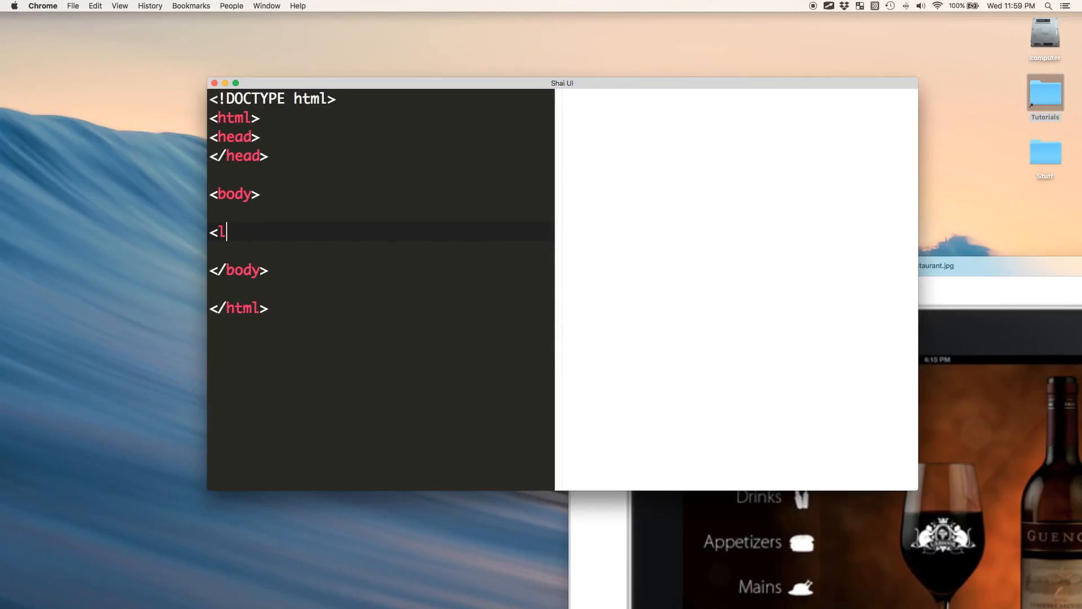
text(ul>)
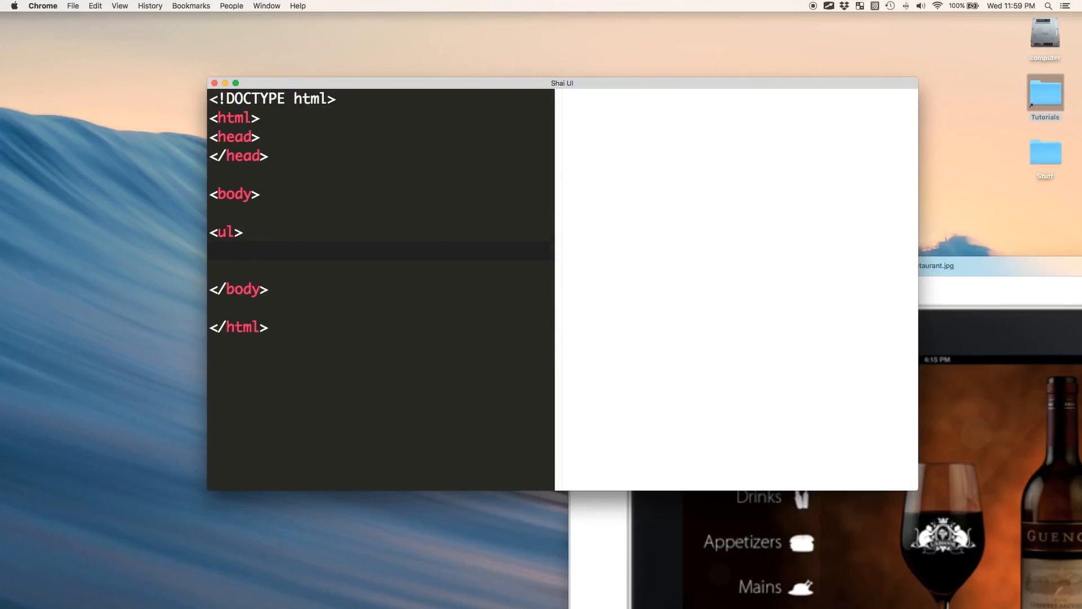
text(</ul>)
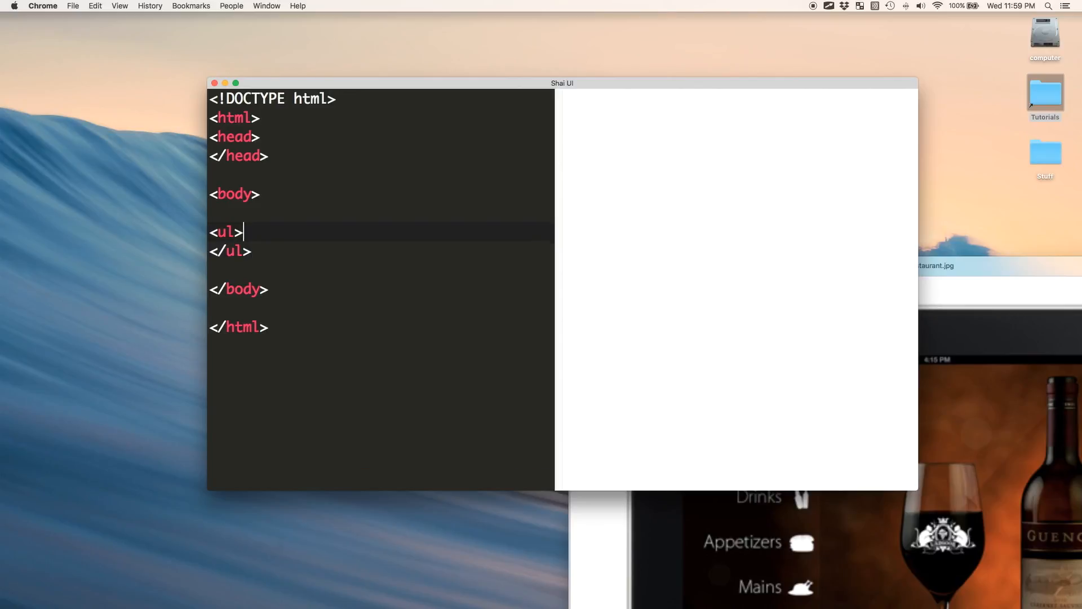
text(<li)
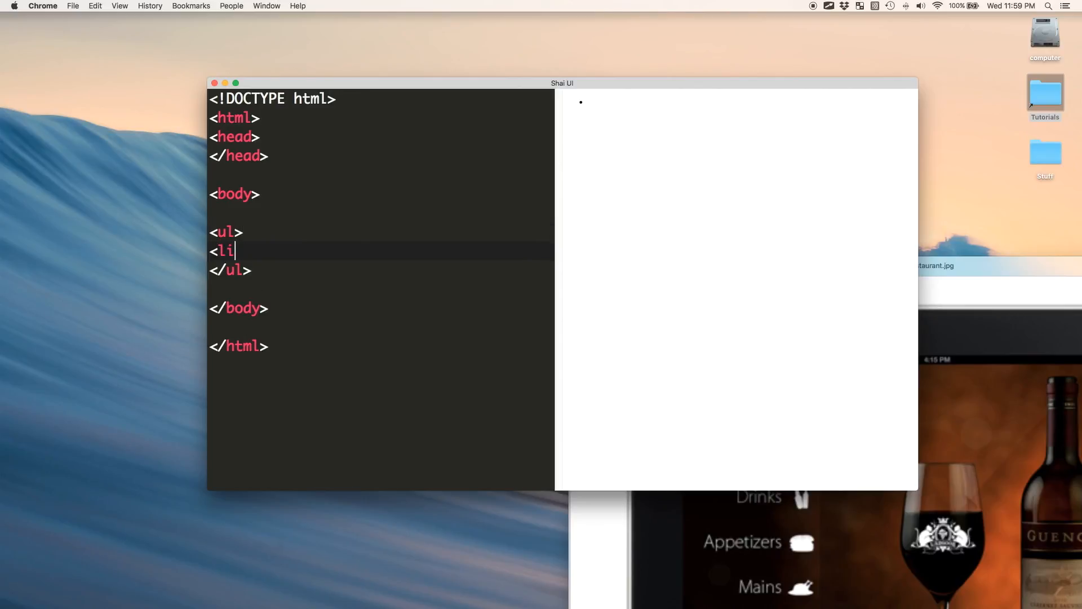
text(>item1<)
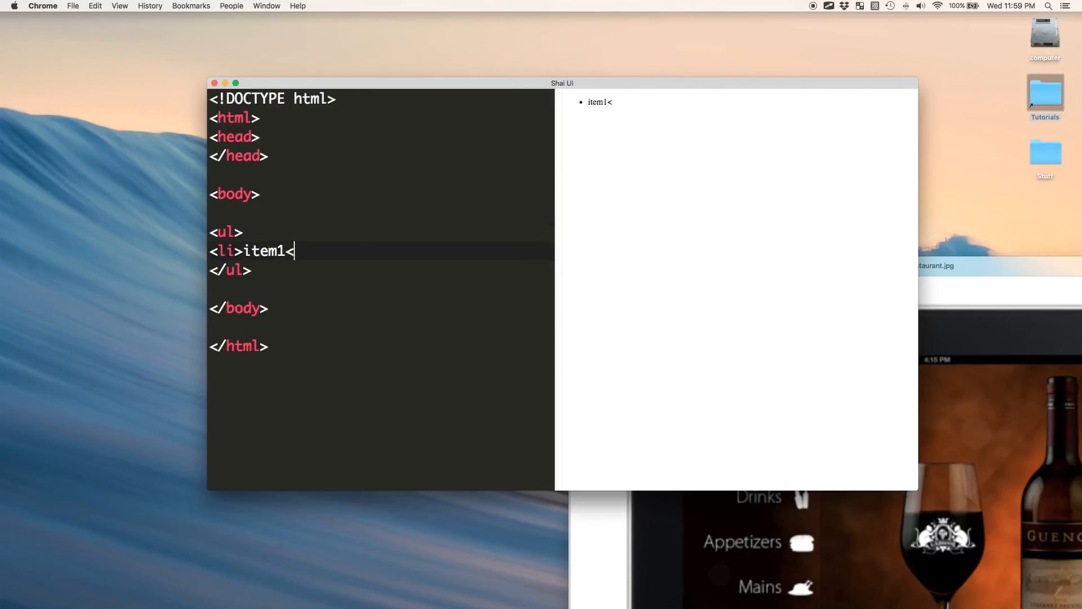
text(/li>)
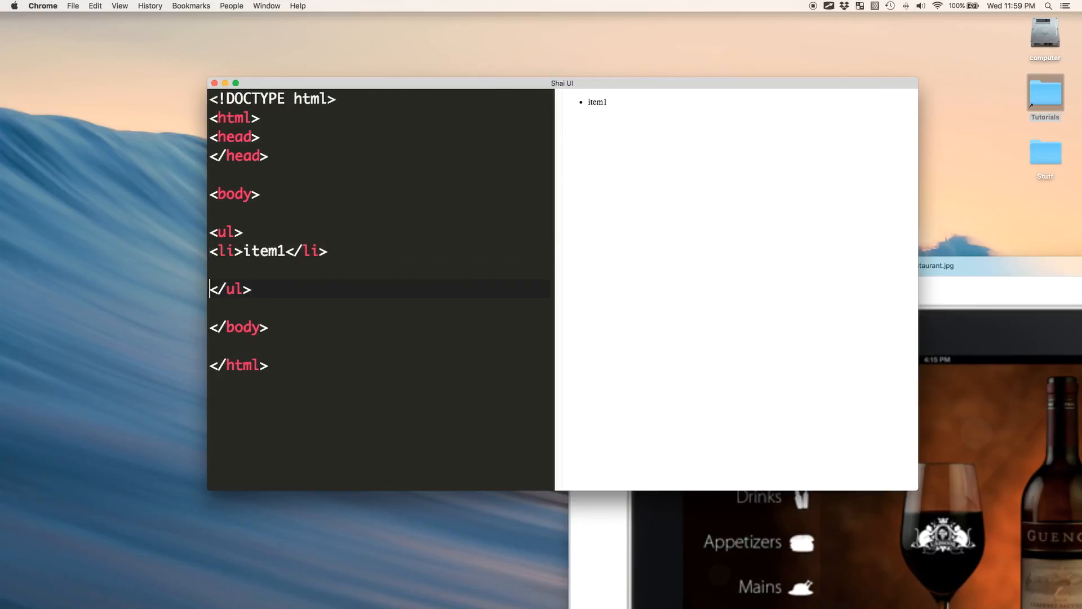
Step: Add the remaining items up to item4, fixing the mistyped numbers
text(<li>item1</li>)
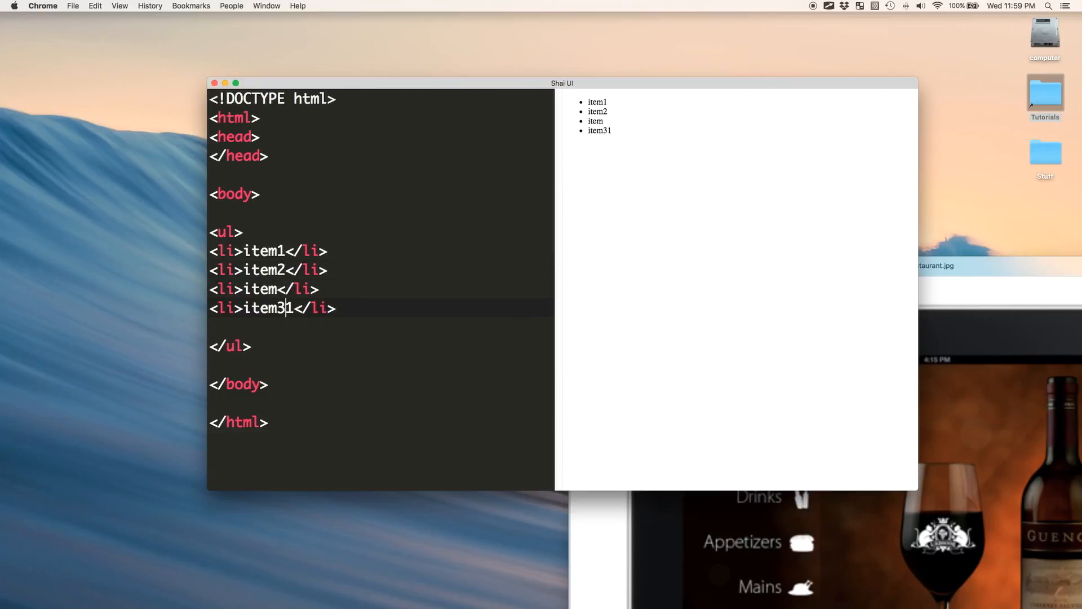
key(backspace)
text(4)
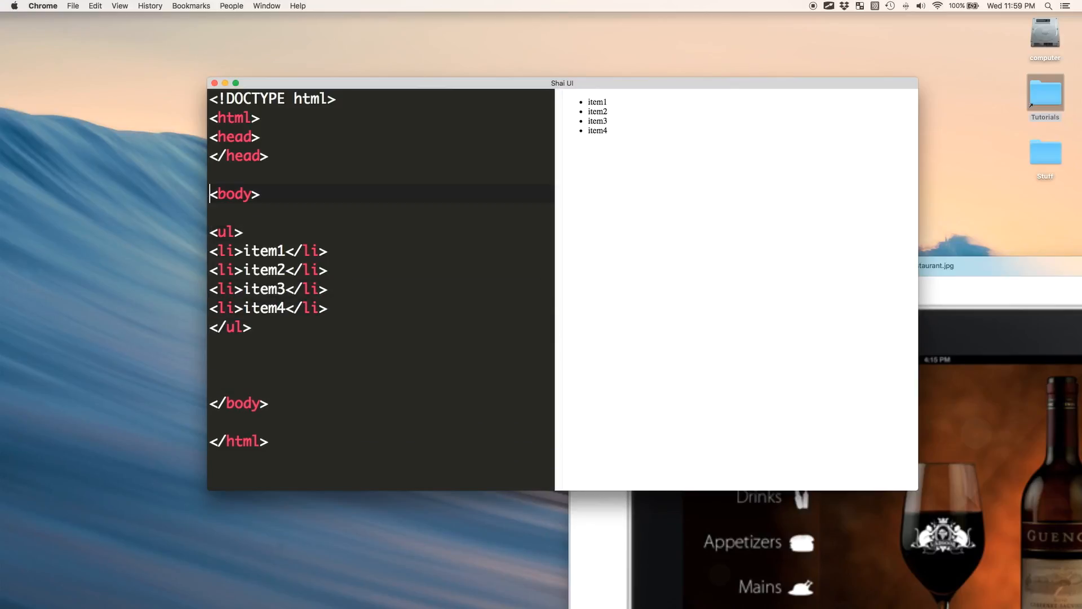
text(<)
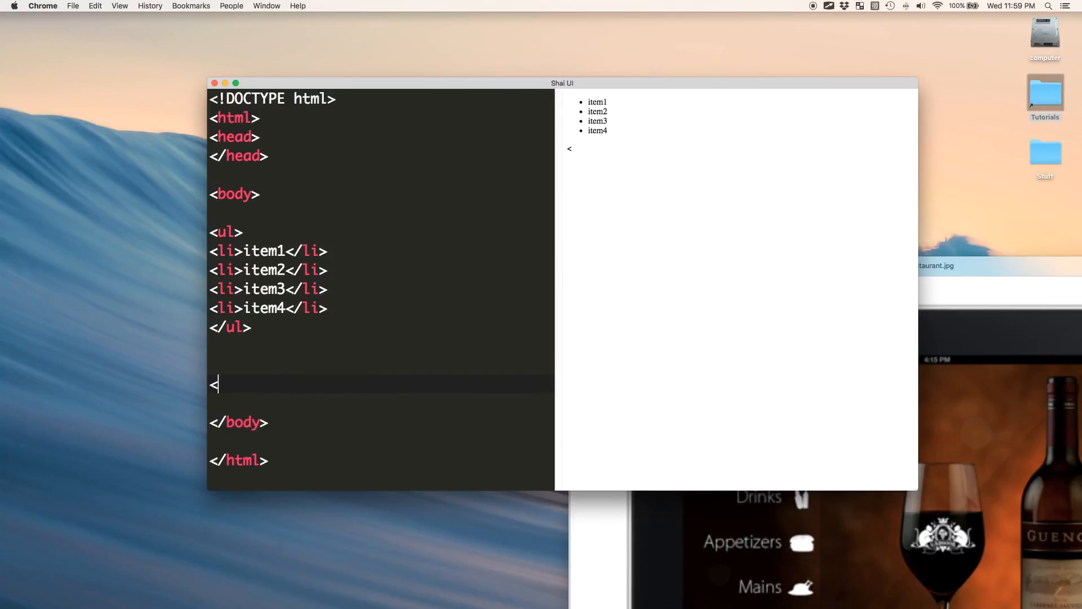
Step: Below the list add a div holding four '• item1' child divs
text(div></div>)
text(<div>i</div>)
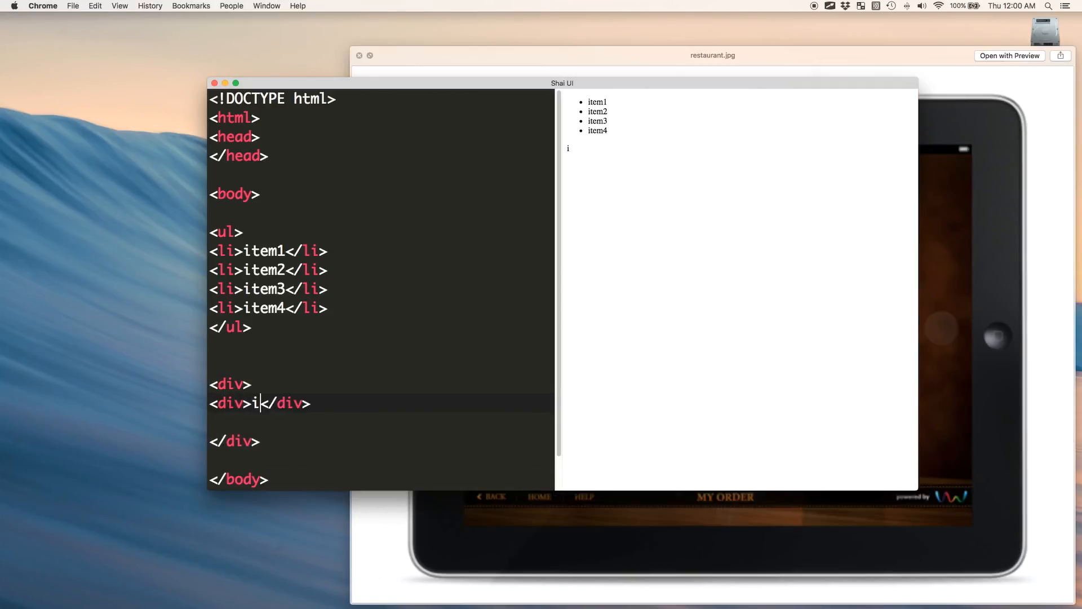
text(tem1)
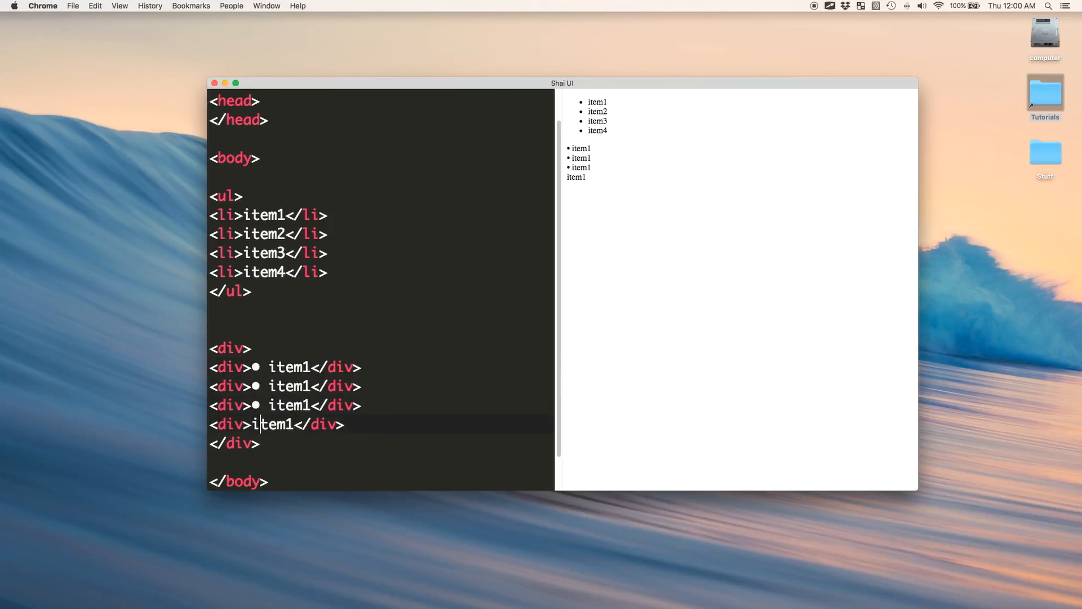
text(•)
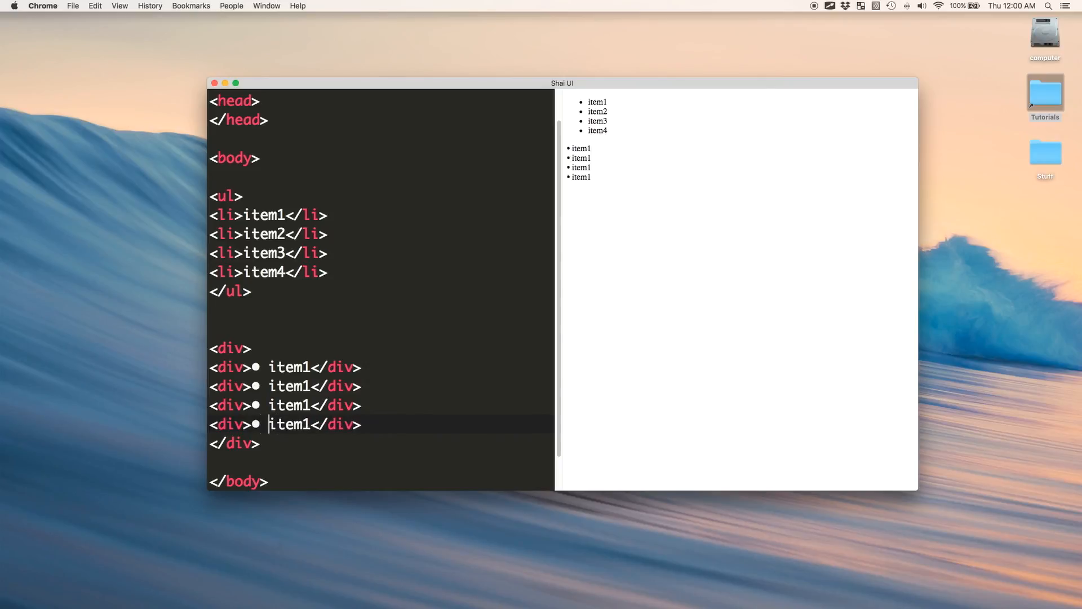
Step: Indent the items by inserting &nbsp;&nbsp; around the bullet characters
text(&nbsp)
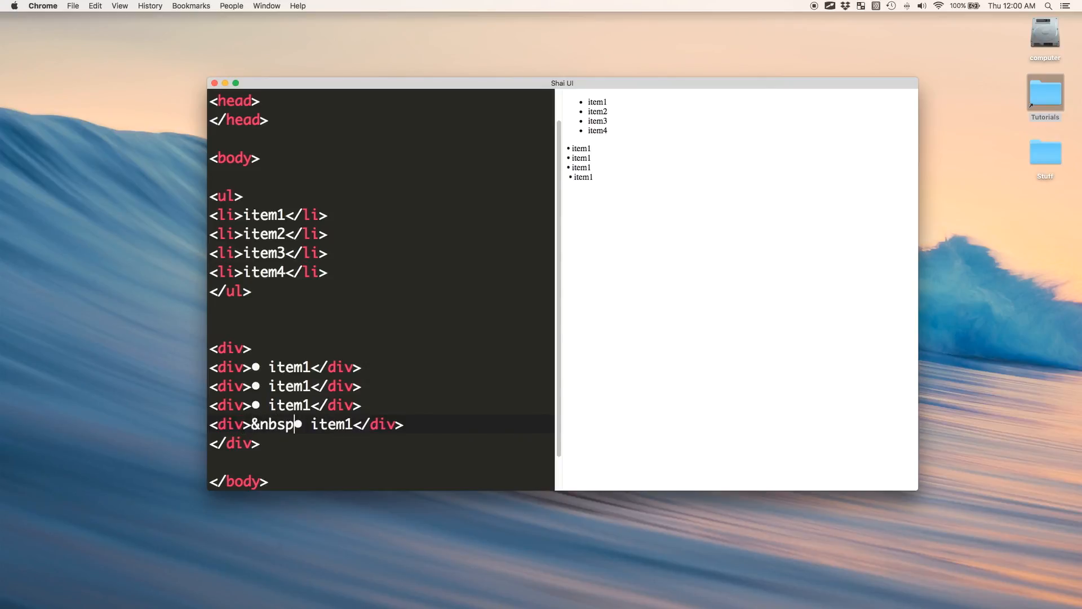
text(;&nbsp;)
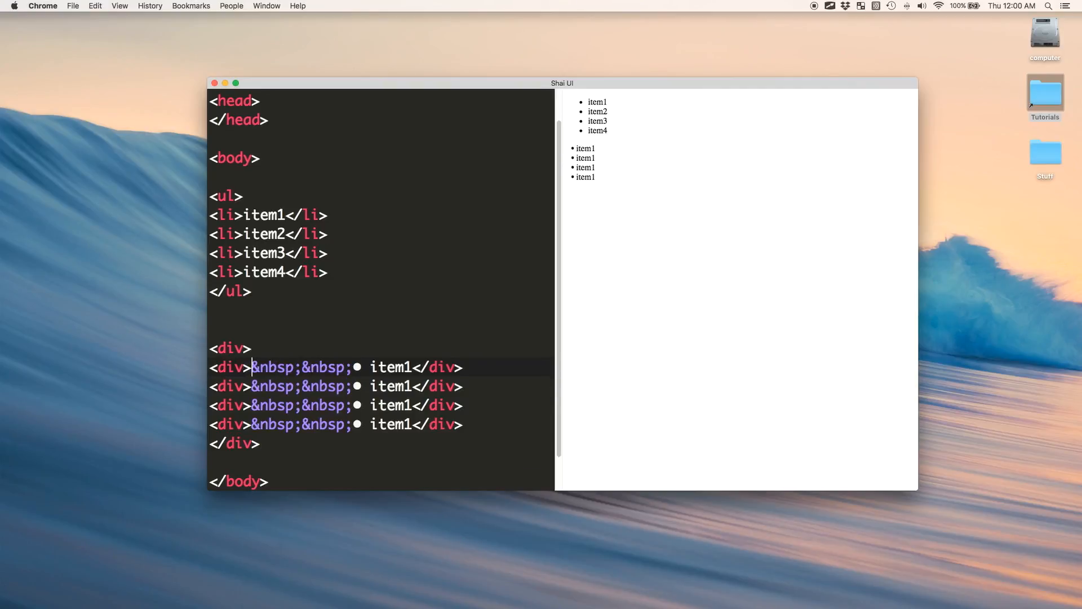
click(358, 366)
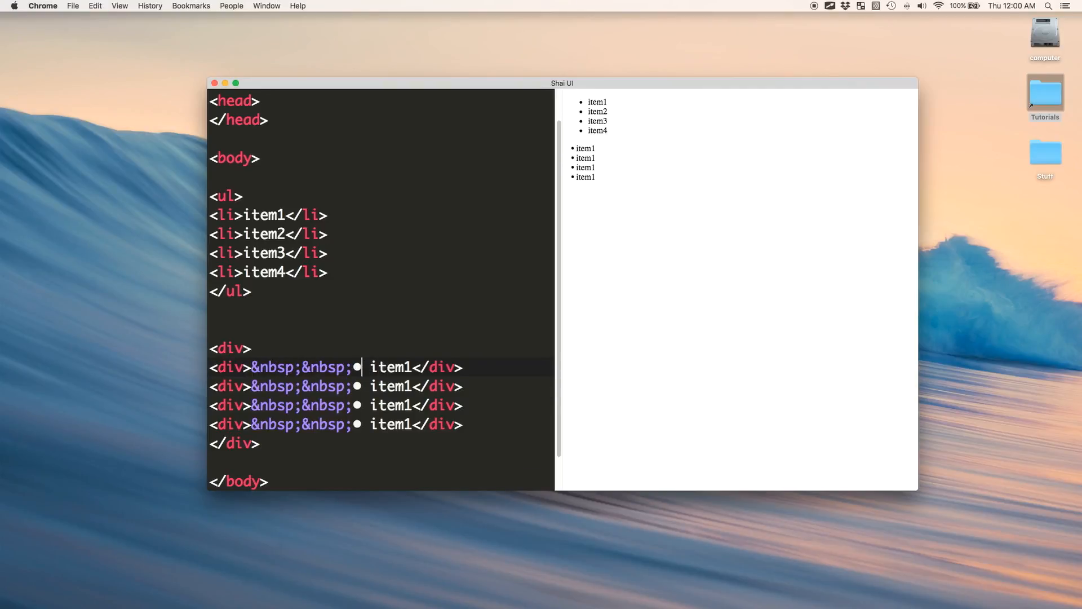
text(&nbsp;&nbsp;)
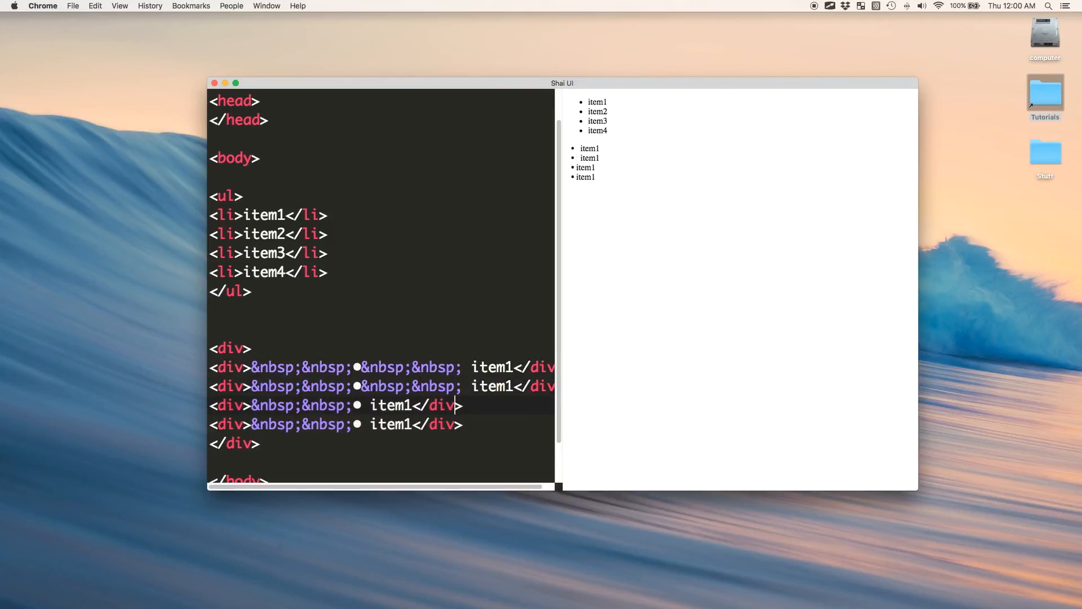